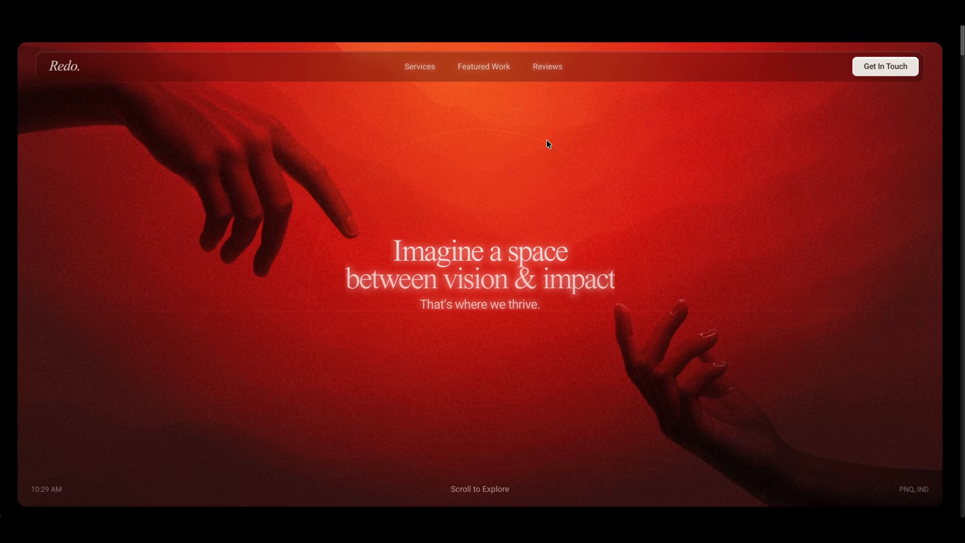
Scroll through the current page to see the pinned image narrow and the header fade in
scroll(down, 3)
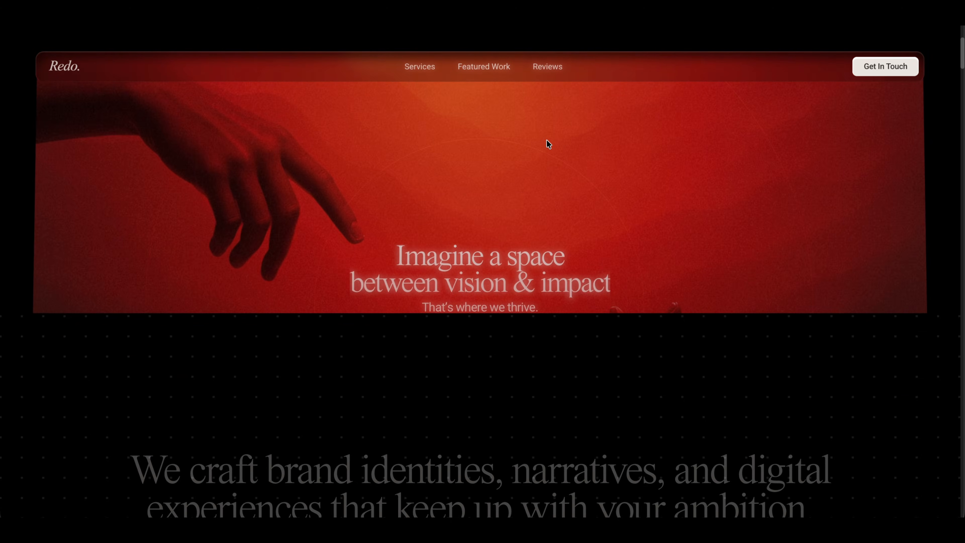
scroll(down, 3)
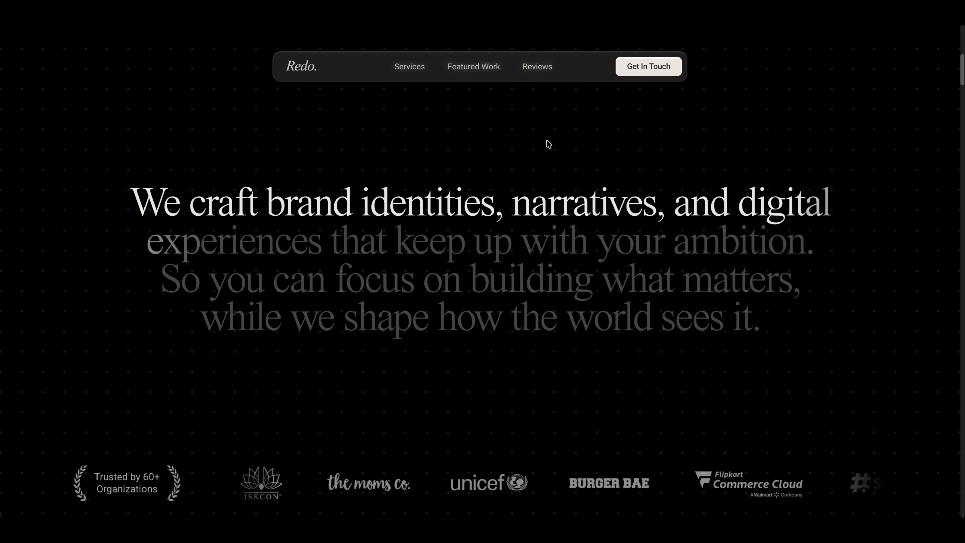
scroll(down, 3)
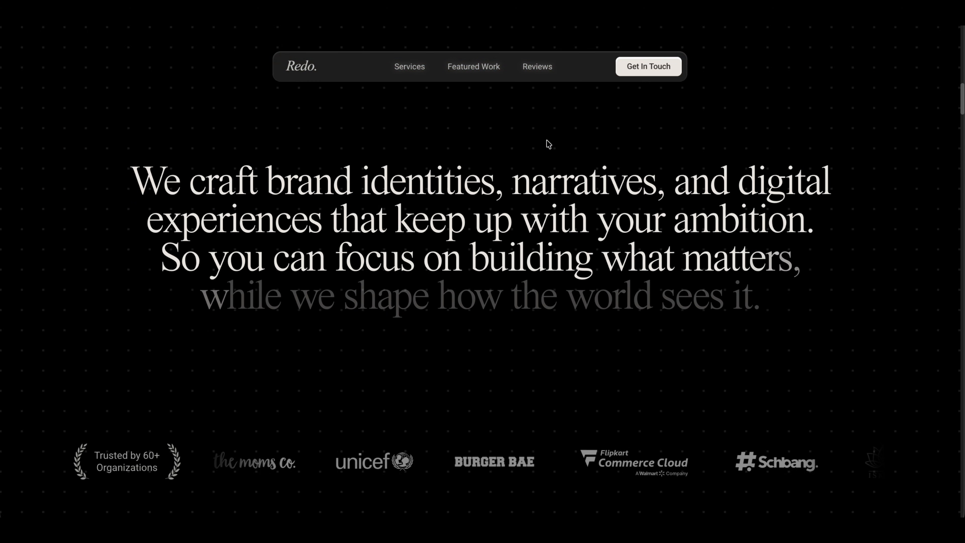
scroll(down, 3)
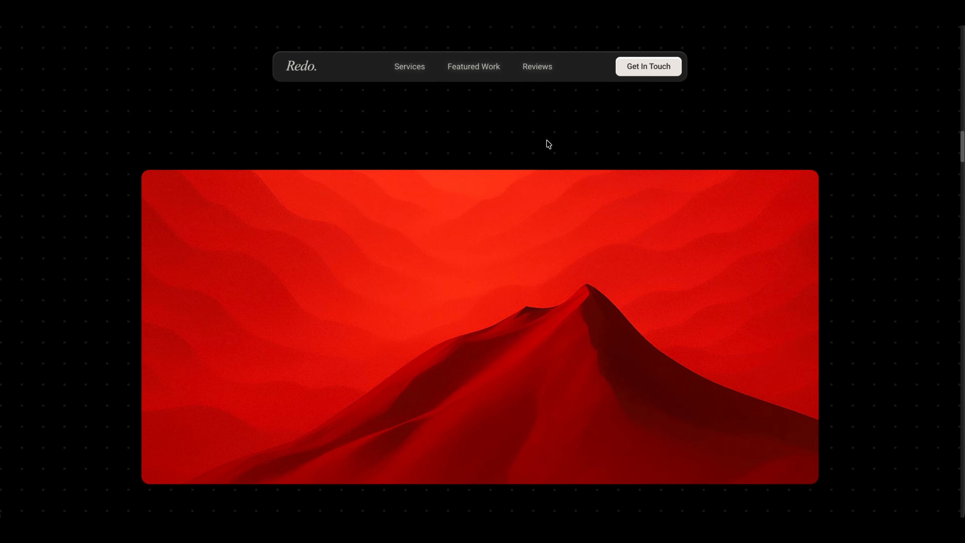
scroll(down, 3)
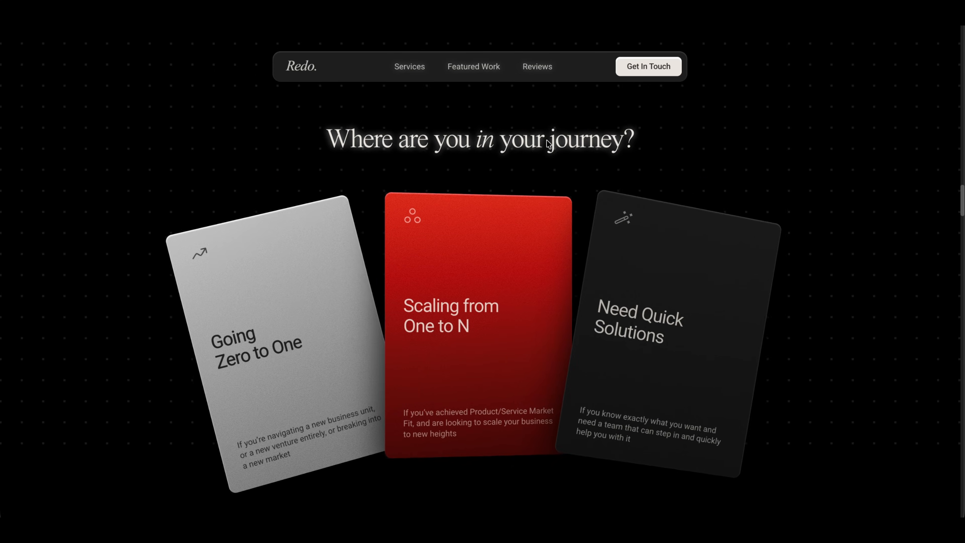
scroll(down, 3)
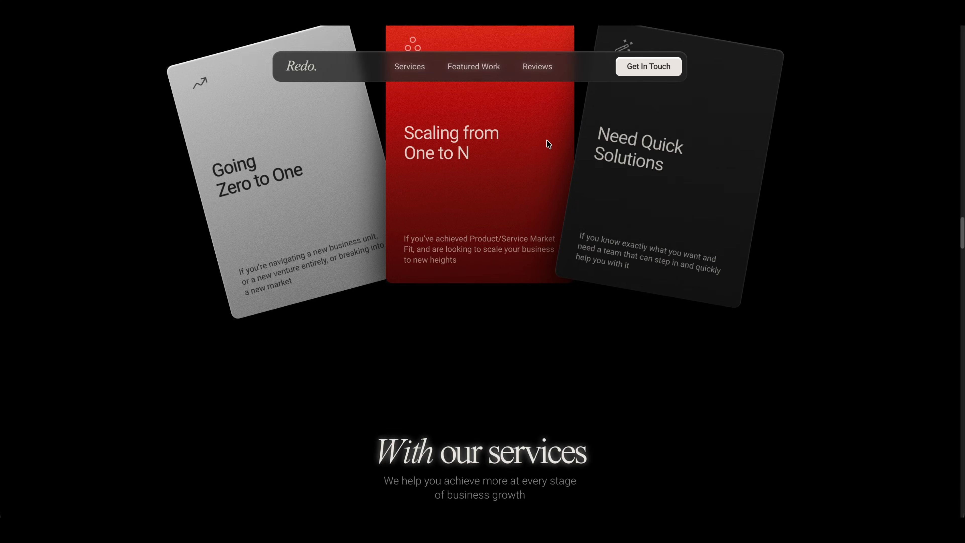
scroll(down, 3)
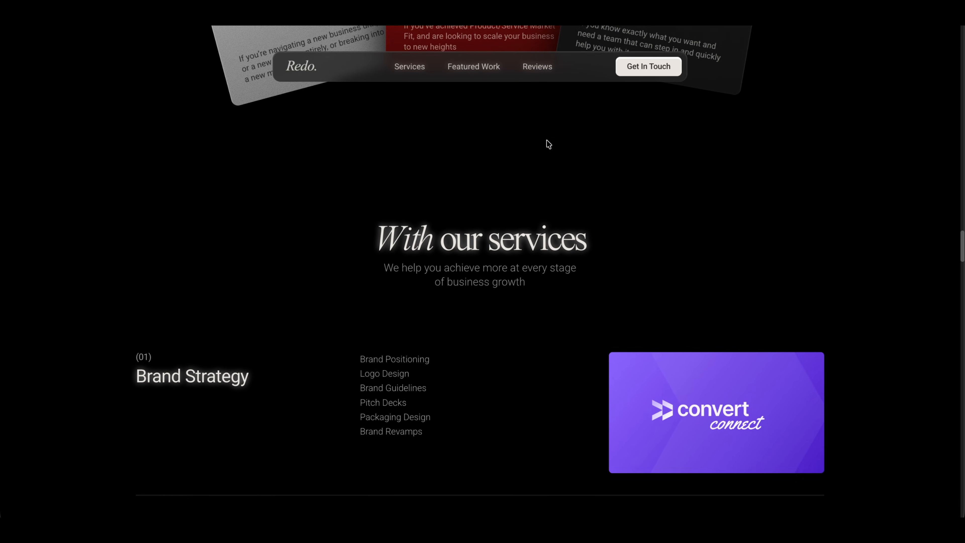
scroll(up, 3)
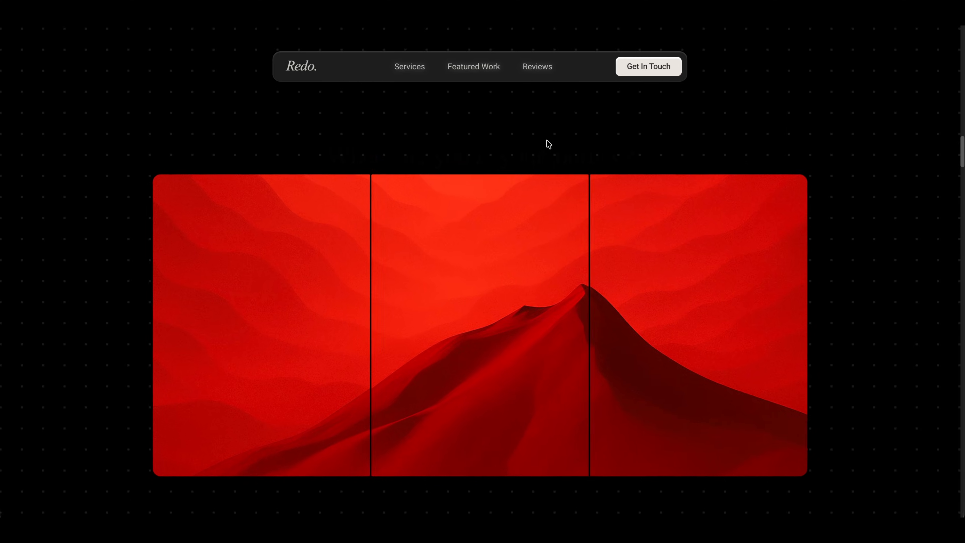
scroll(down, 3)
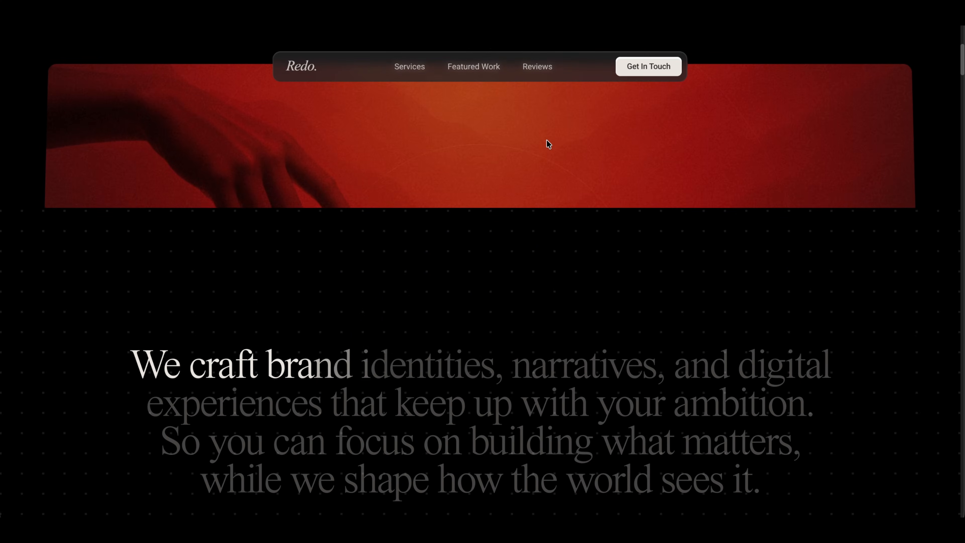
Switch to the Split Card Scroll UI demo tab and scroll to watch the image split into three flipping cards
click(247, 12)
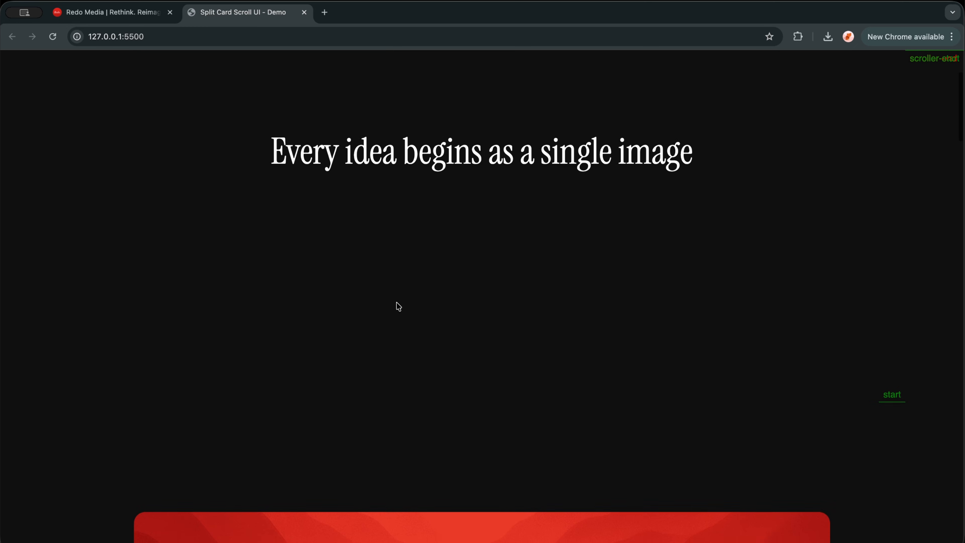
scroll(down, 3)
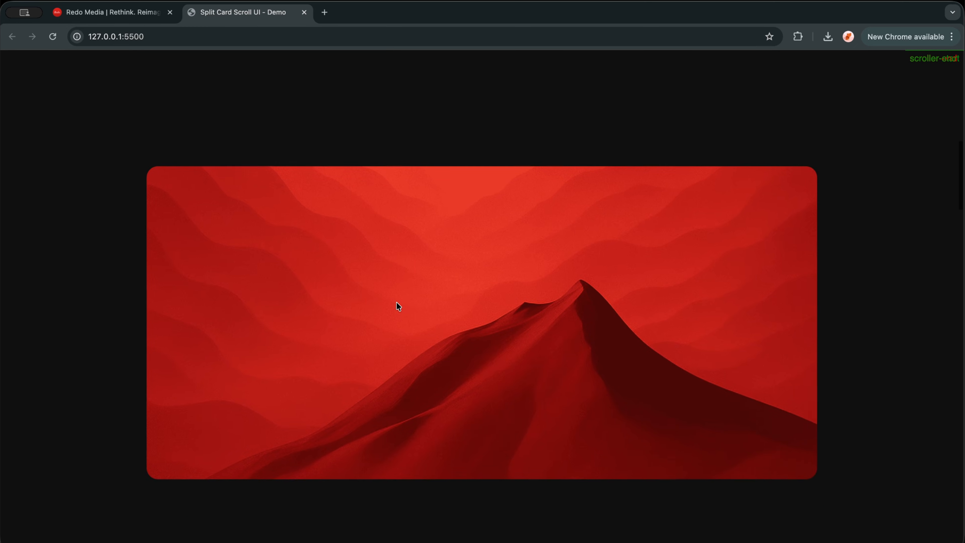
scroll(down, 3)
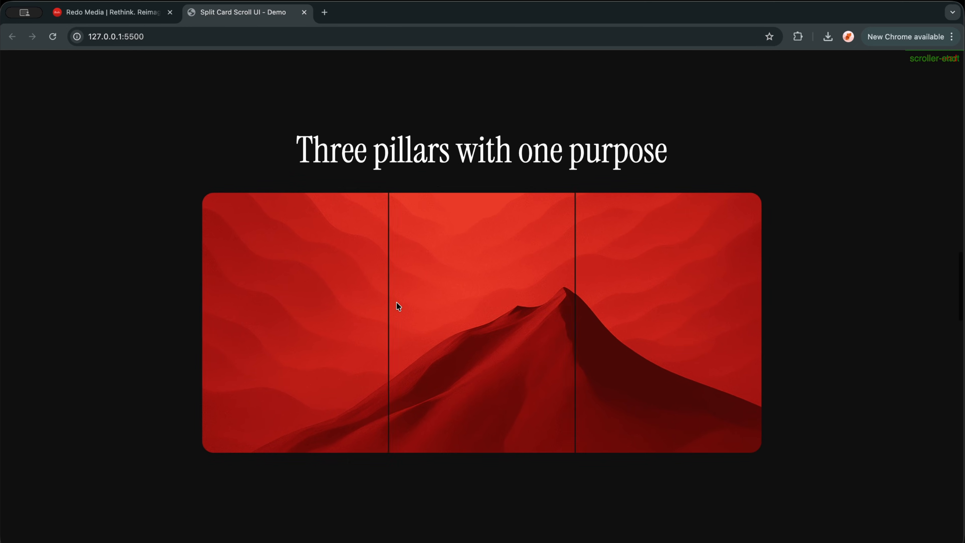
scroll(down, 3)
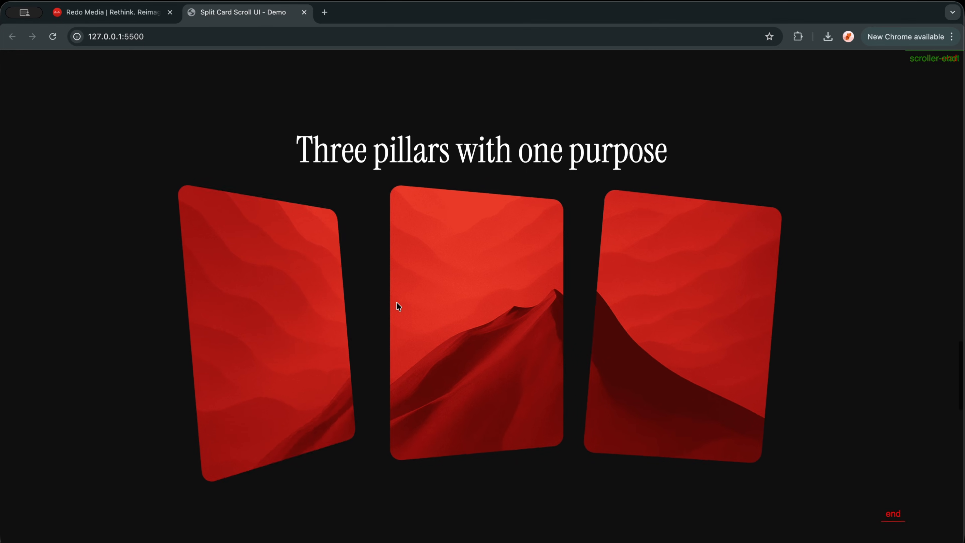
scroll(down, 3)
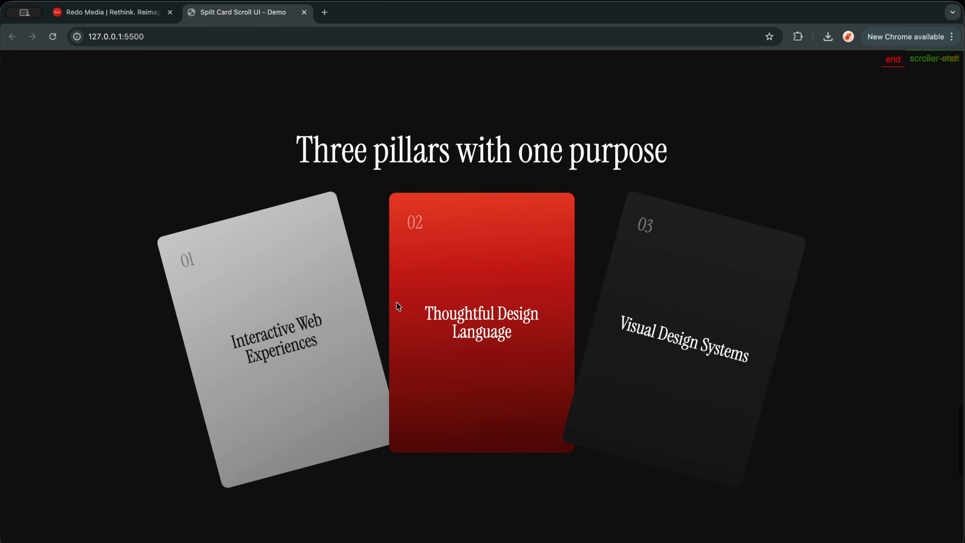
scroll(down, 3)
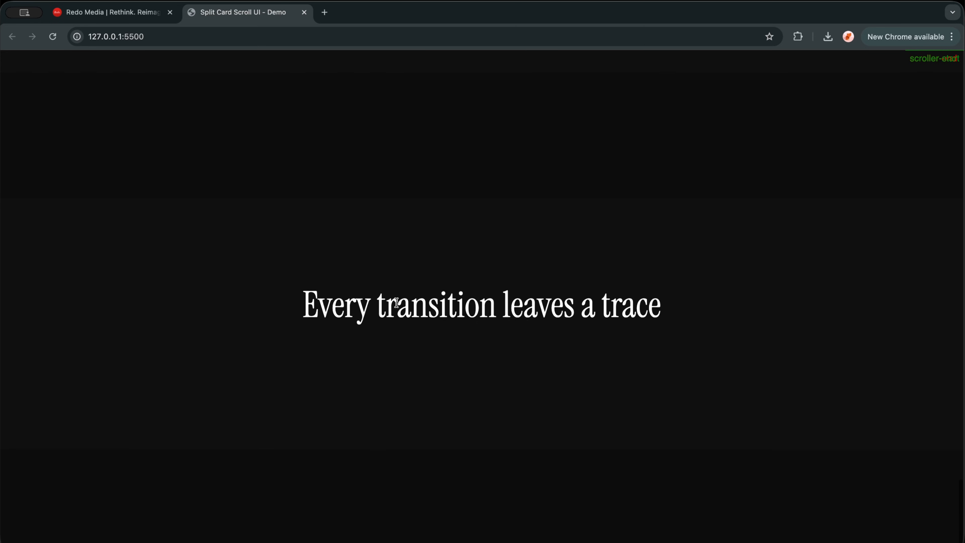
scroll(down, 3)
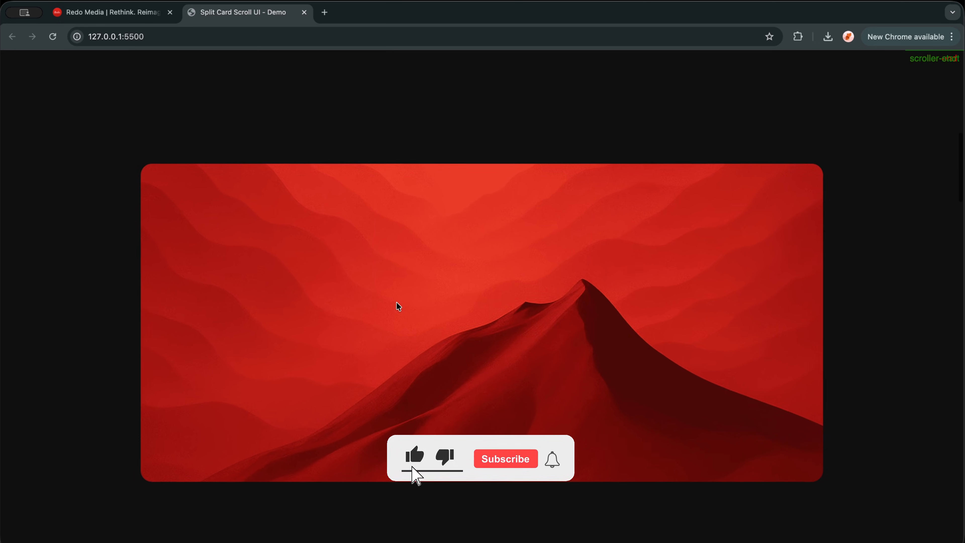
In VS Code's index.html, paste the three card blocks inside the card-container div after the intro section
click(505, 459)
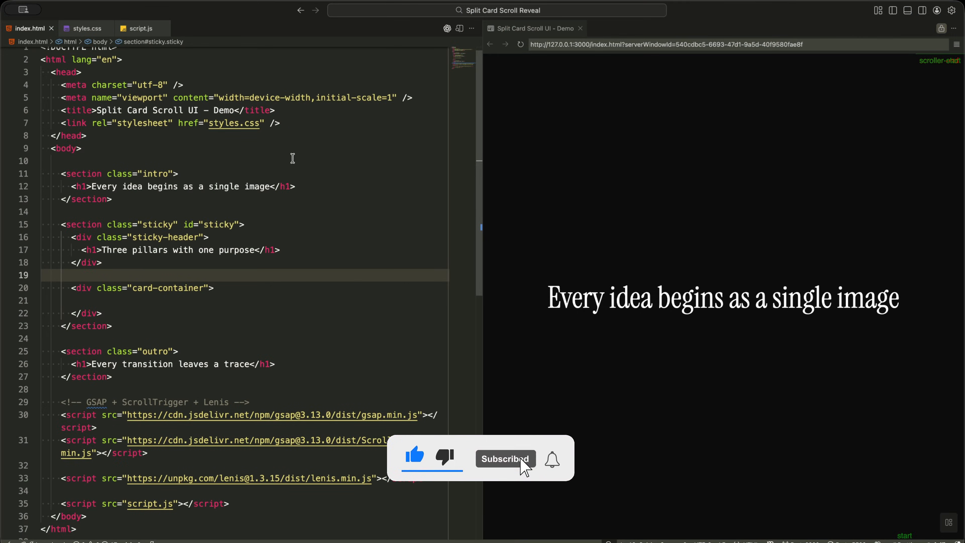
click(179, 174)
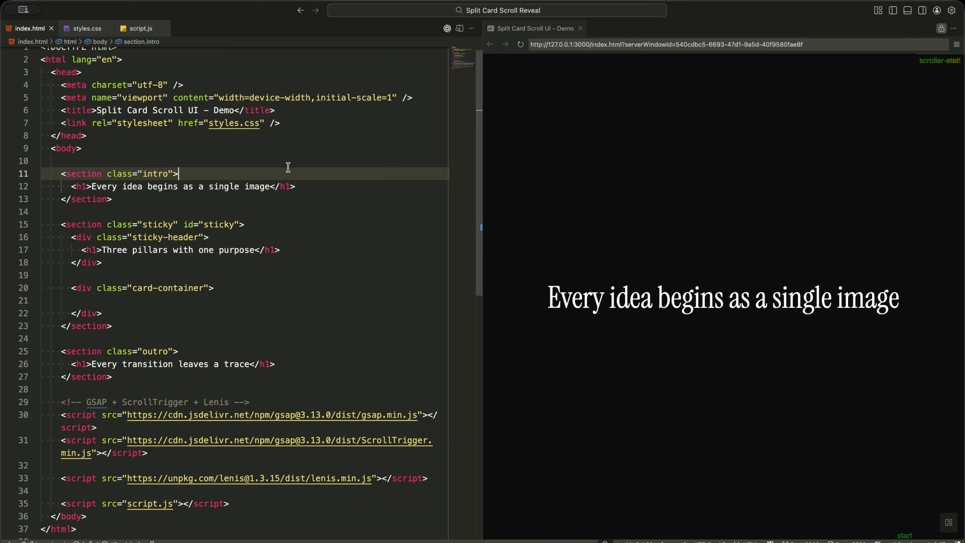
double_click(157, 173)
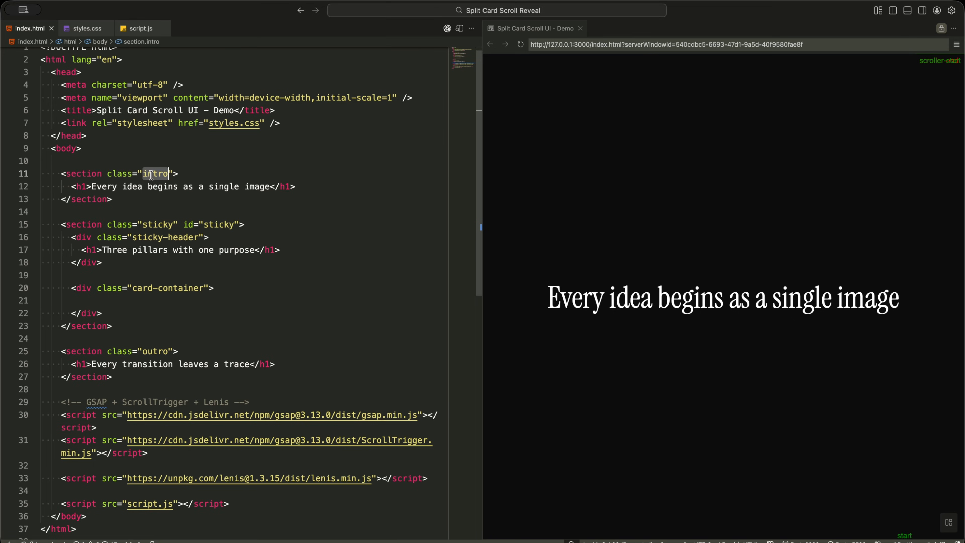
click(218, 186)
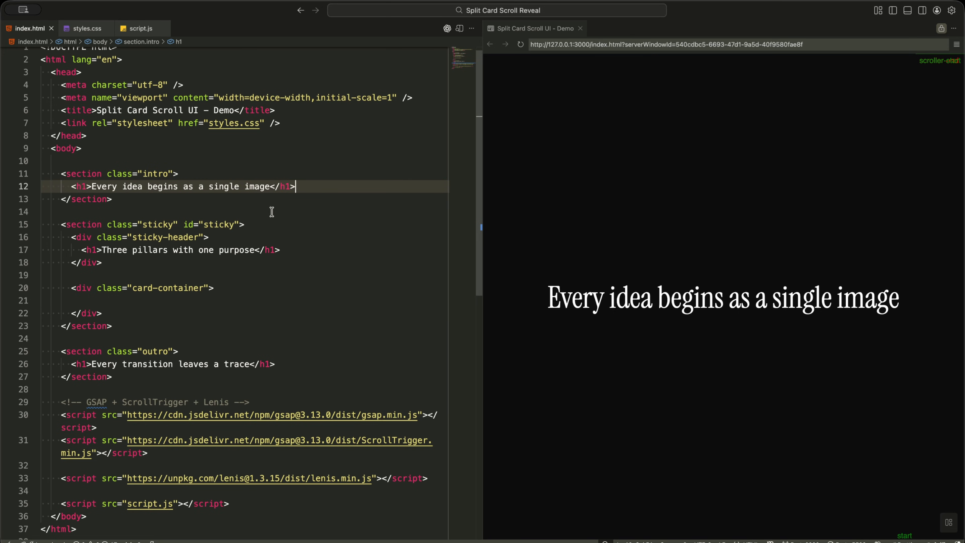
click(246, 224)
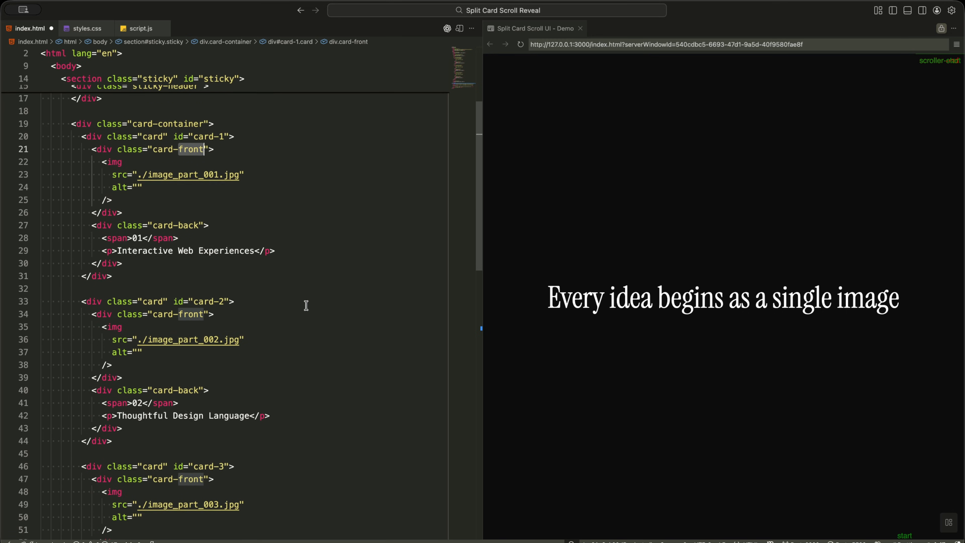
Review the rest of index.html down to the outro heading and the Lenis script include
scroll(down, 3)
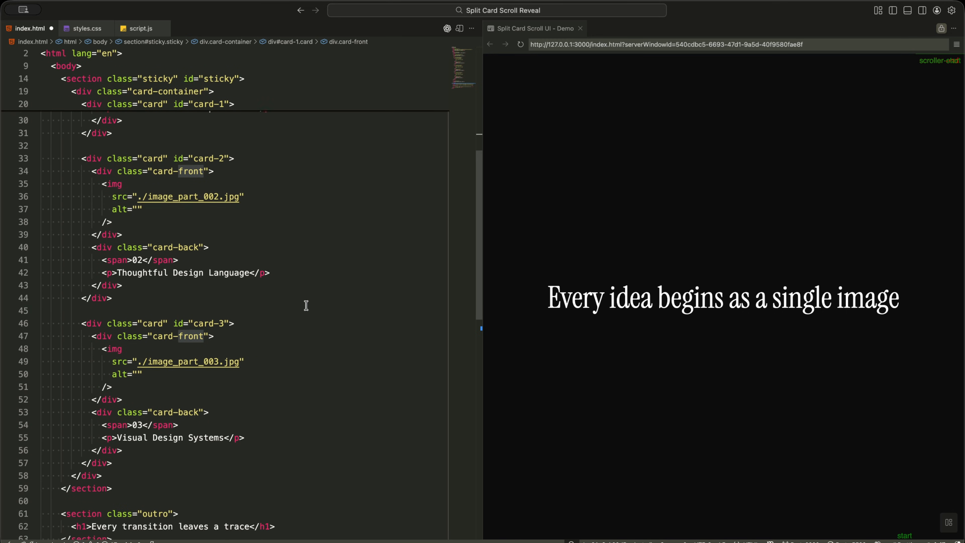
scroll(down, 3)
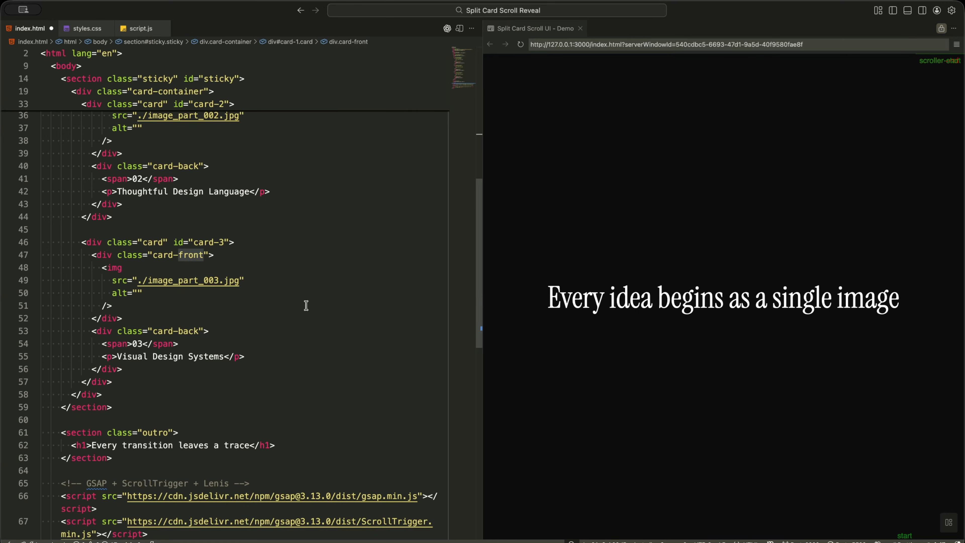
scroll(down, 3)
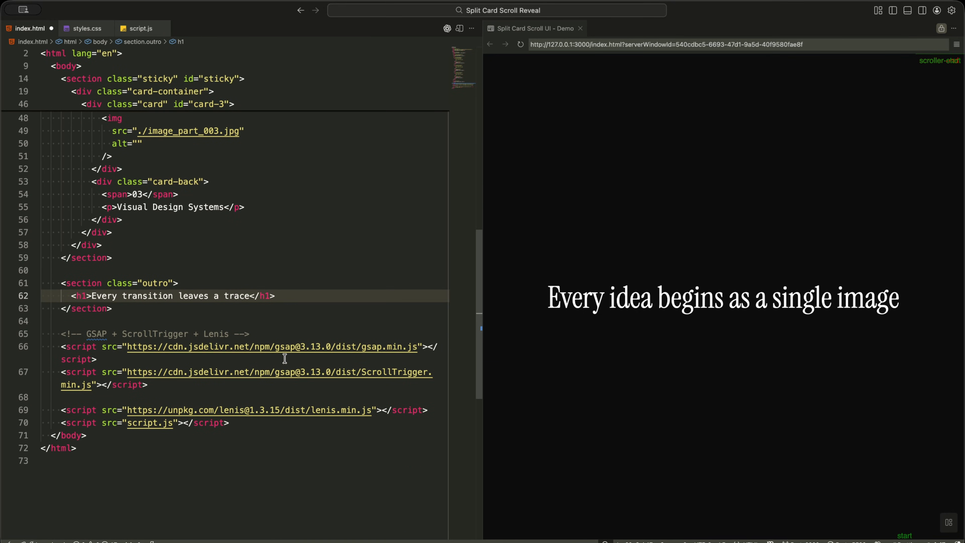
click(339, 346)
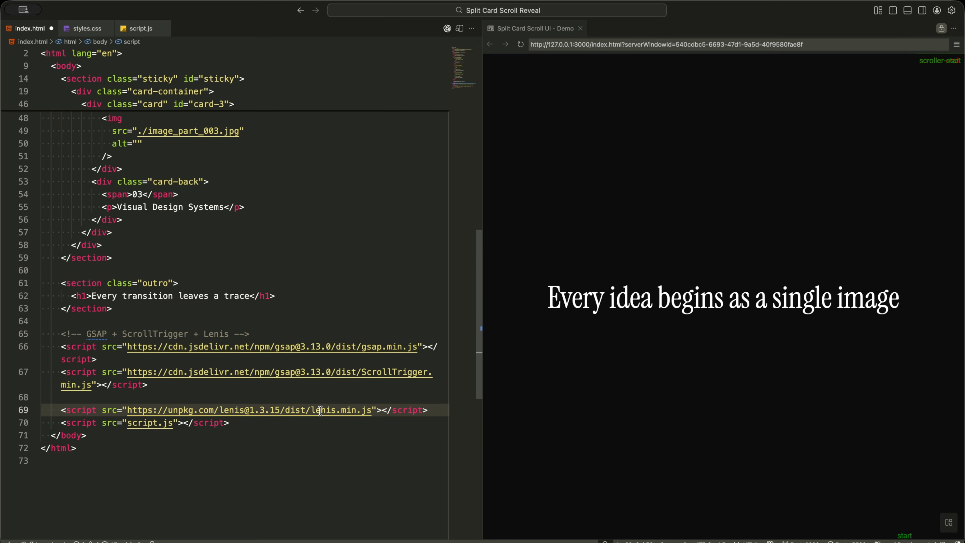
click(288, 422)
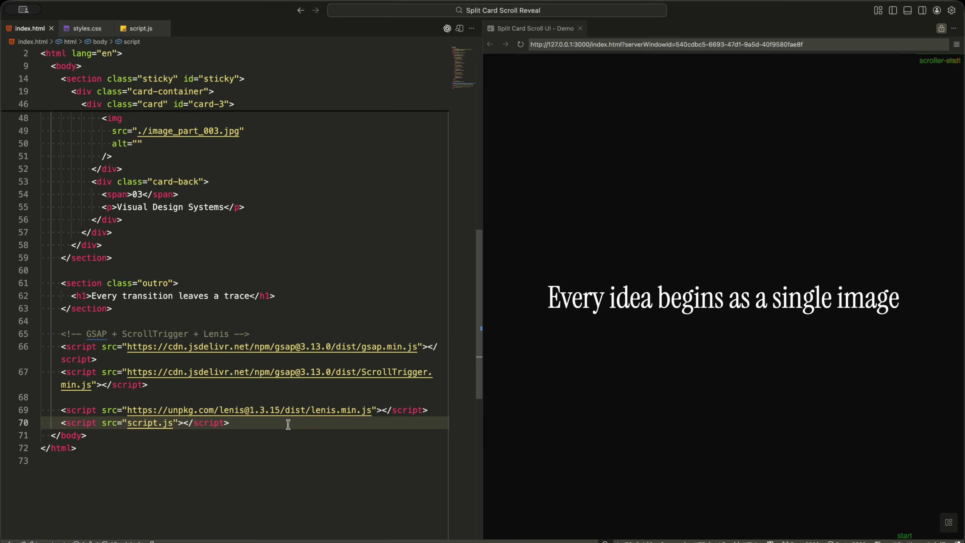
scroll(up, 3)
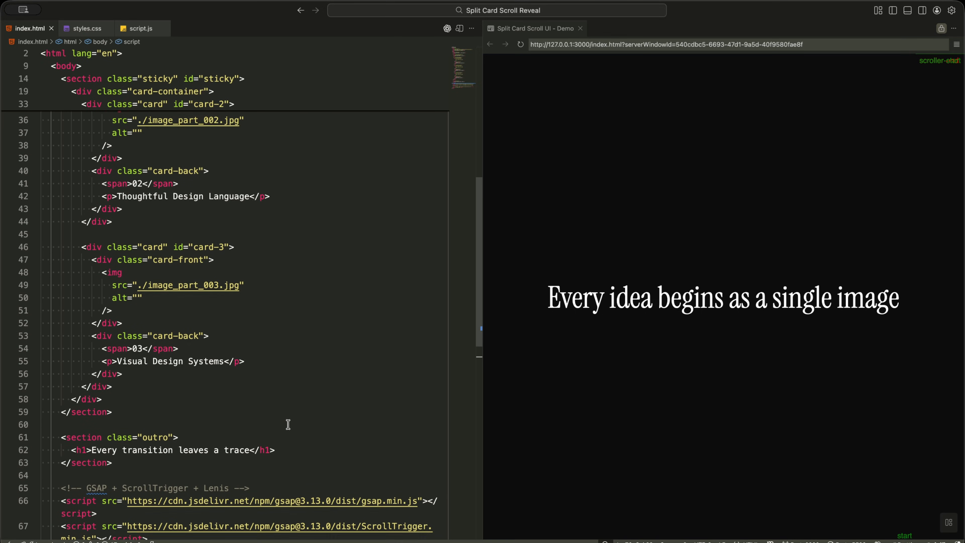
click(82, 29)
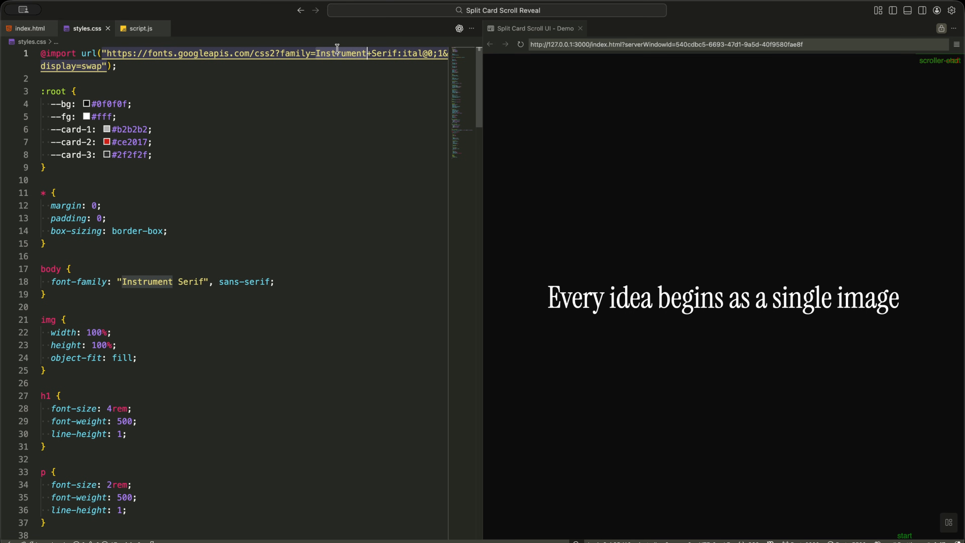
mouse_move(278, 71)
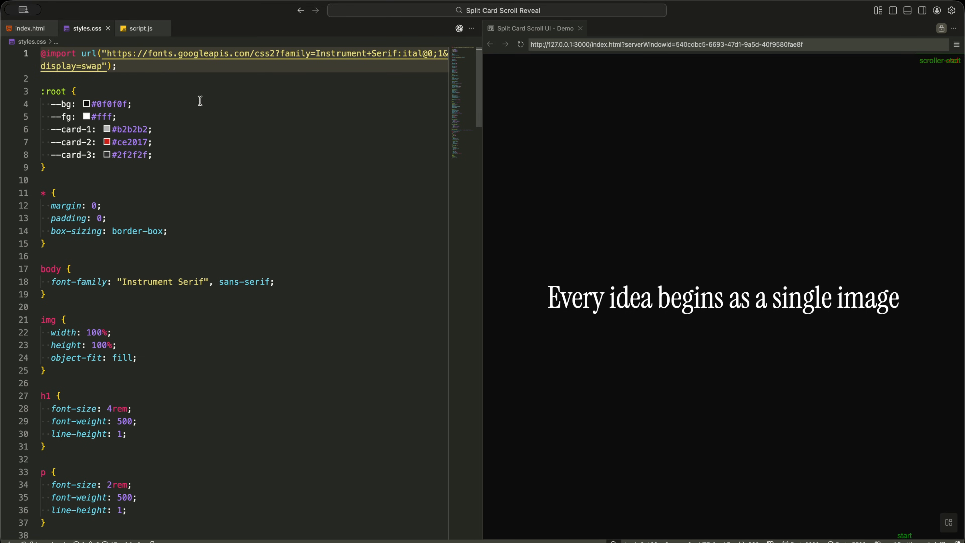
click(152, 154)
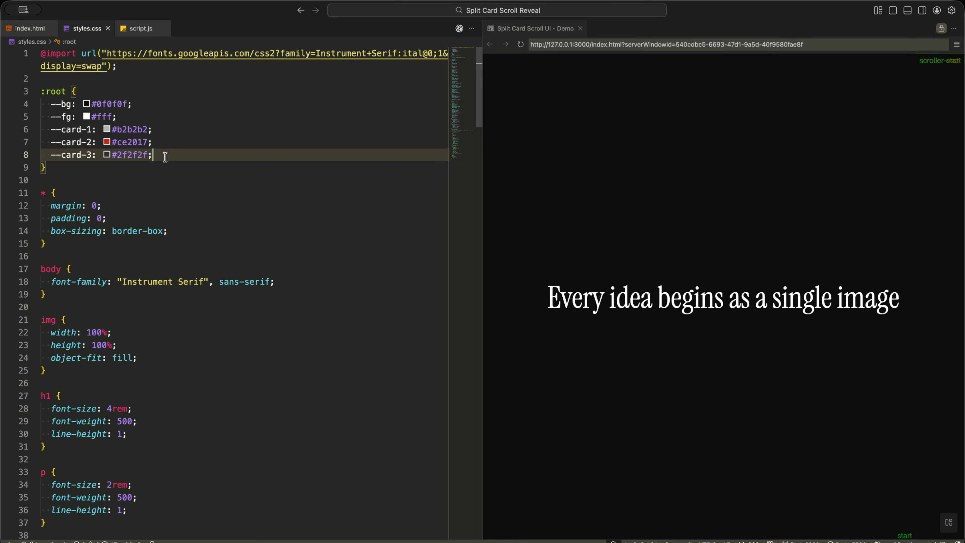
click(142, 104)
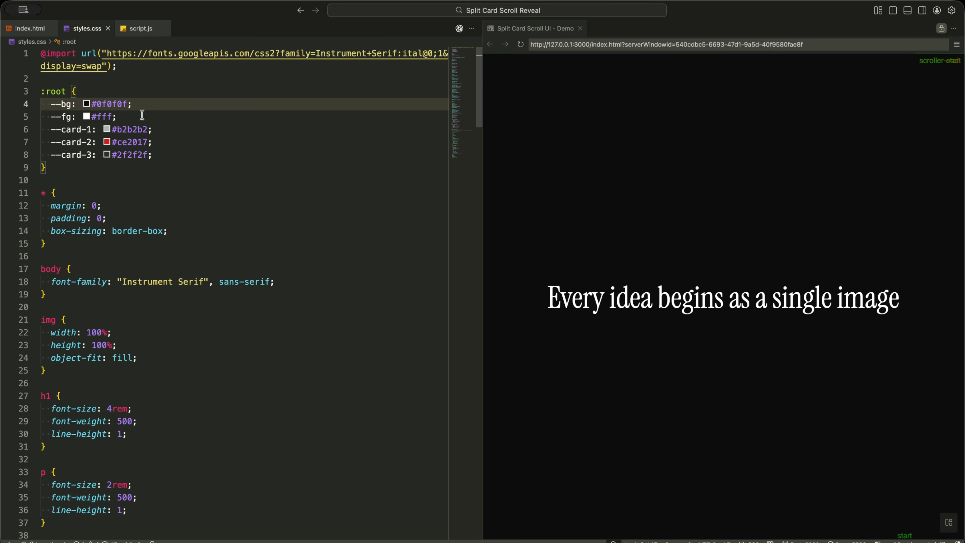
click(154, 155)
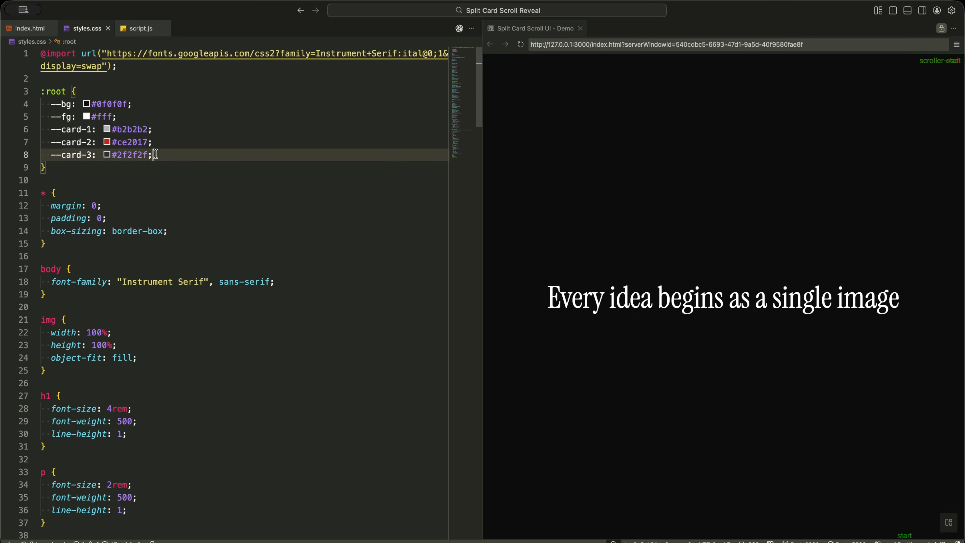
click(156, 129)
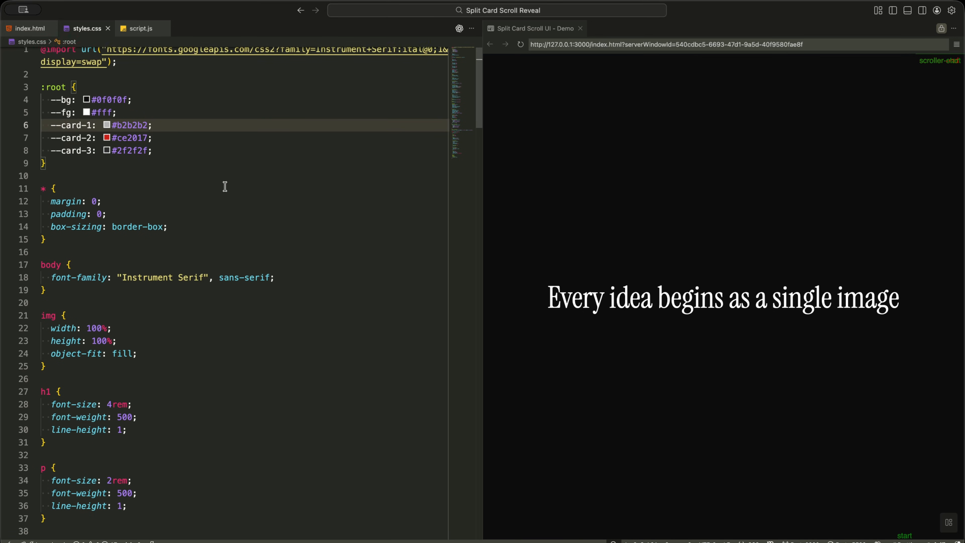
scroll(down, 3)
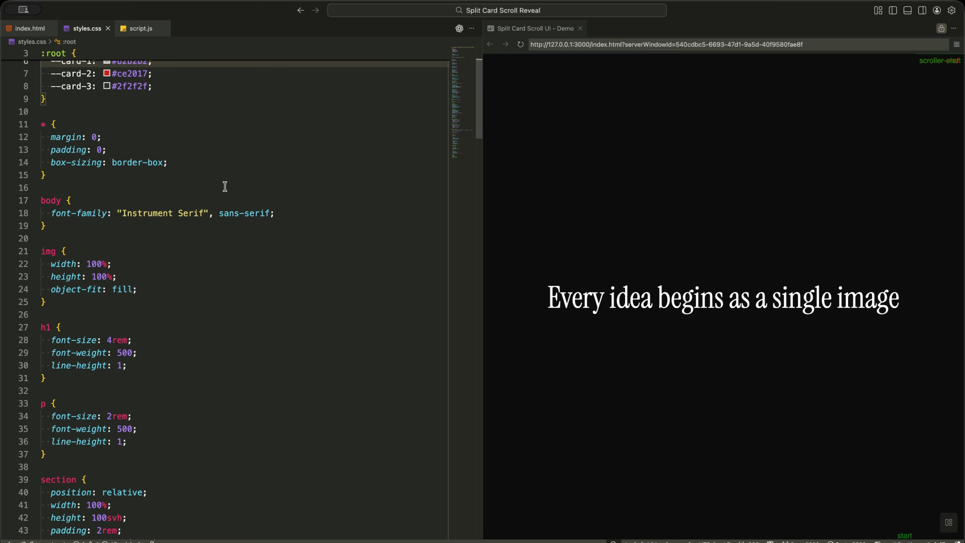
click(197, 175)
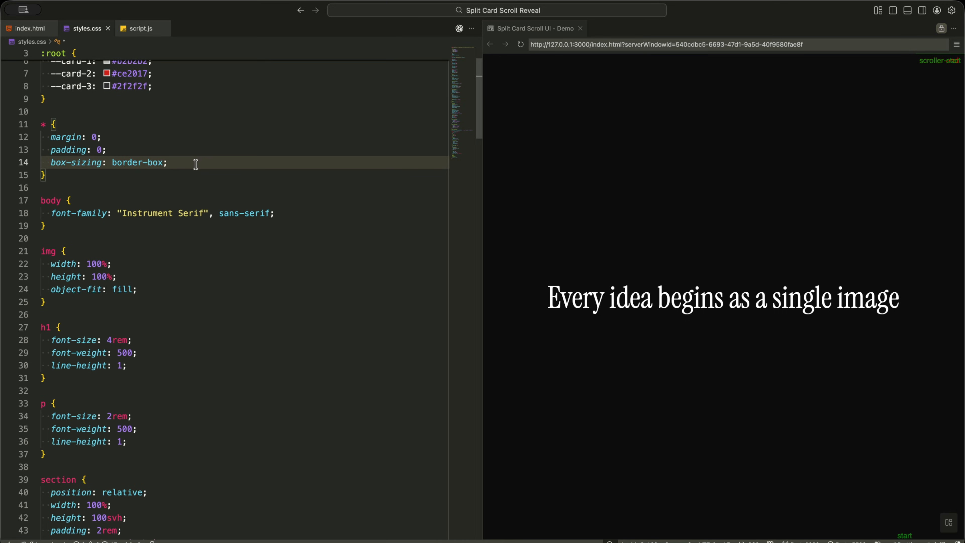
mouse_move(258, 356)
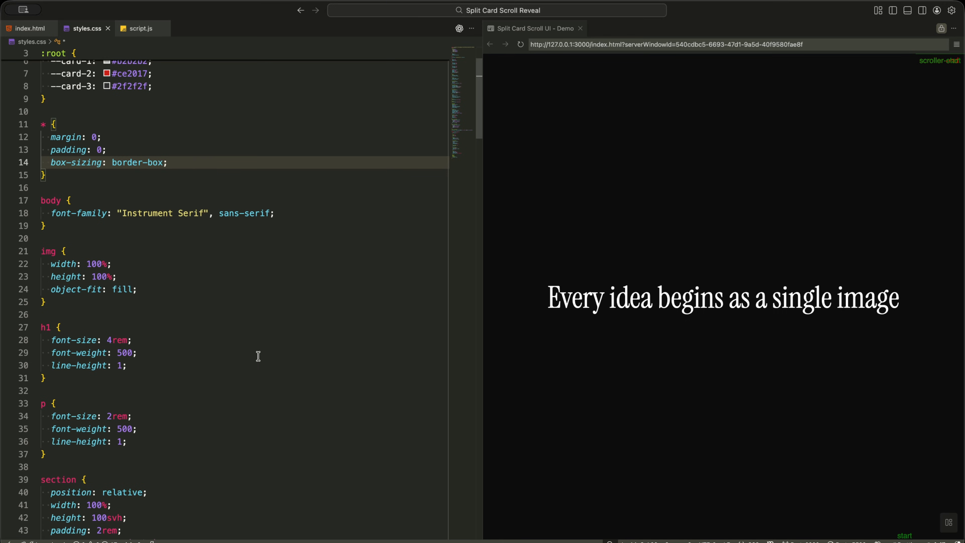
scroll(down, 3)
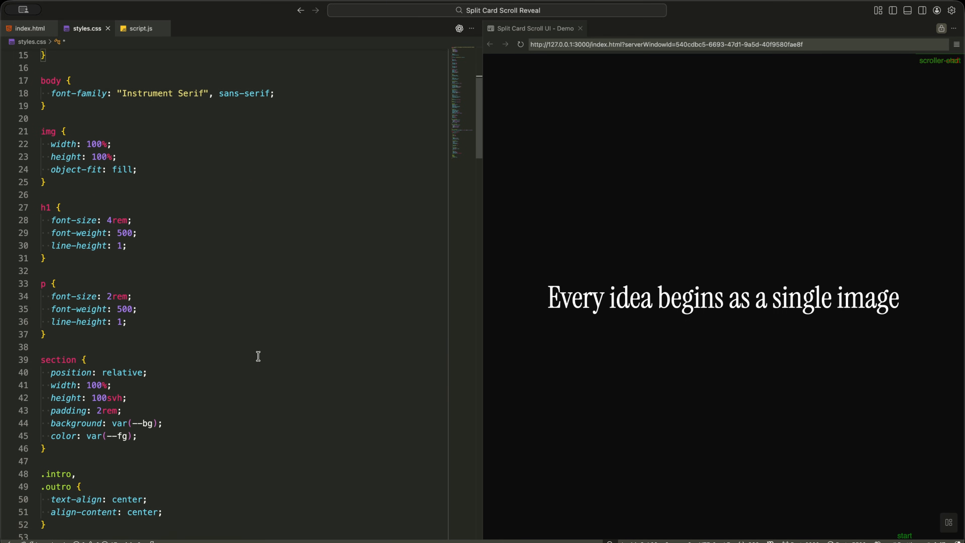
click(198, 381)
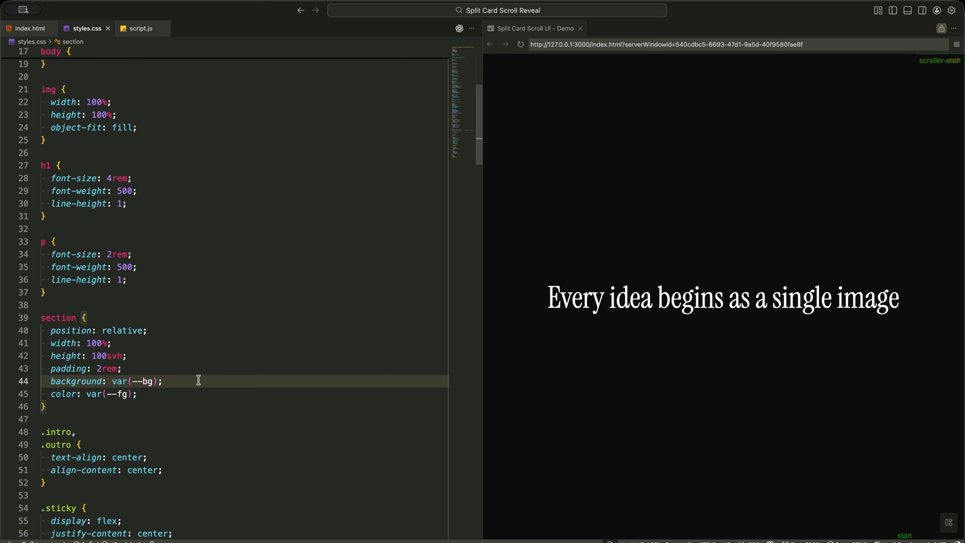
click(156, 356)
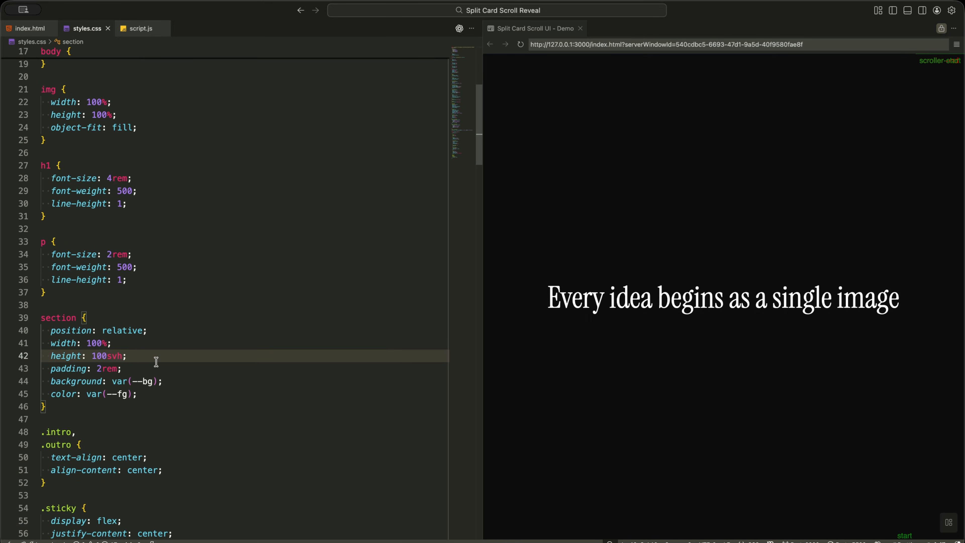
scroll(down, 3)
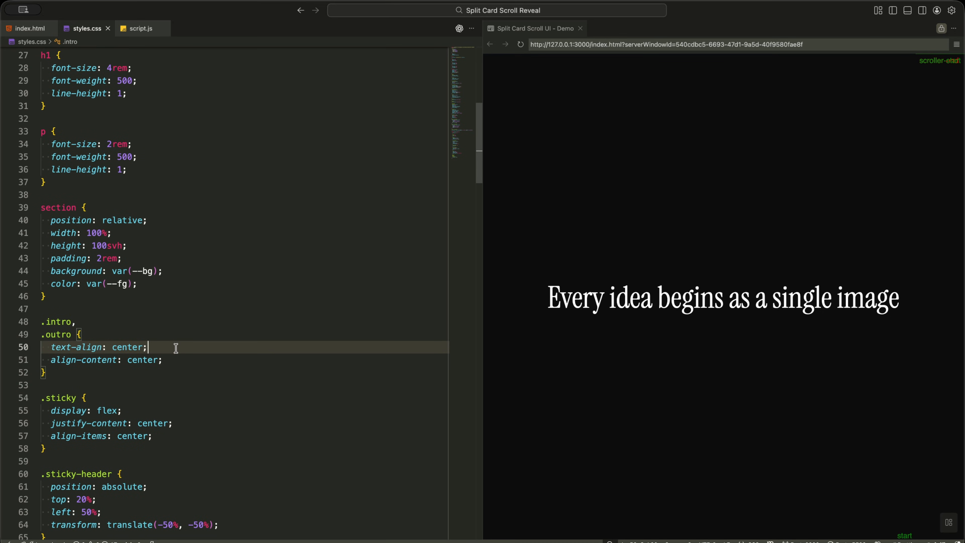
mouse_move(645, 297)
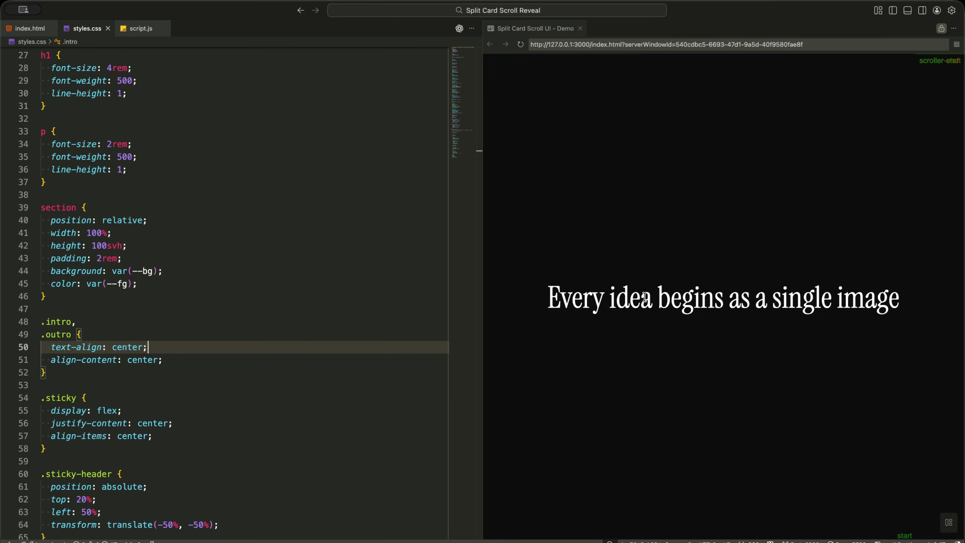
mouse_move(399, 428)
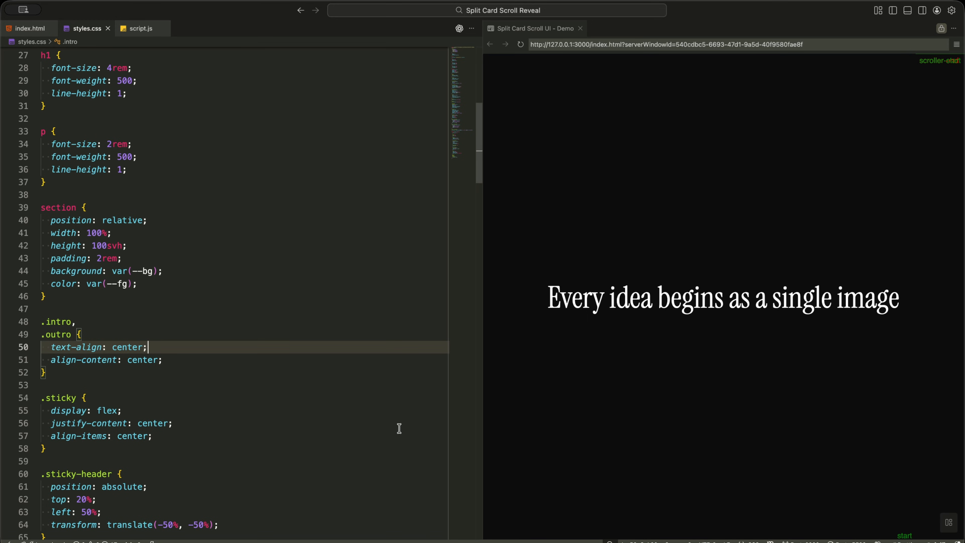
click(175, 422)
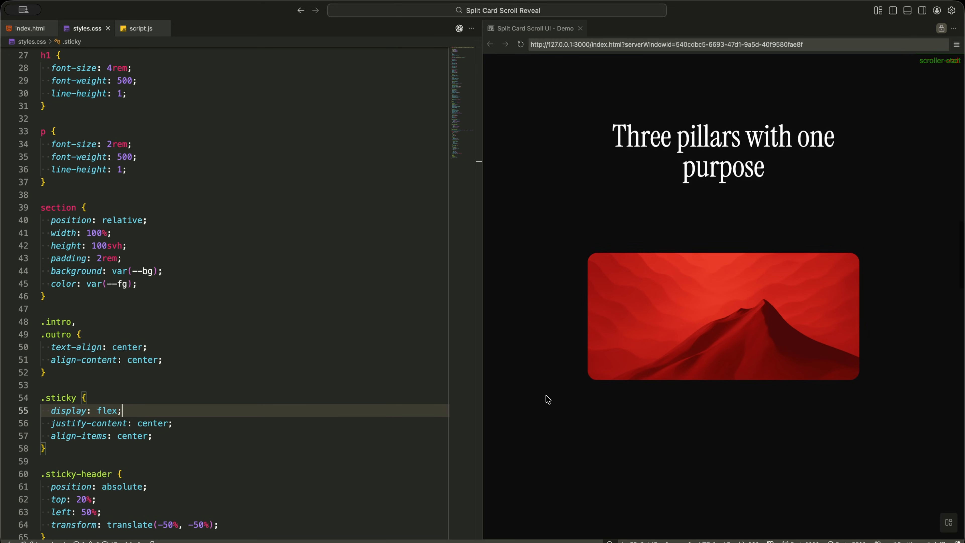
scroll(down, 3)
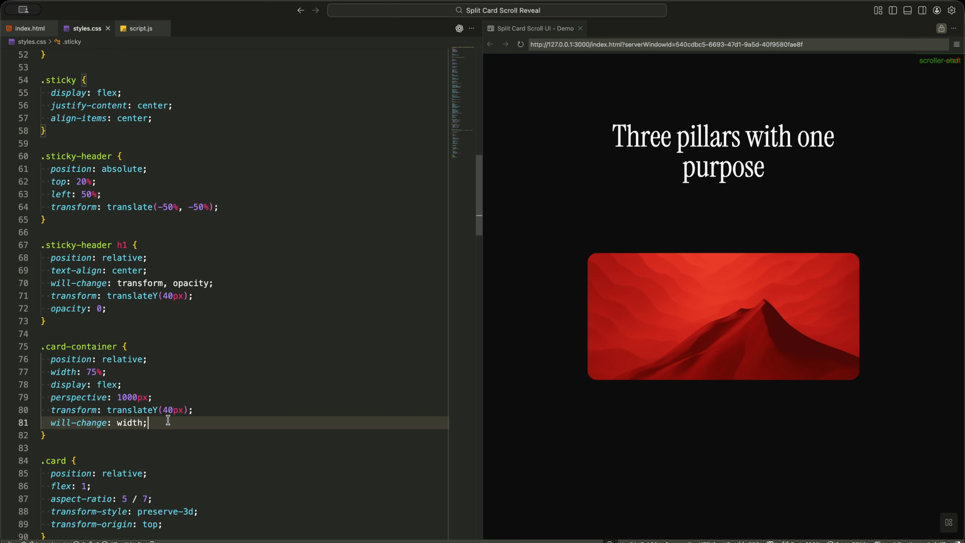
double_click(131, 397)
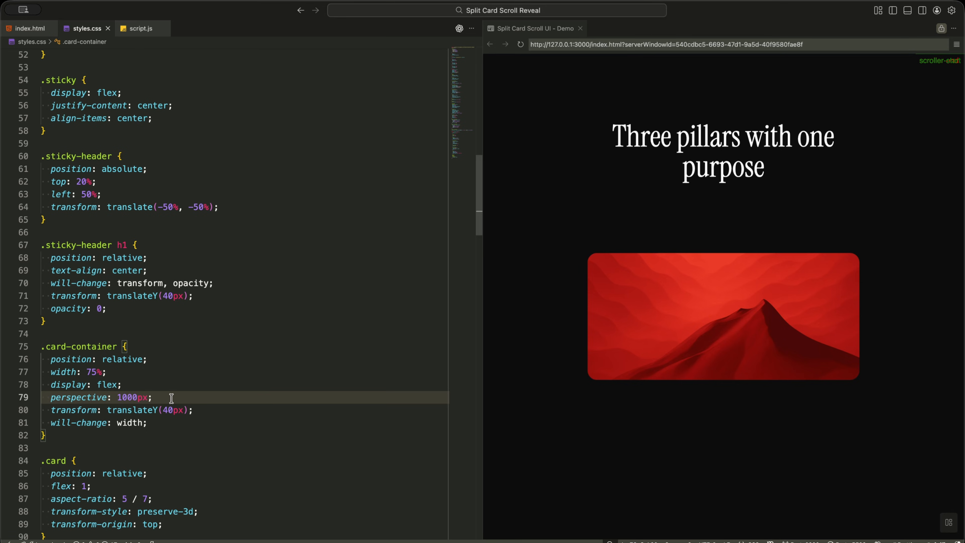
click(210, 410)
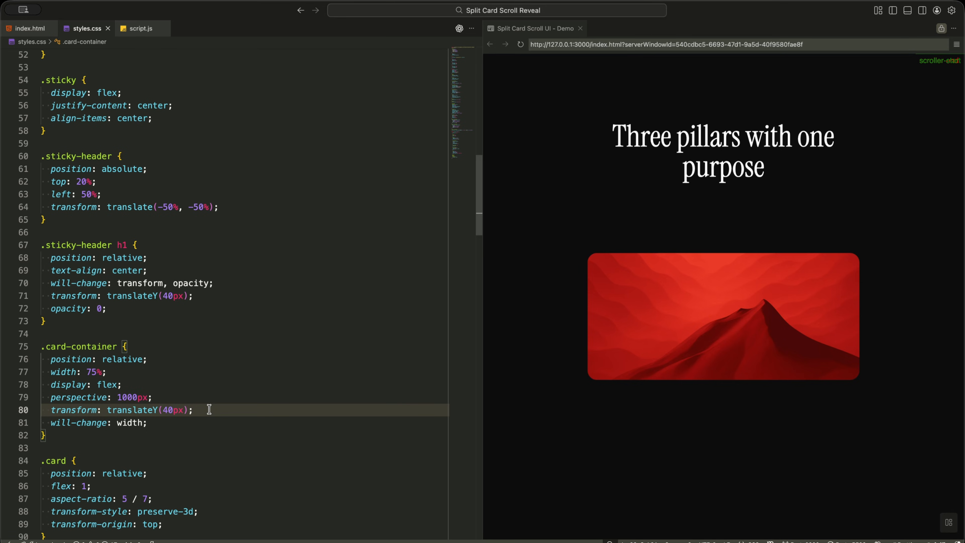
double_click(173, 410)
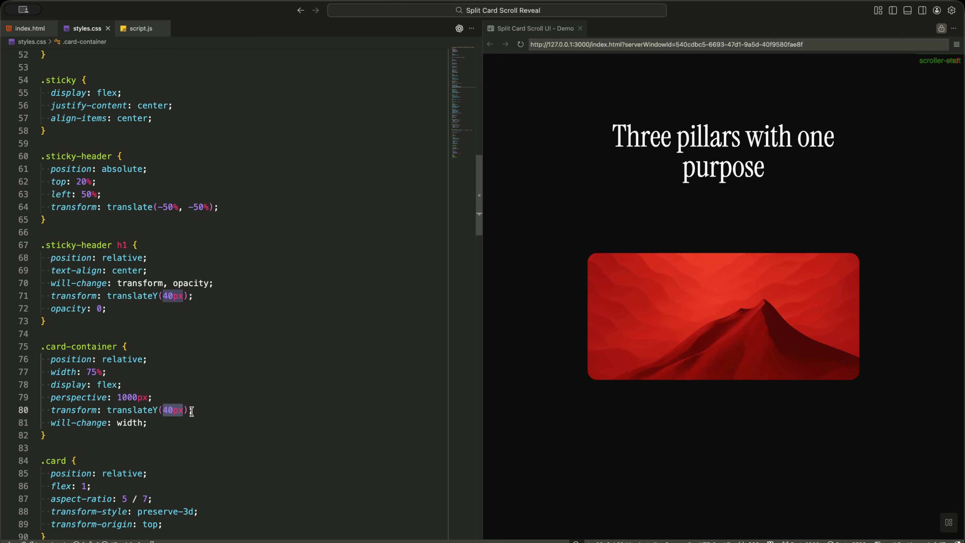
scroll(down, 3)
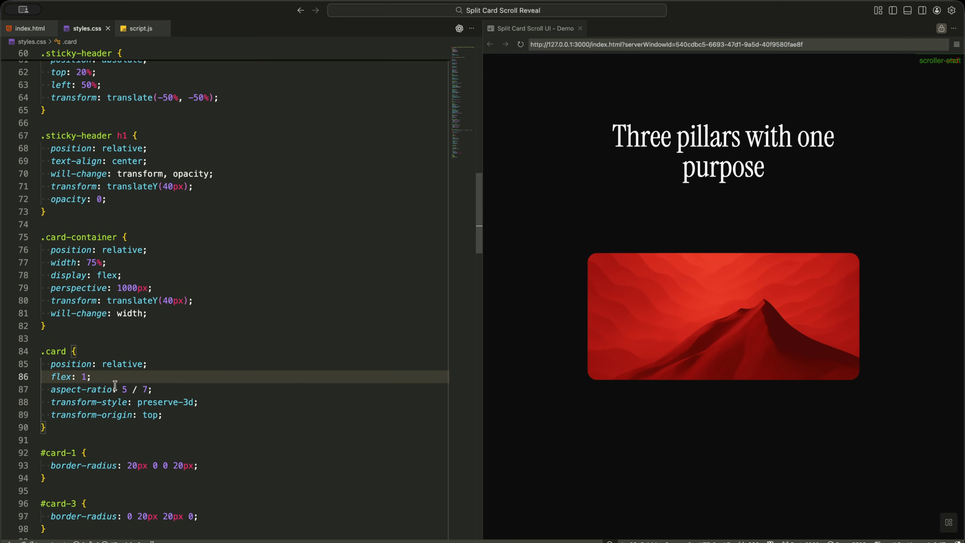
click(154, 389)
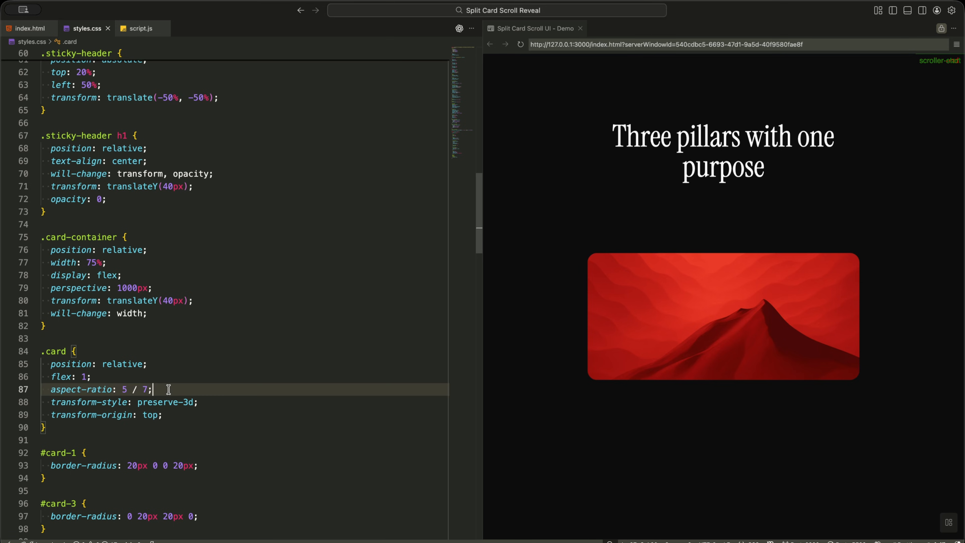
click(233, 402)
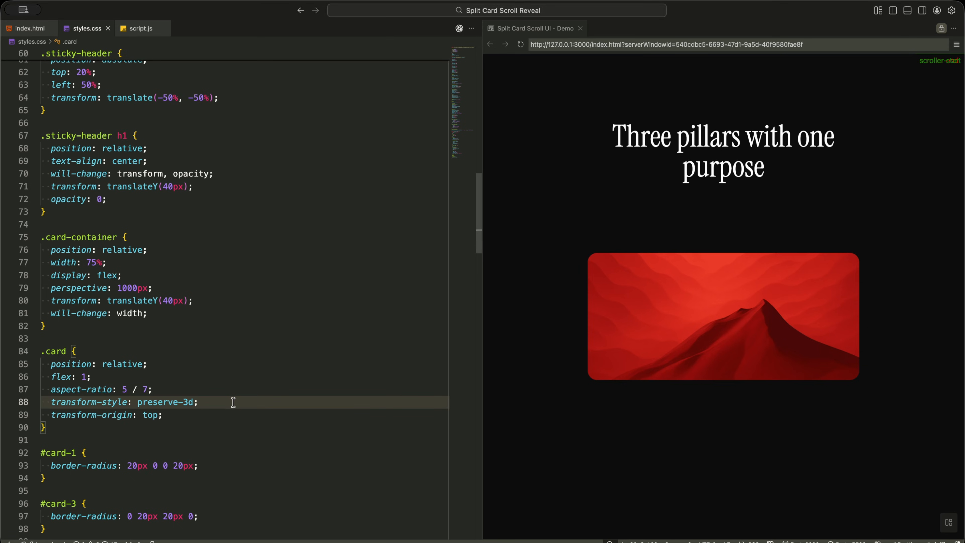
click(200, 415)
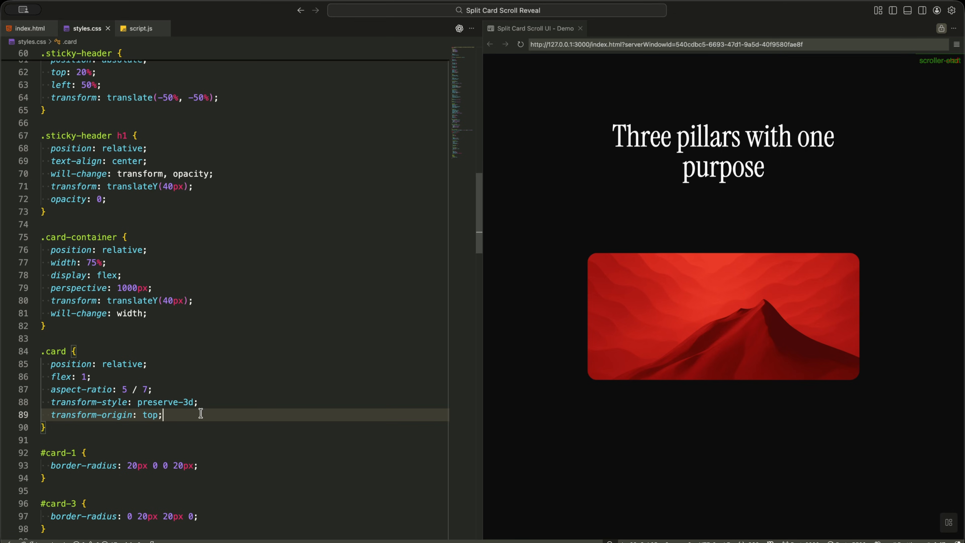
scroll(down, 3)
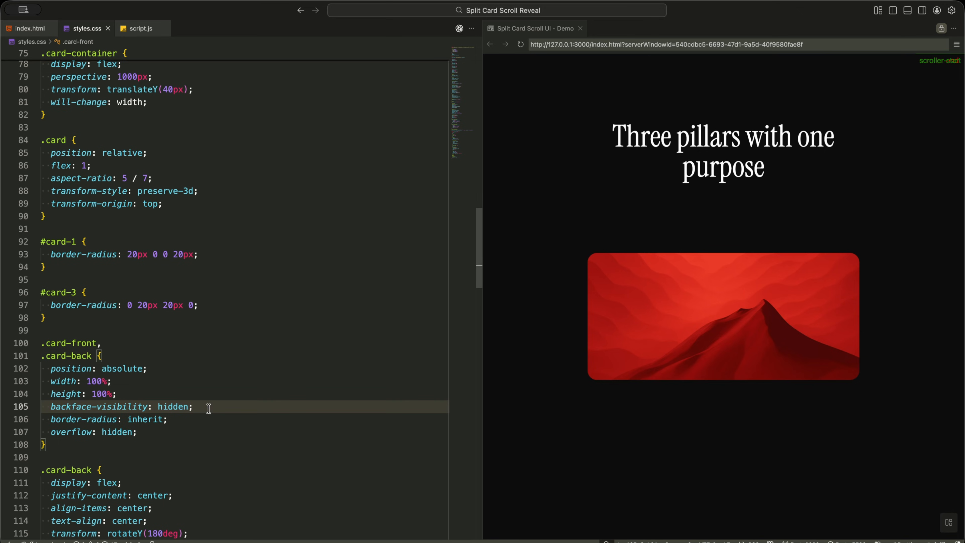
scroll(down, 3)
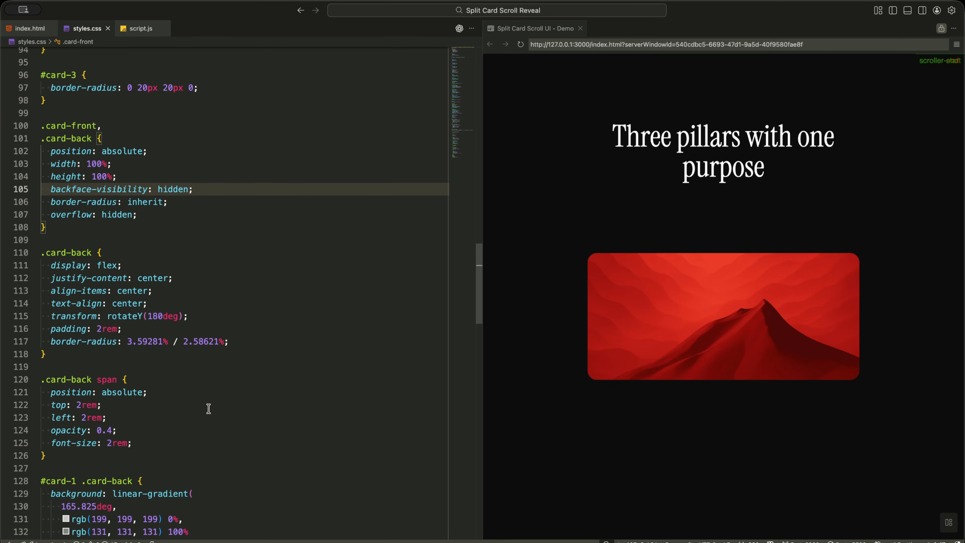
double_click(145, 312)
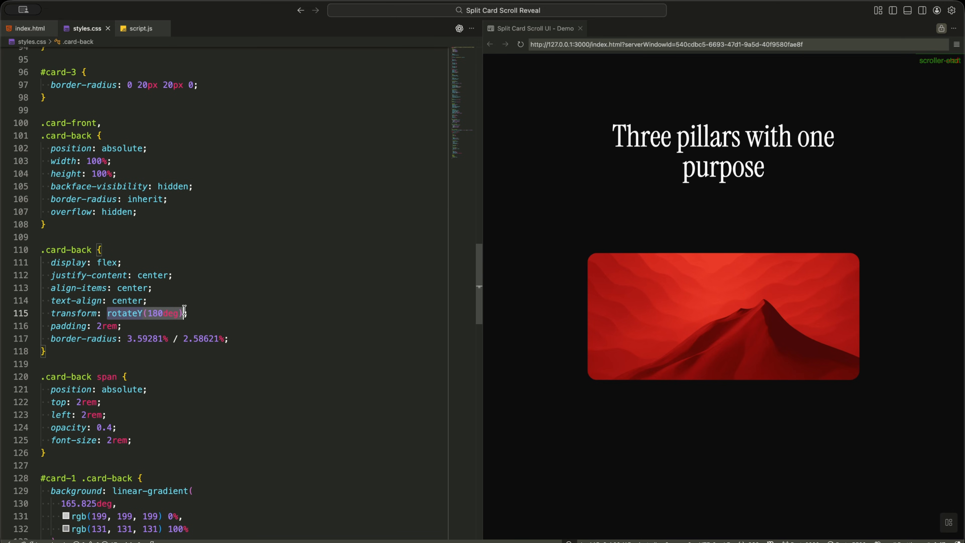
click(189, 313)
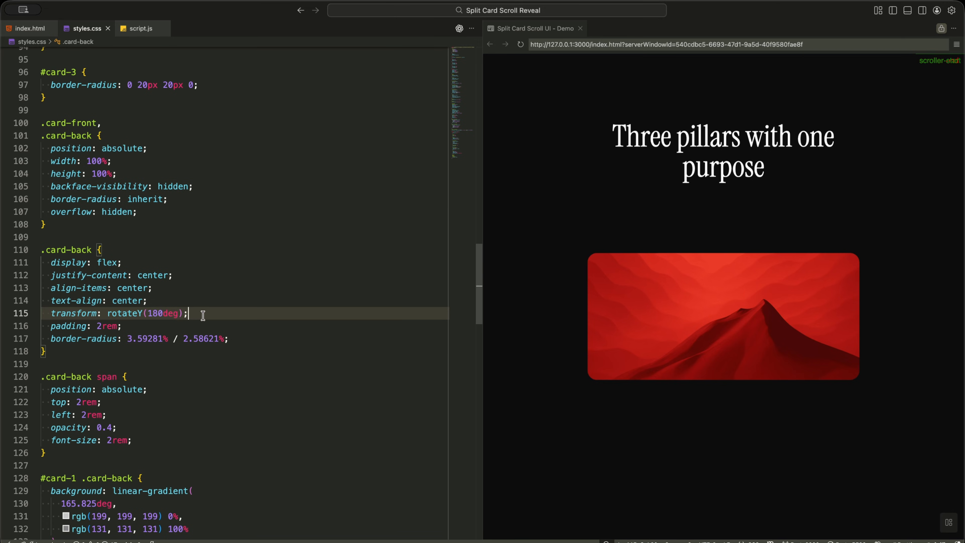
scroll(down, 3)
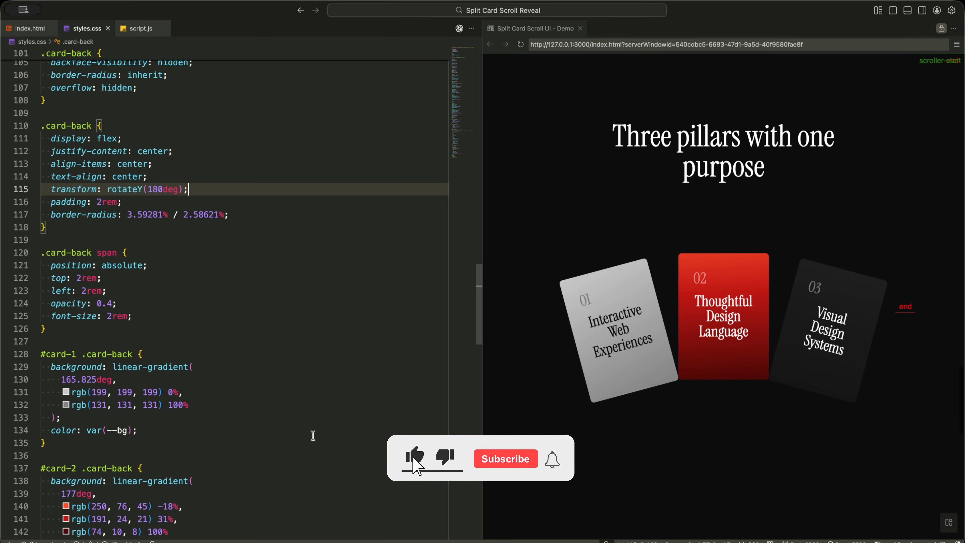
click(505, 459)
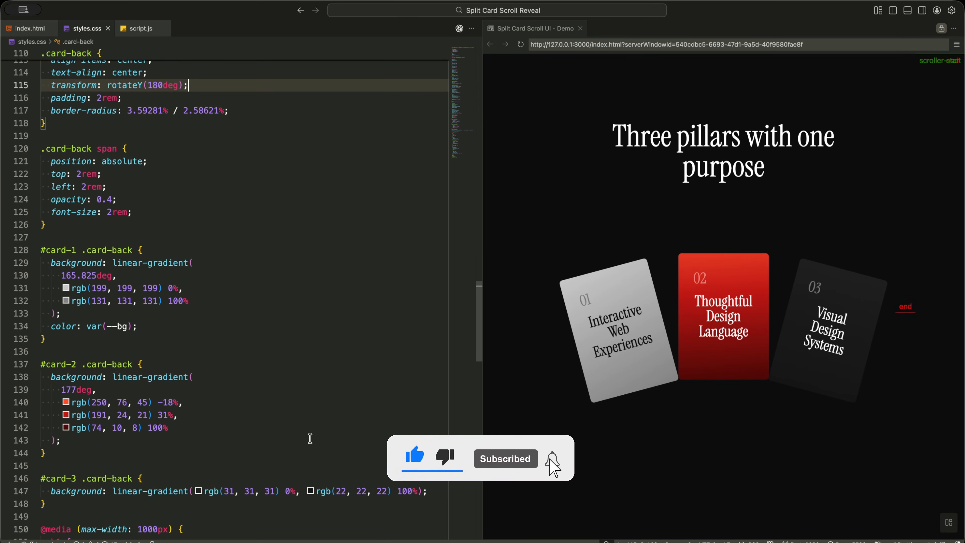
scroll(down, 3)
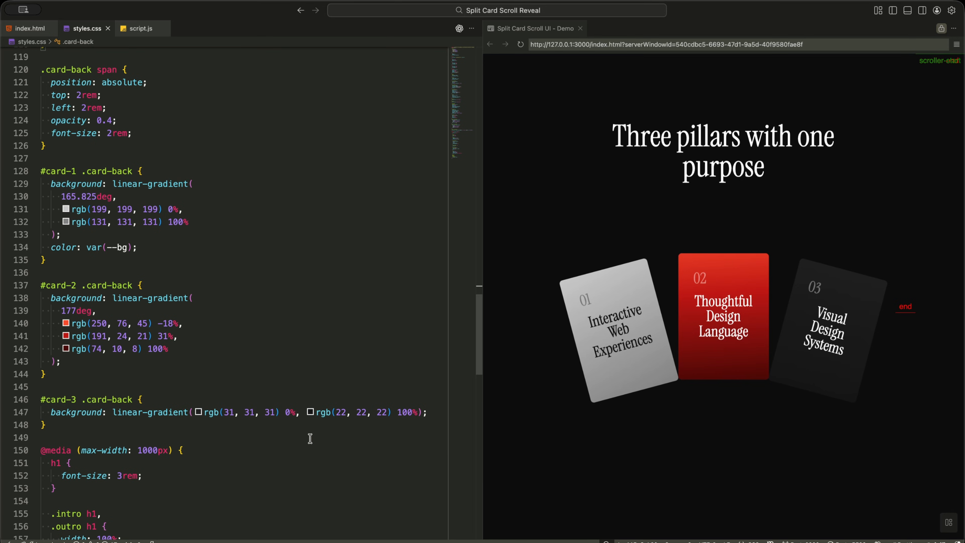
scroll(down, 3)
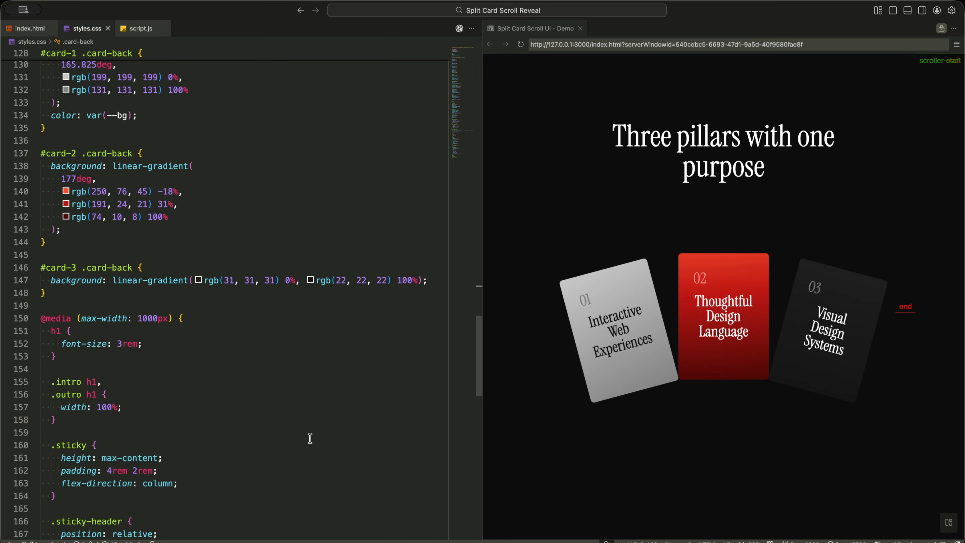
scroll(down, 3)
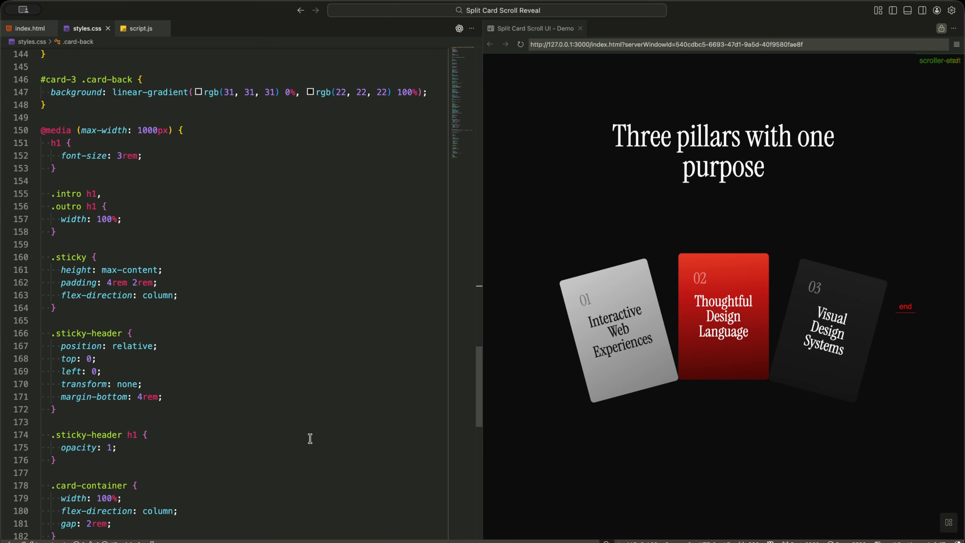
mouse_move(167, 340)
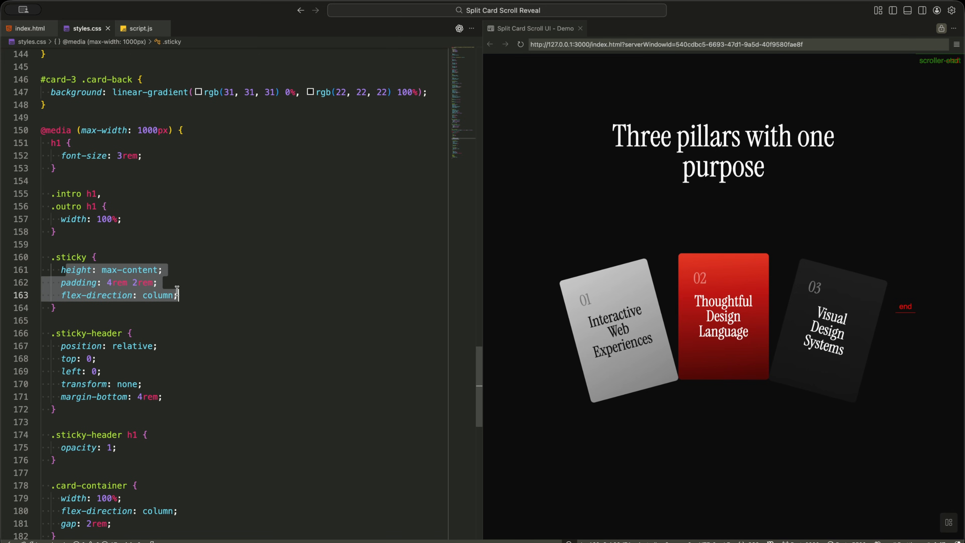
click(148, 384)
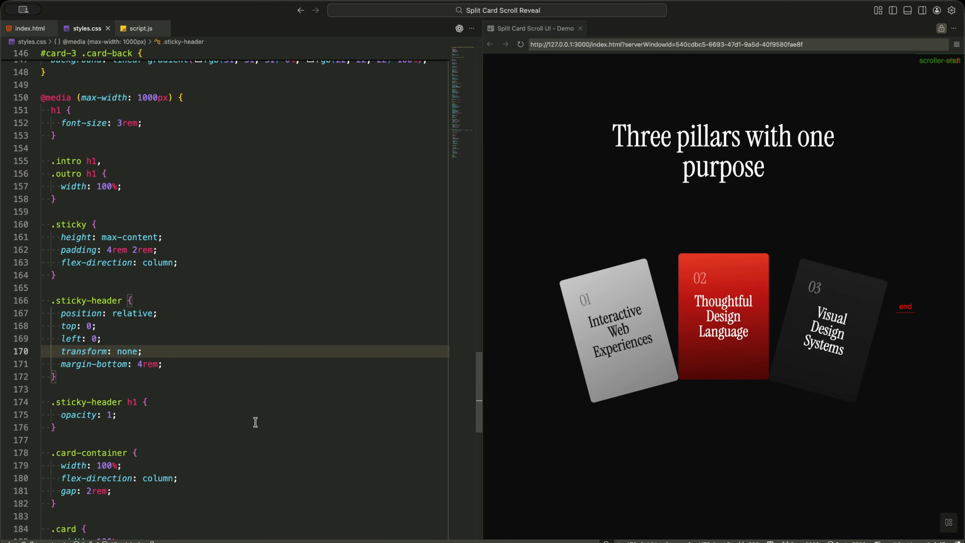
scroll(down, 3)
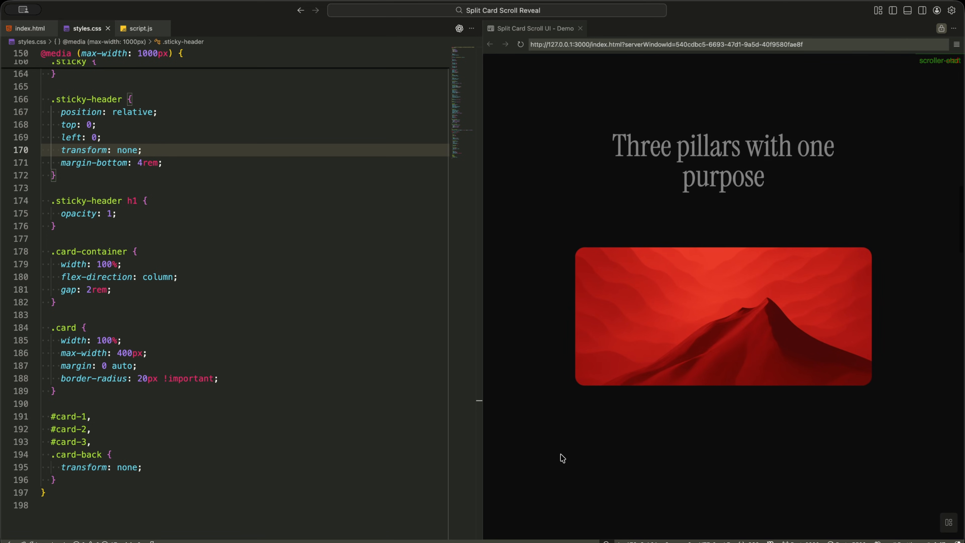
click(140, 28)
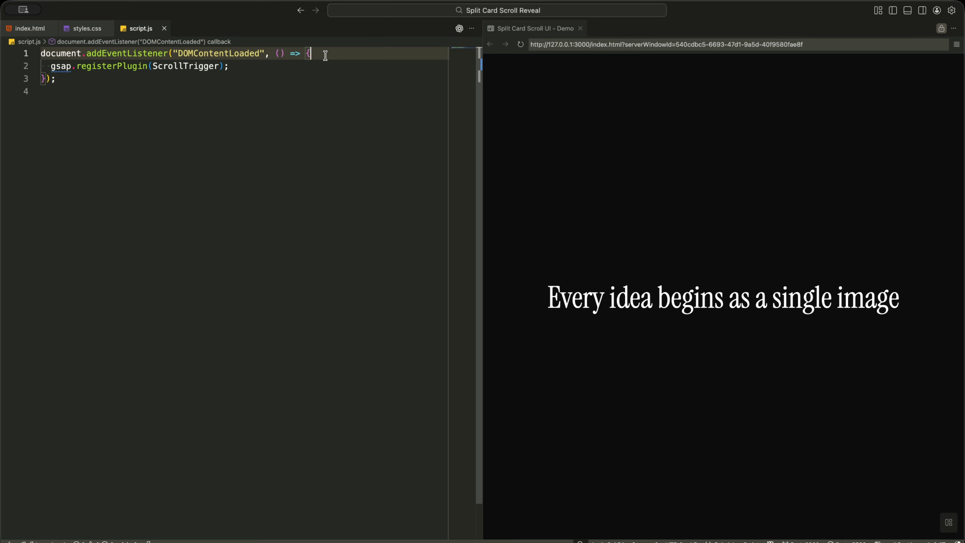
Below the ScrollTrigger registration, add lenis.on('scroll', ScrollTrigger.update), a ticker calling lenis.raf(time * 1000), and lagSmoothing(0)
double_click(184, 66)
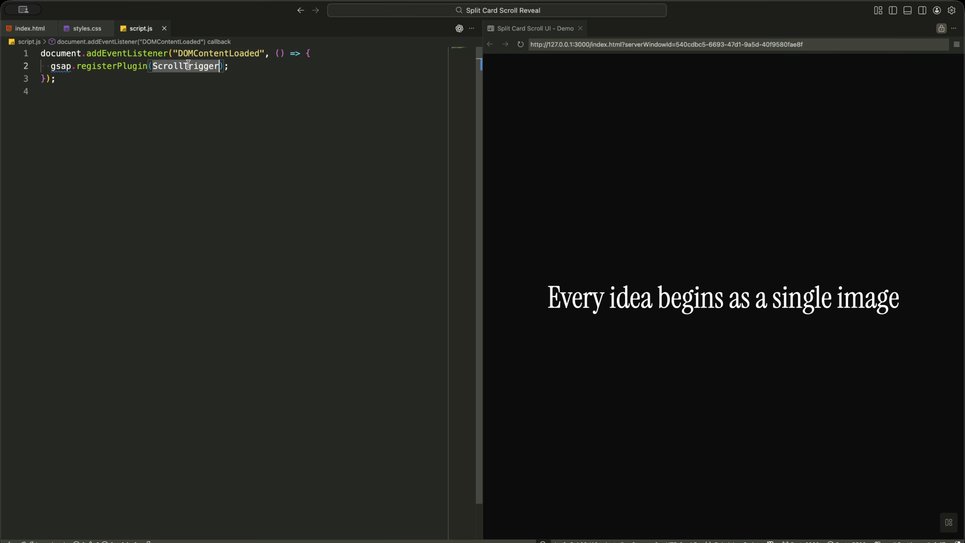
click(231, 66)
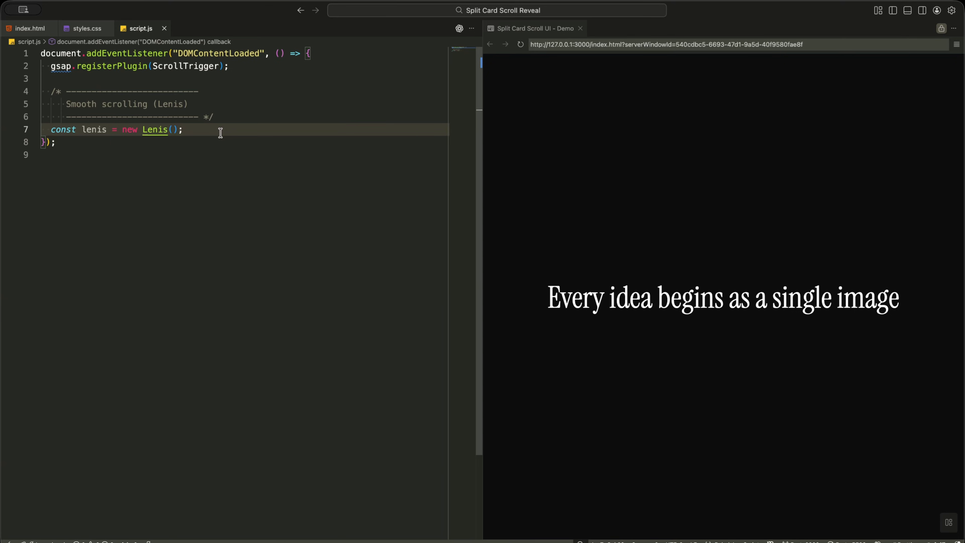
text(lenis.on("scroll", ScrollTrigger.update);)
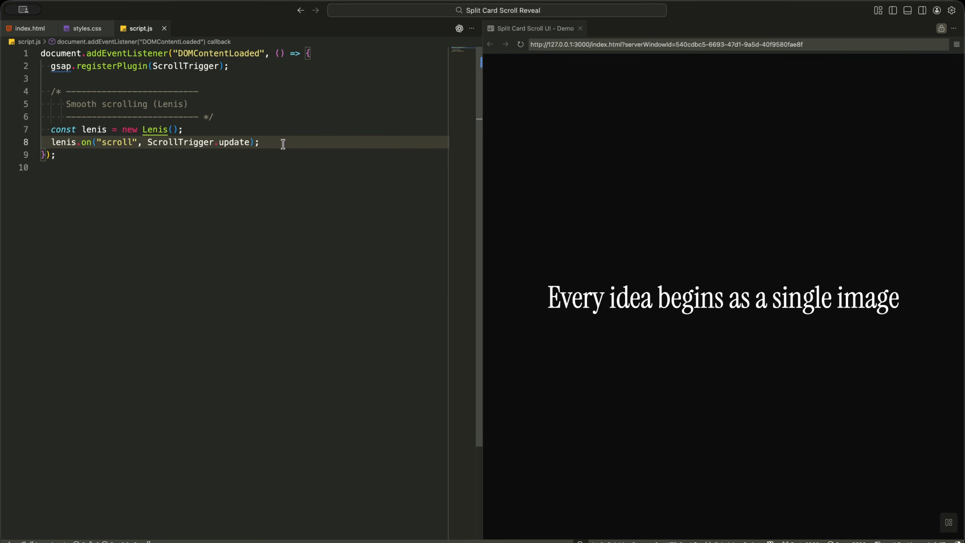
text(gsap.ticker.add((time) => lenis.raf(time * 1000));)
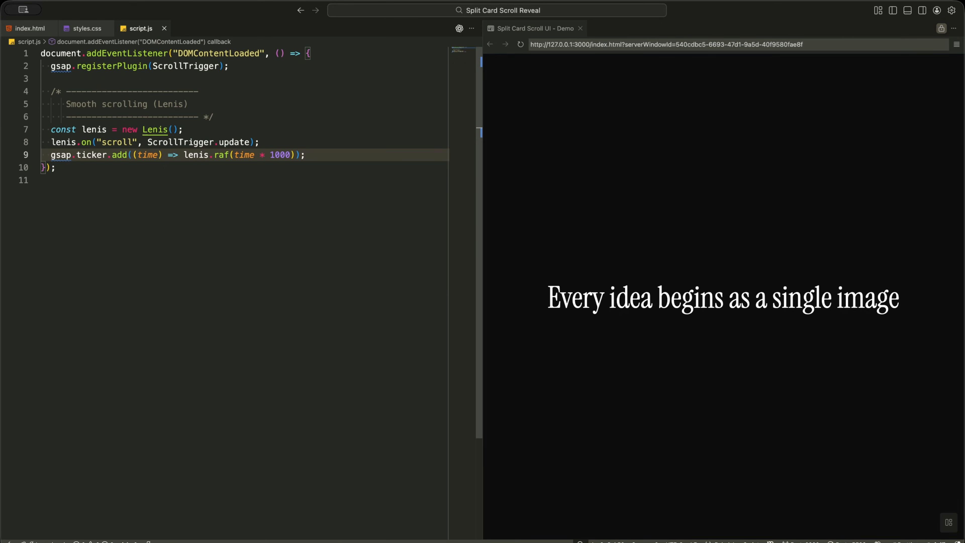
click(304, 154)
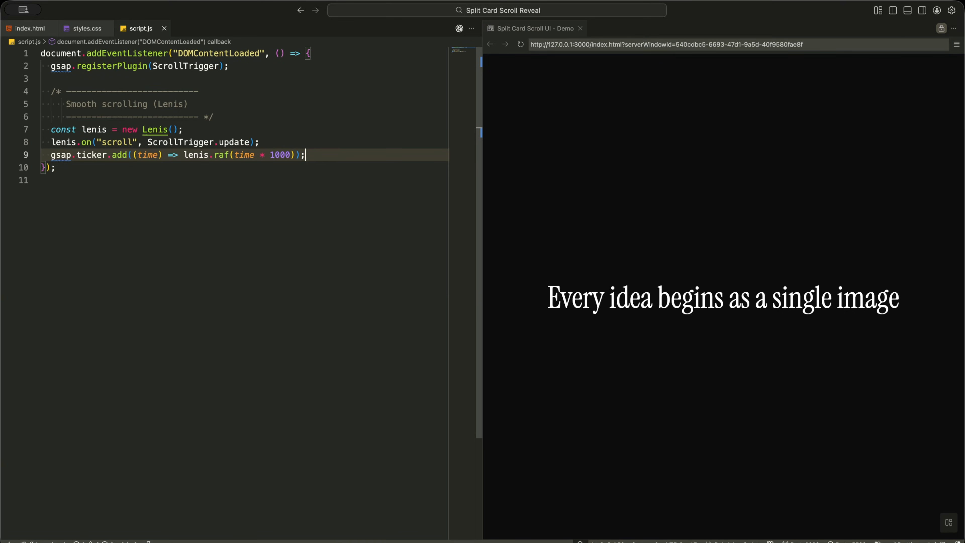
text(gsap.ticker.lagSmoothing(0);)
text(const cardContainer = document.querySelector(".card-container");)
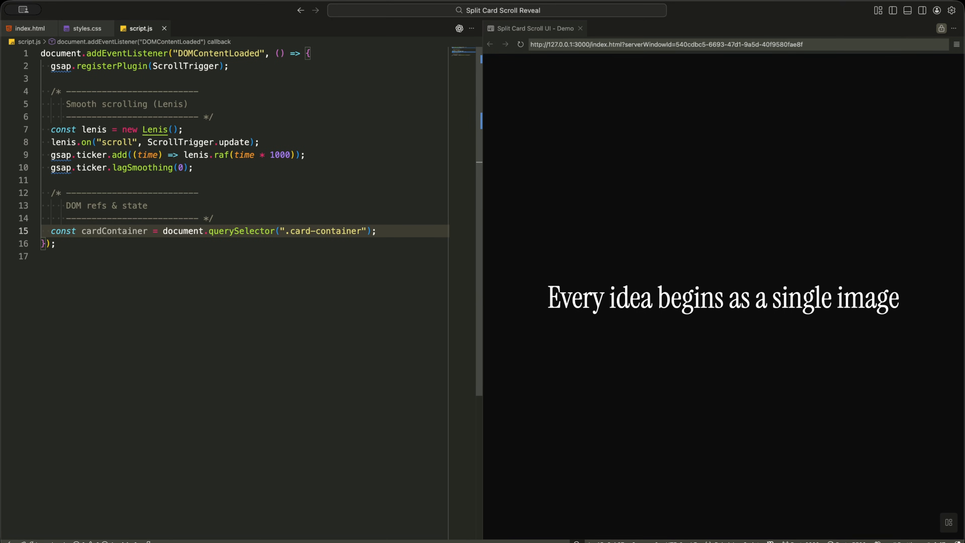
Add stickyHeader ('.sticky-header h1') and cards ('.card') references plus isGapAnimationCompleted and isFlipAnimationCompleted = false, then save
text(const stickyHeader = document.querySelector(".sticky-header h1");)
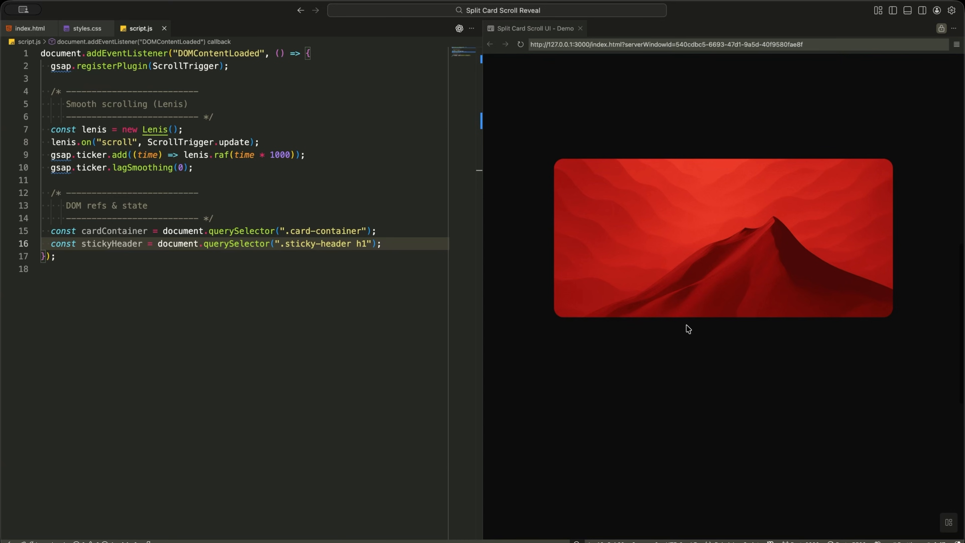
text(const cards = document.querySelectorAll(".card");)
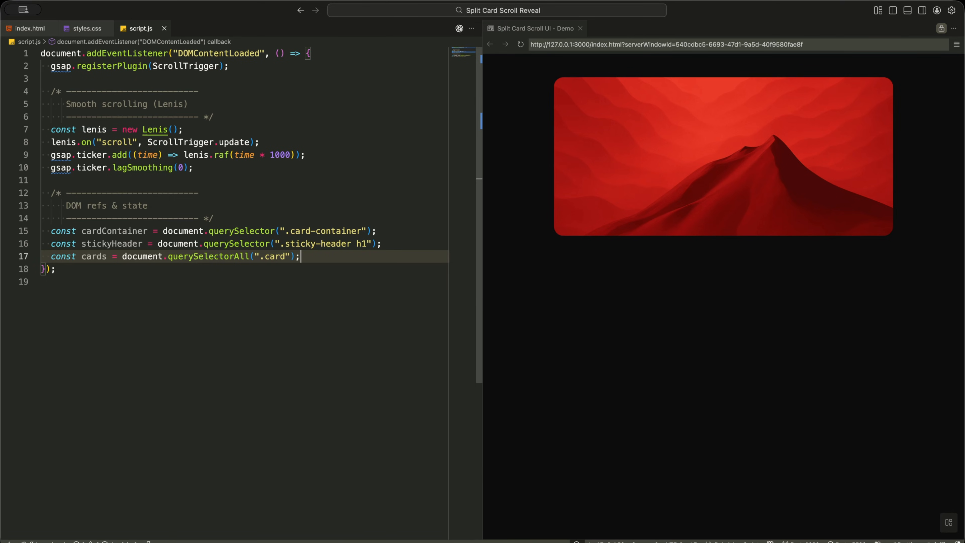
text(let isGapAnimationCompleted = false;)
text(let isFlipAnimationCompleted = false;)
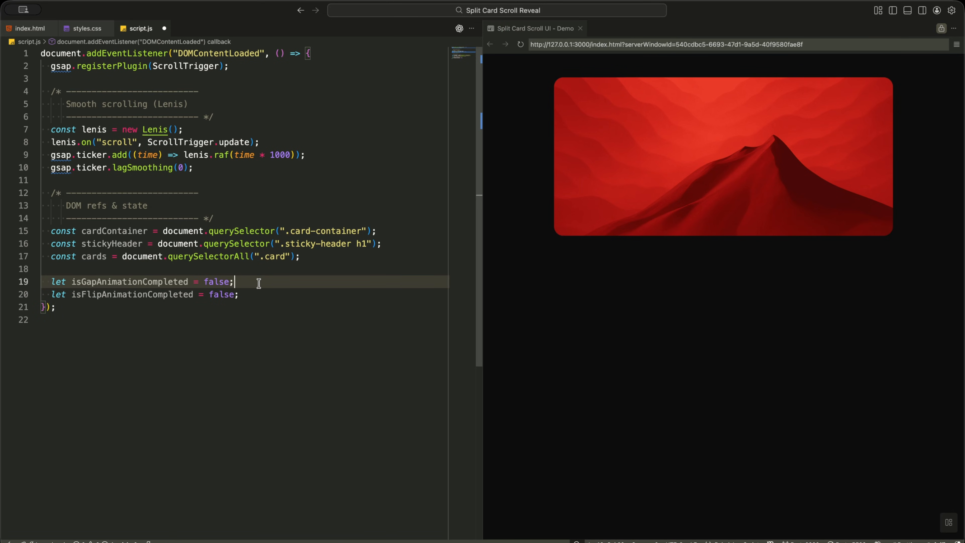
click(251, 294)
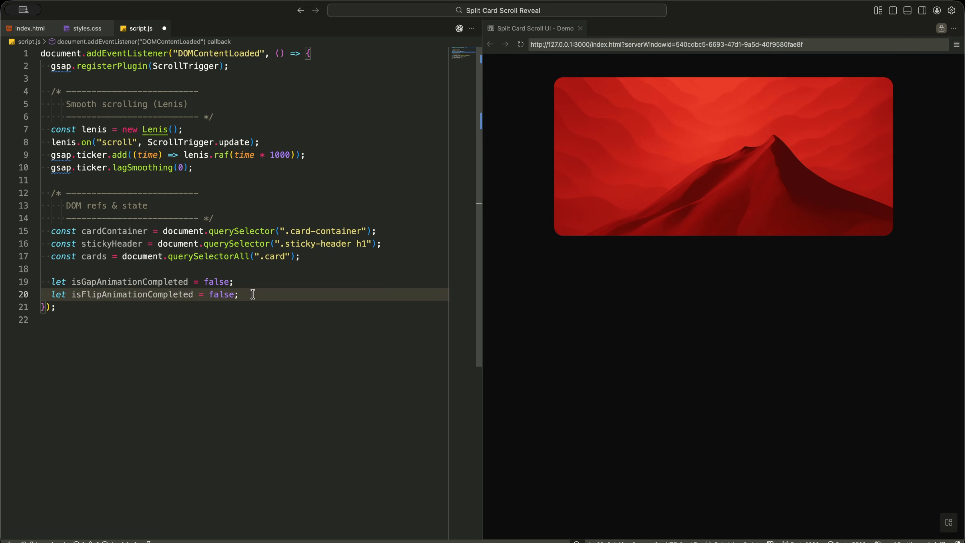
key(Ctrl+s)
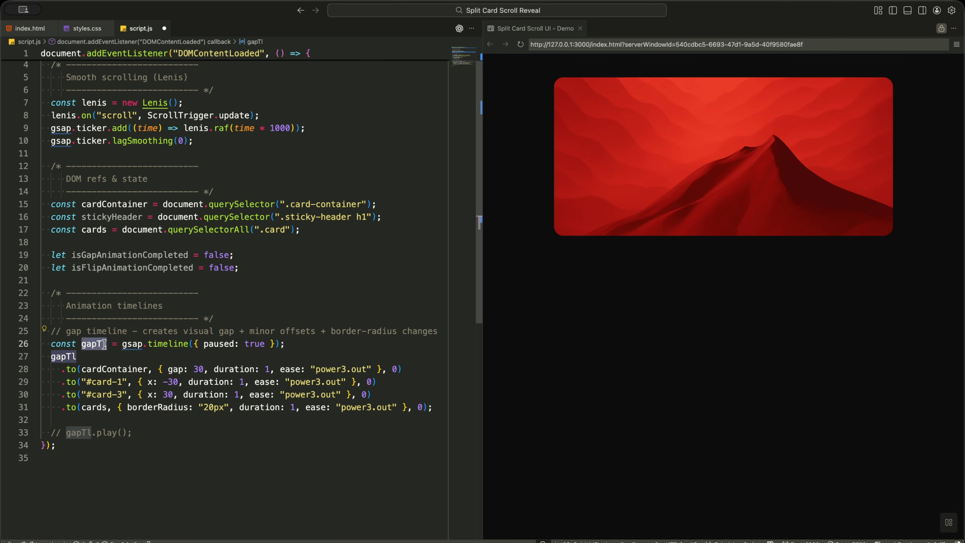
Declare gapTl = gsap.timeline({ paused: true }) targeting the card container and reload the preview
click(254, 343)
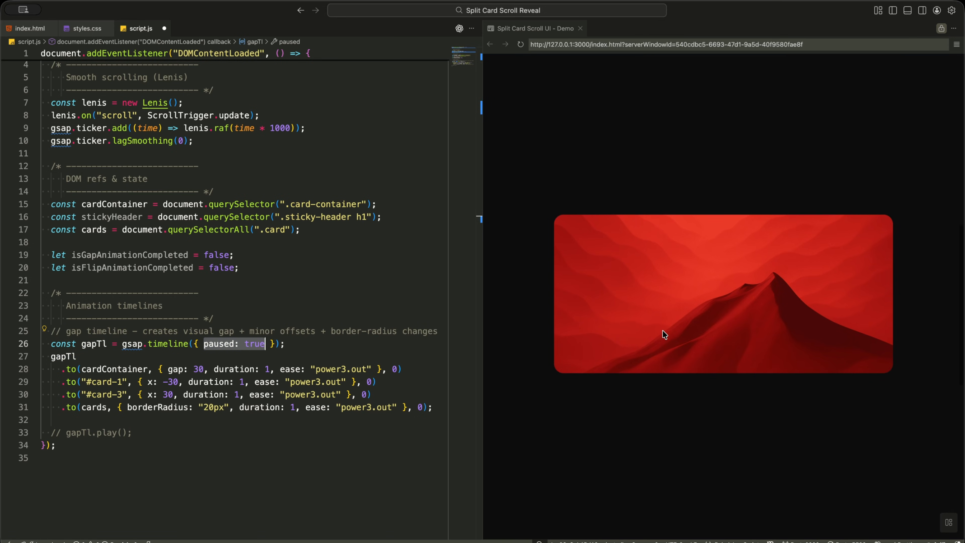
click(302, 344)
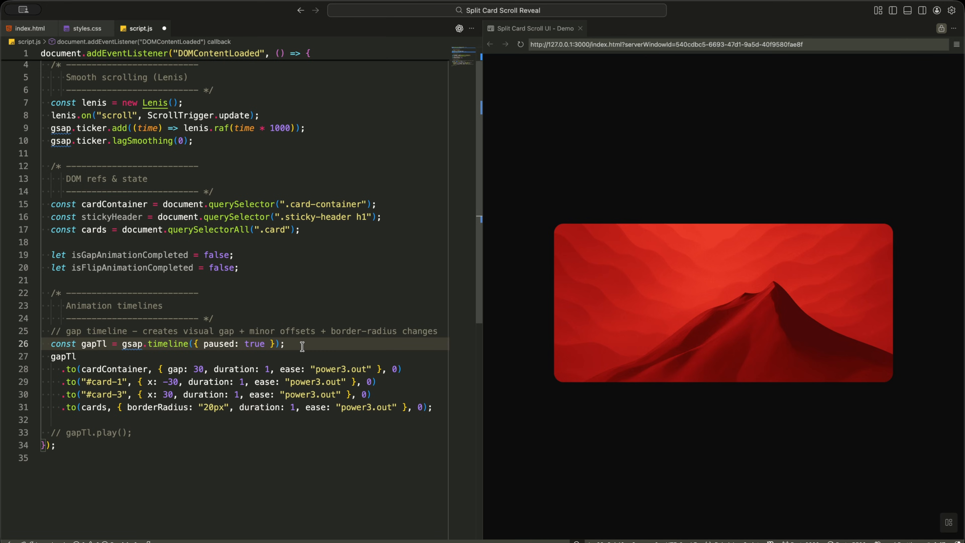
mouse_move(165, 367)
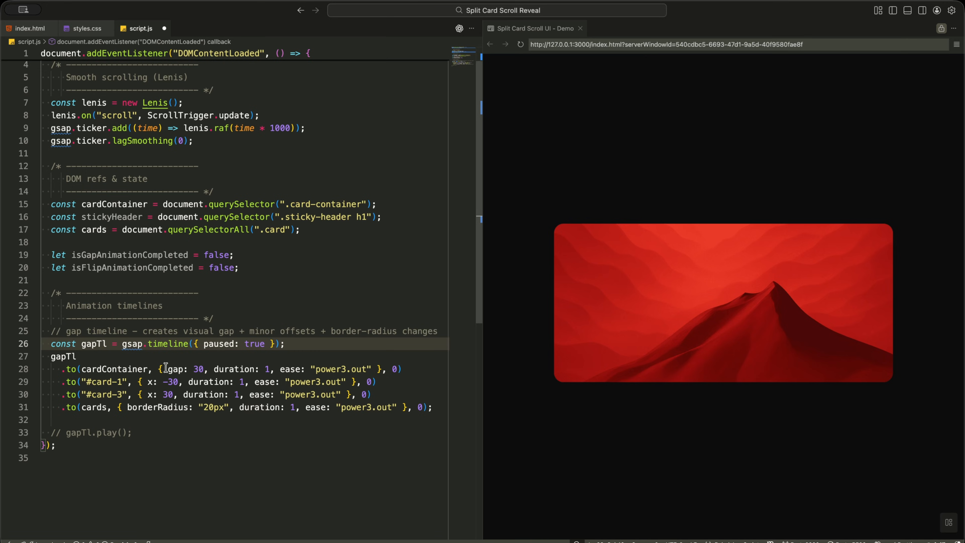
mouse_move(116, 369)
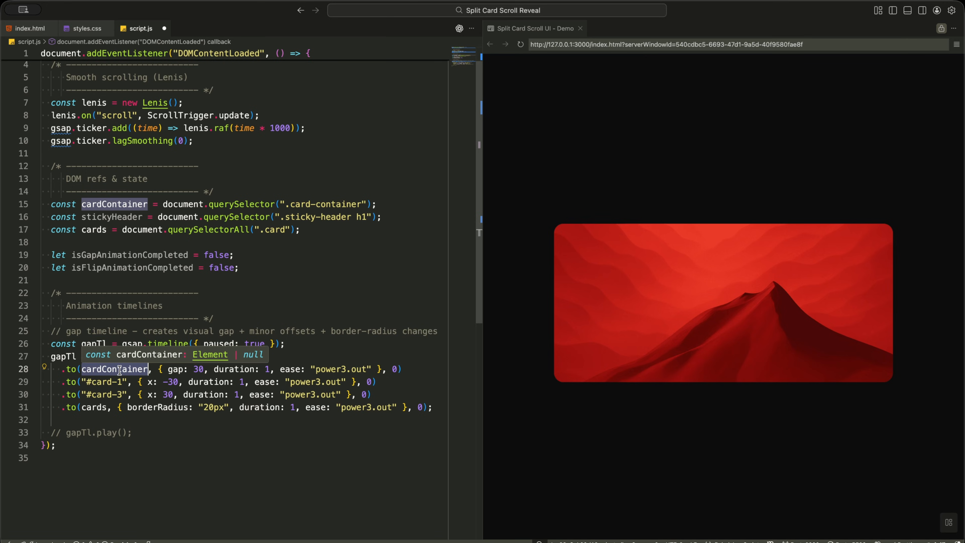
click(80, 433)
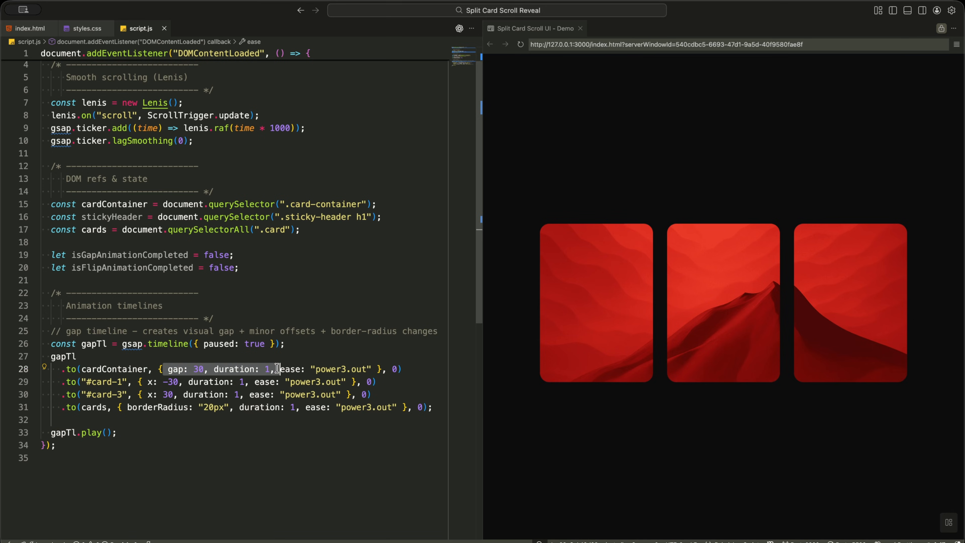
click(522, 44)
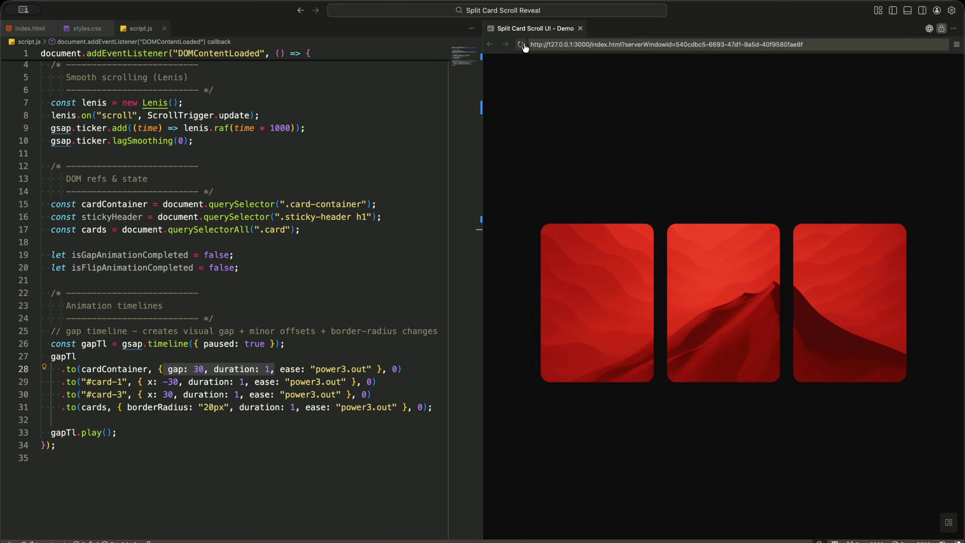
Chain the gap, #card-1/#card-3 offset and borderRadius tweens and add gapTl.play() to test the split
click(403, 369)
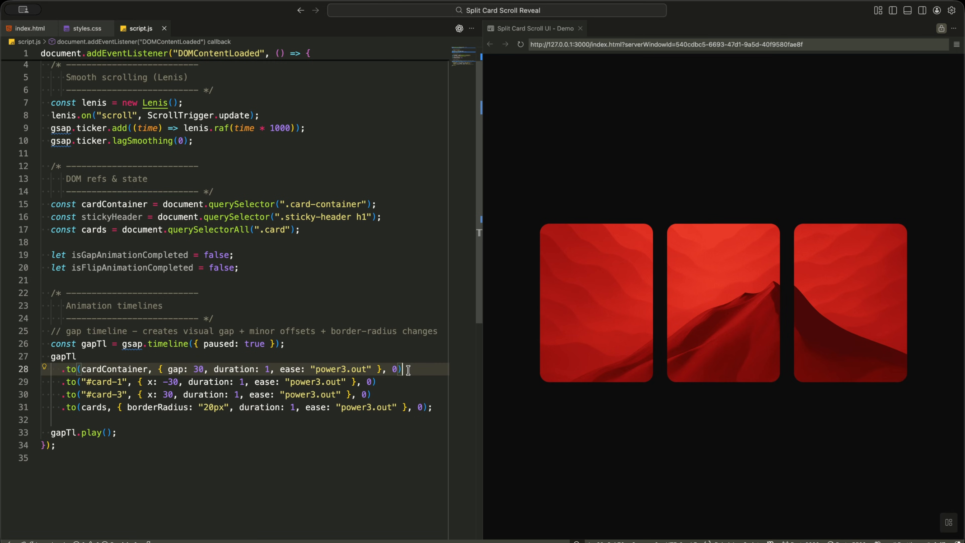
click(381, 382)
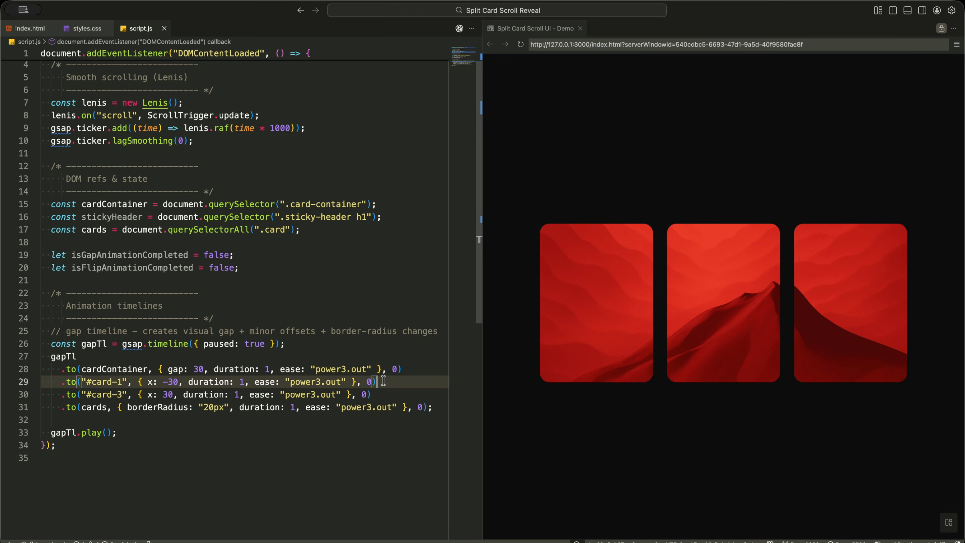
mouse_move(575, 303)
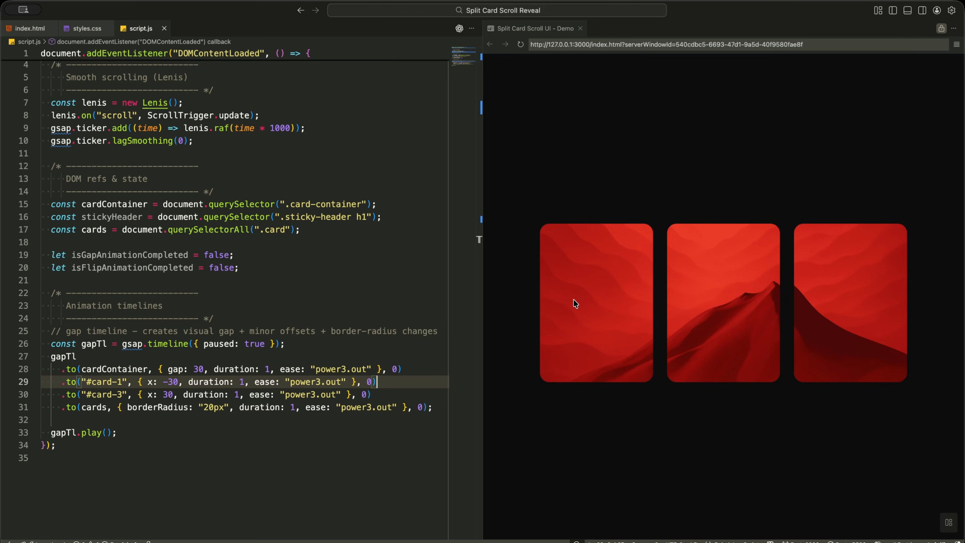
mouse_move(861, 337)
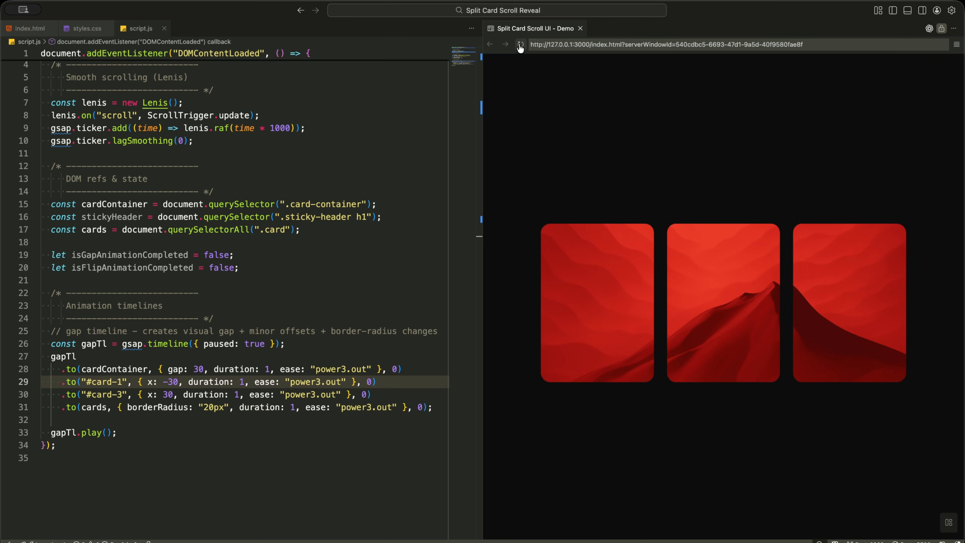
double_click(203, 395)
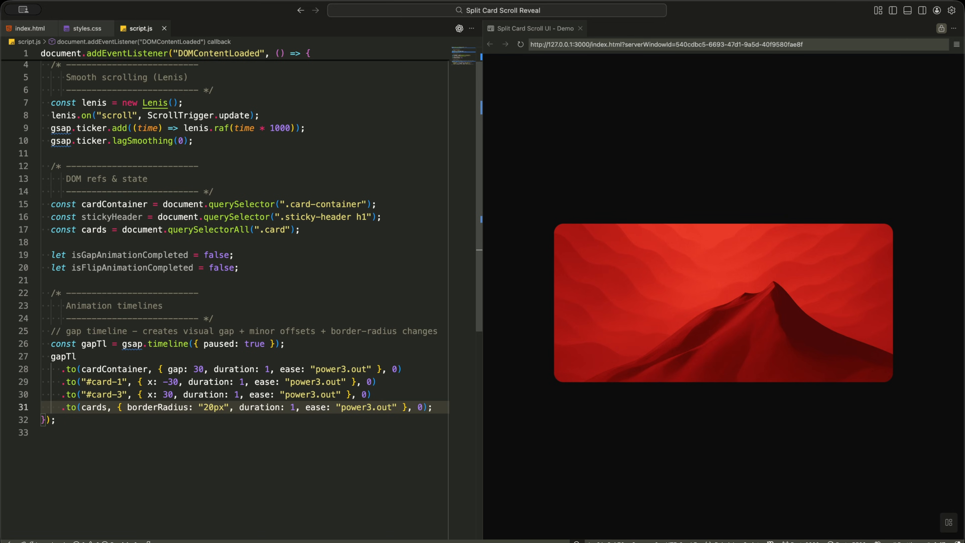
text(gapTl.play();)
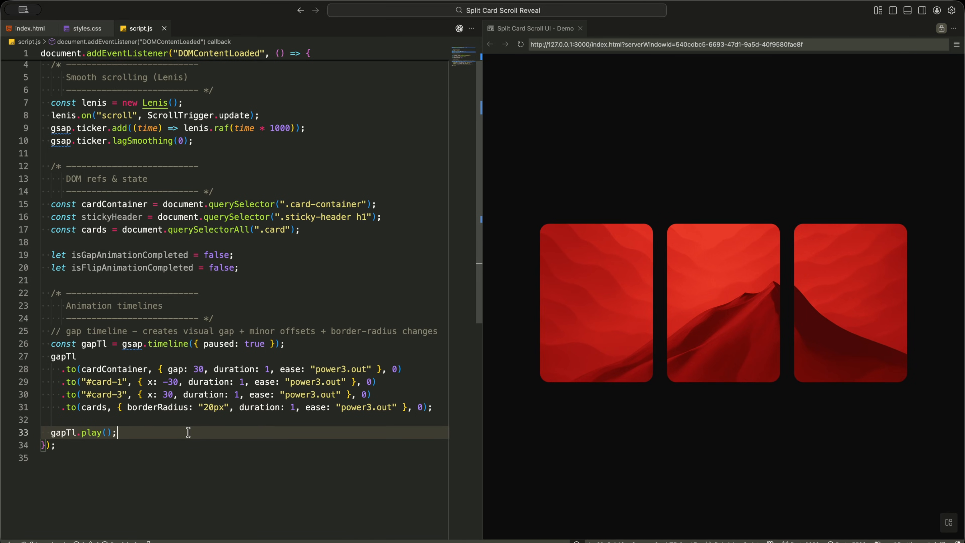
mouse_move(552, 112)
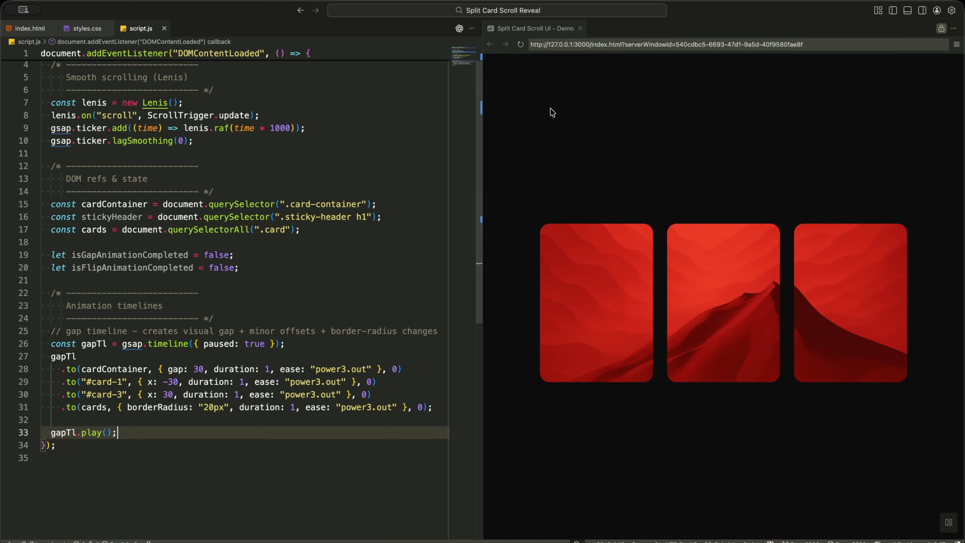
mouse_move(183, 425)
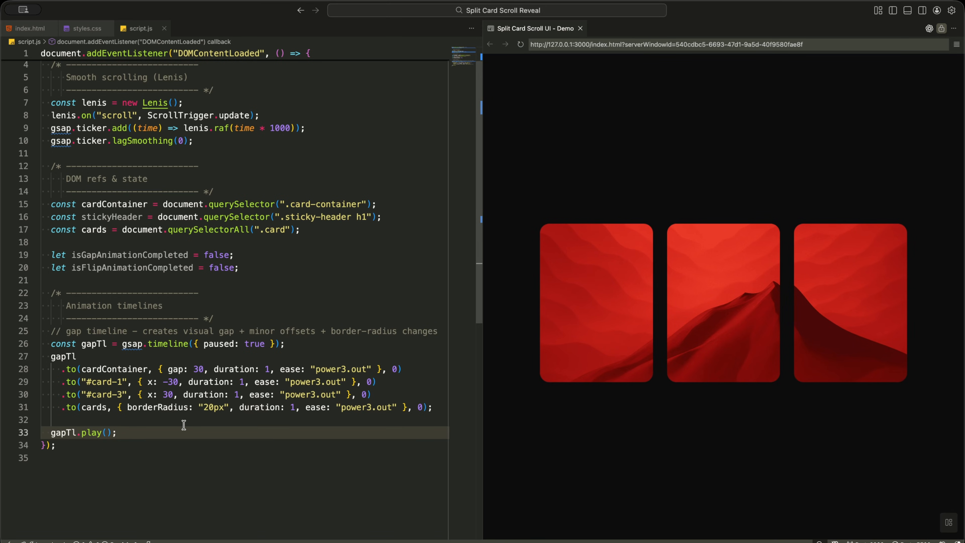
mouse_move(161, 428)
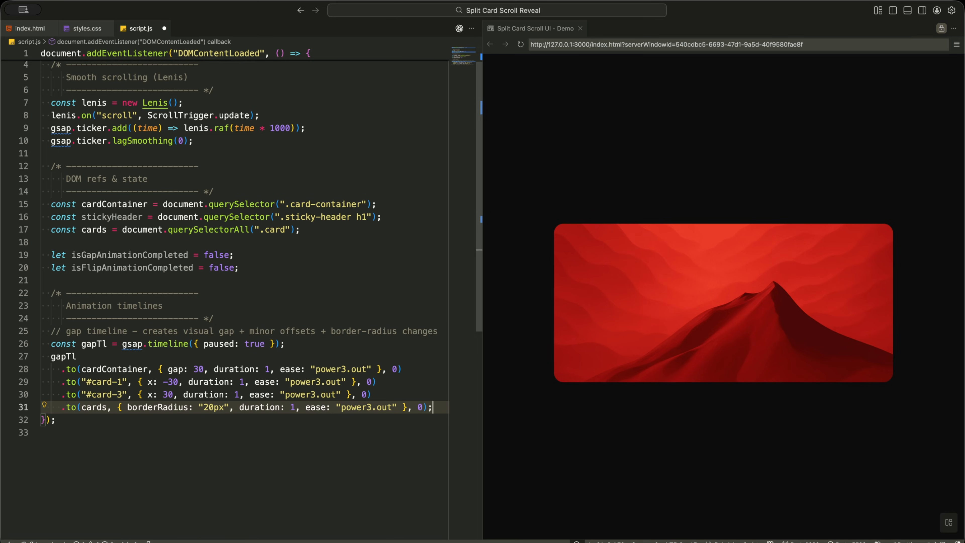
Add flipTl = gsap.timeline({ paused: true }) with a rotationY 180 tween and outer-card rotationZ tilts
scroll(down, 3)
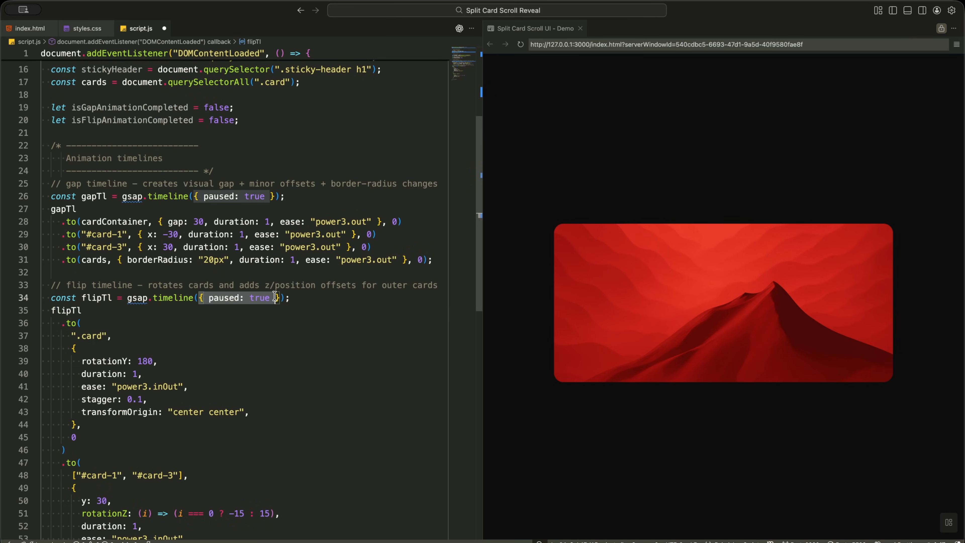
click(298, 298)
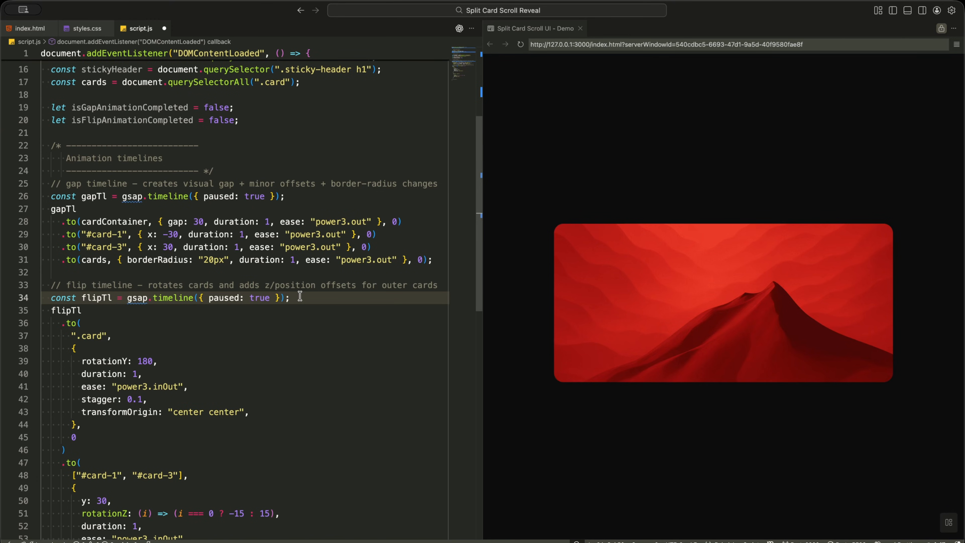
scroll(down, 3)
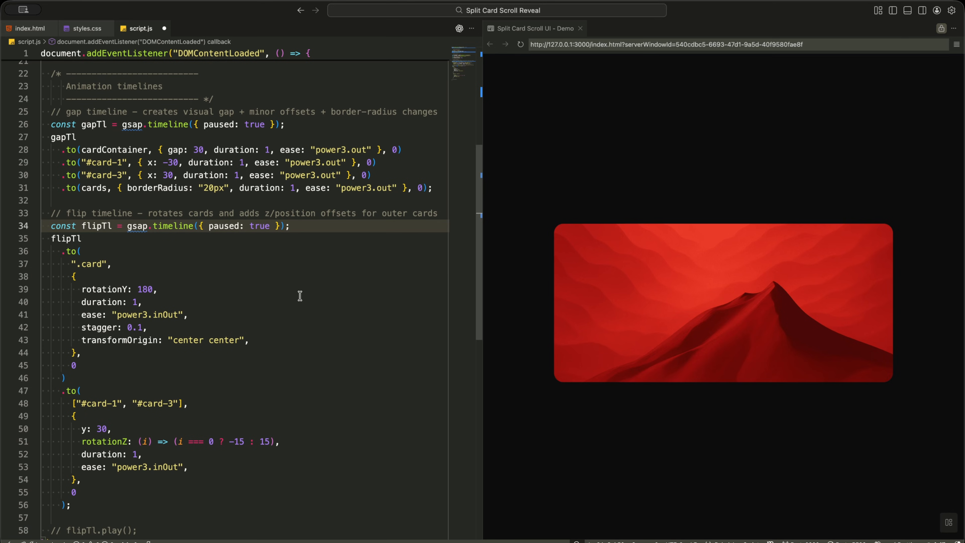
scroll(down, 3)
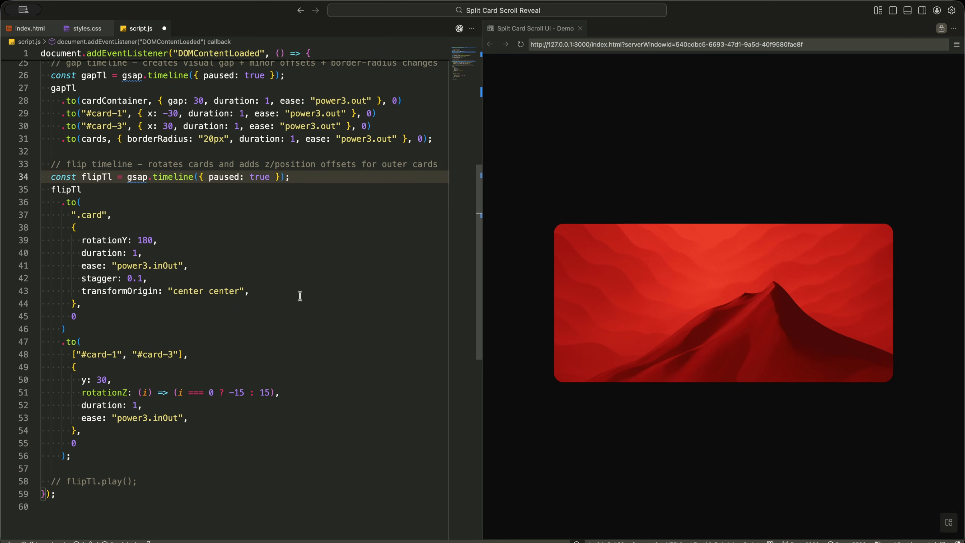
double_click(145, 240)
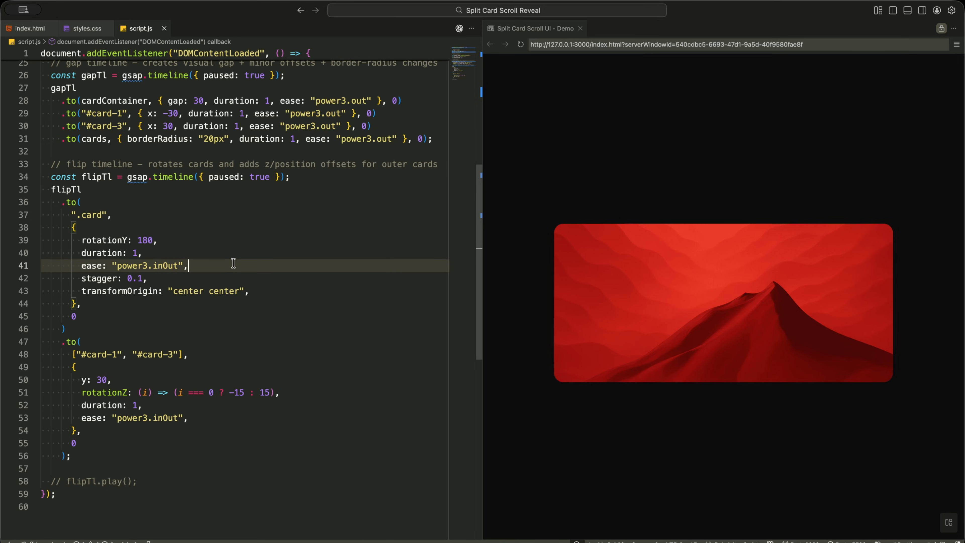
click(142, 481)
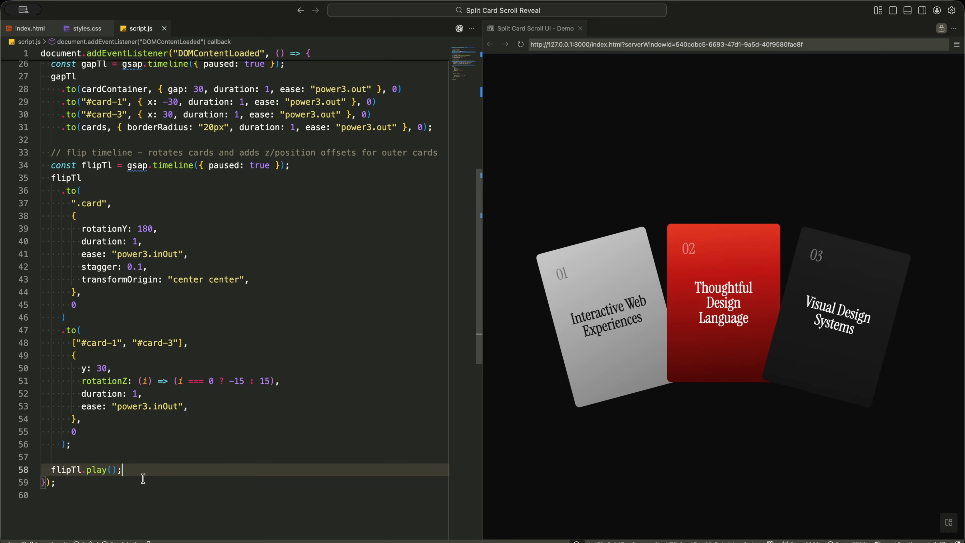
mouse_move(192, 318)
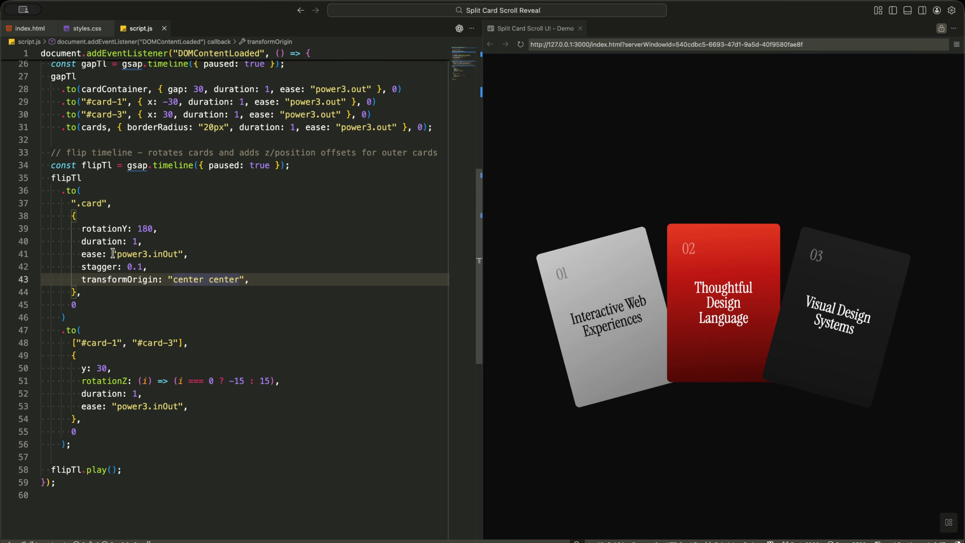
Check the flip's duration and stagger values, then play flipTl to preview the three flipped cards in the browser
double_click(101, 242)
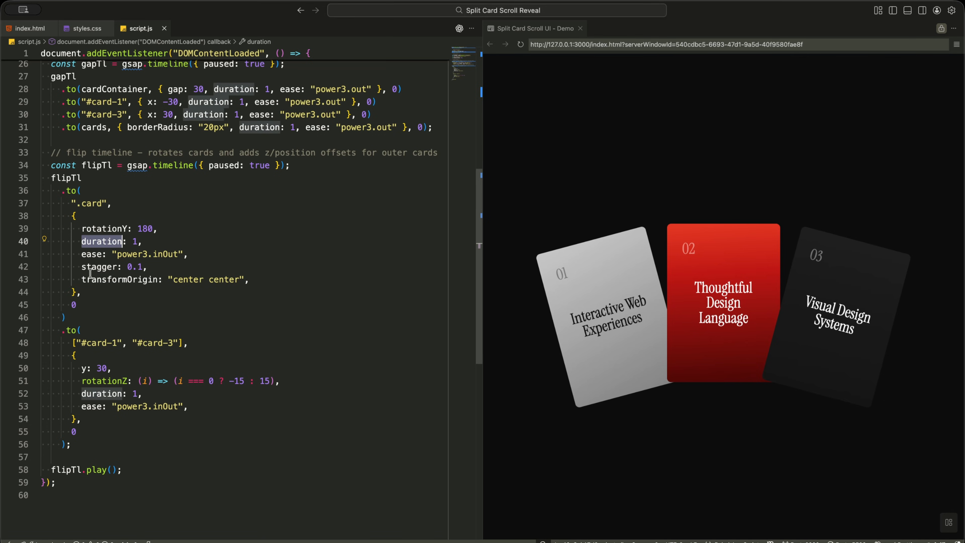
click(149, 266)
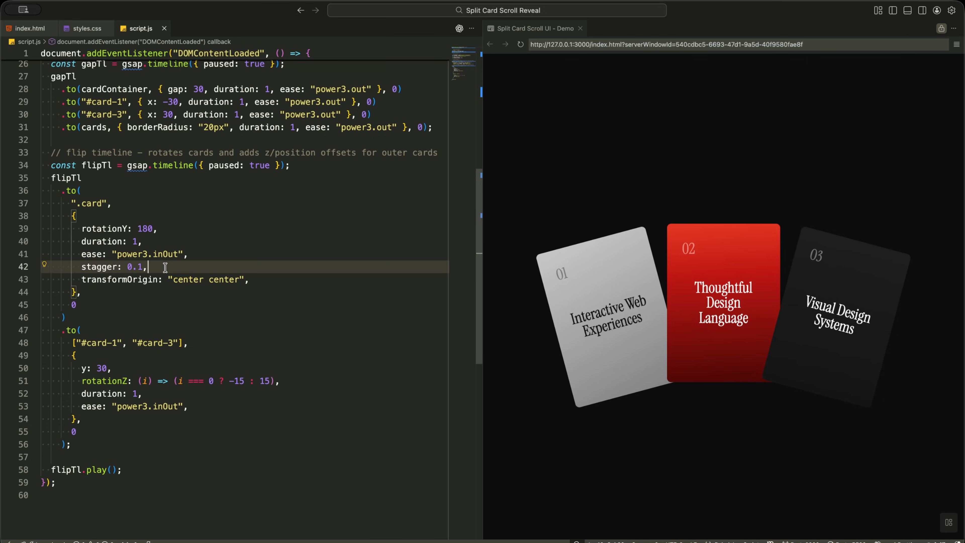
click(520, 44)
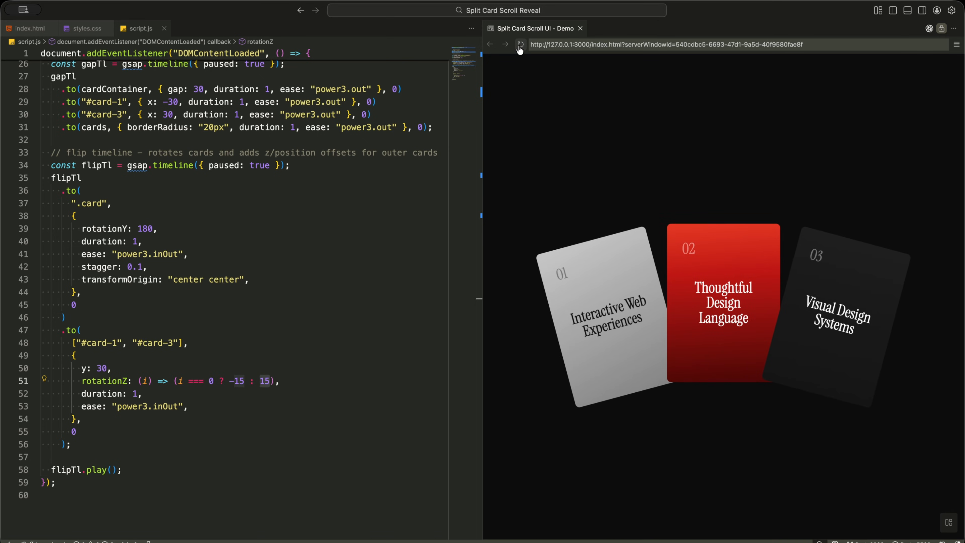
click(272, 406)
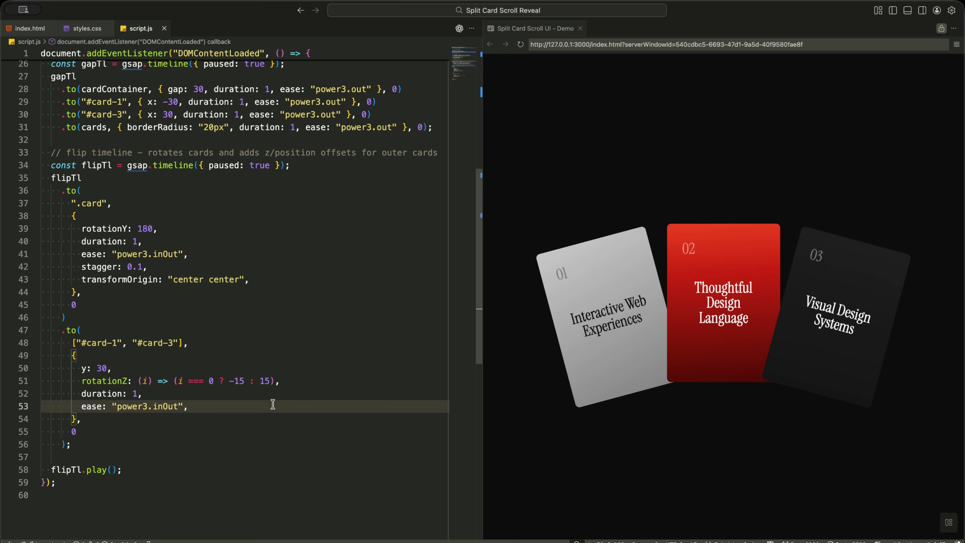
mouse_move(214, 448)
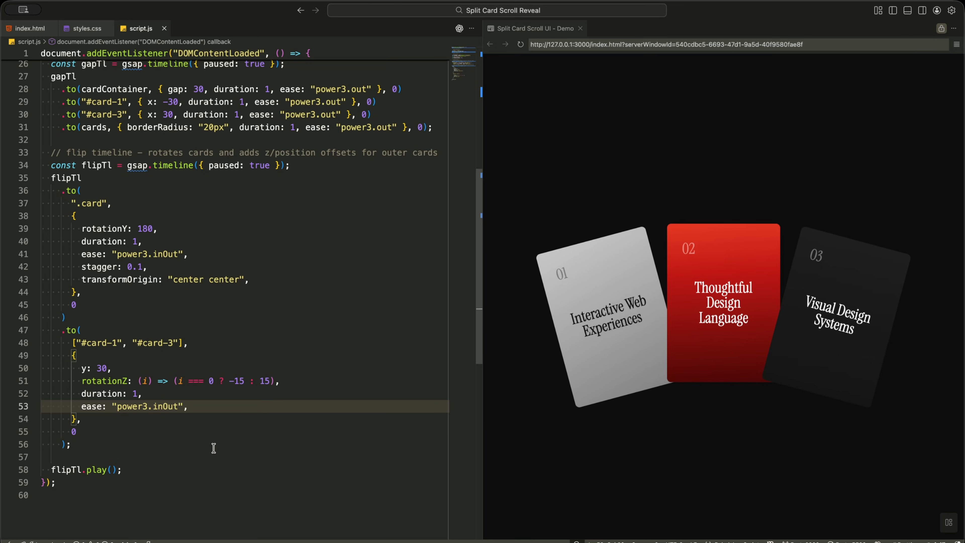
click(122, 470)
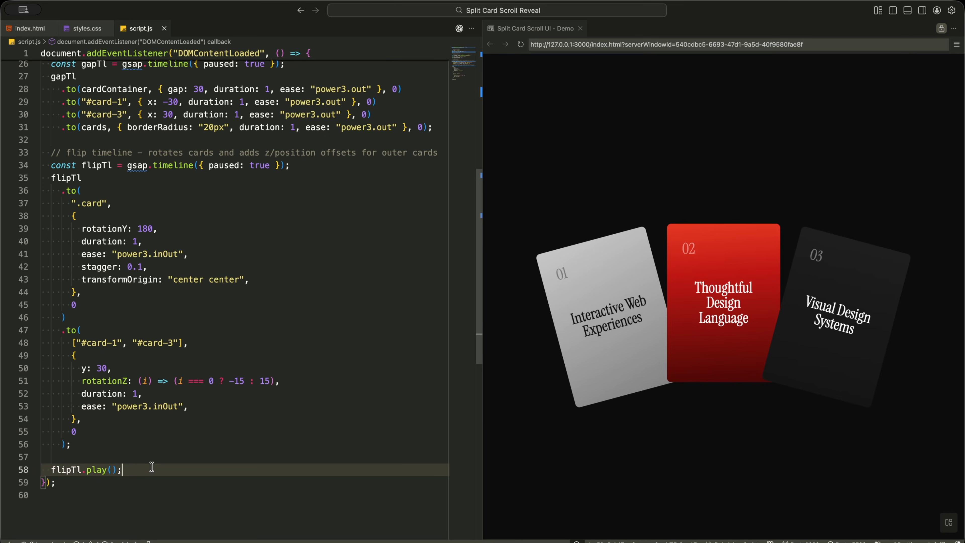
scroll(up, 3)
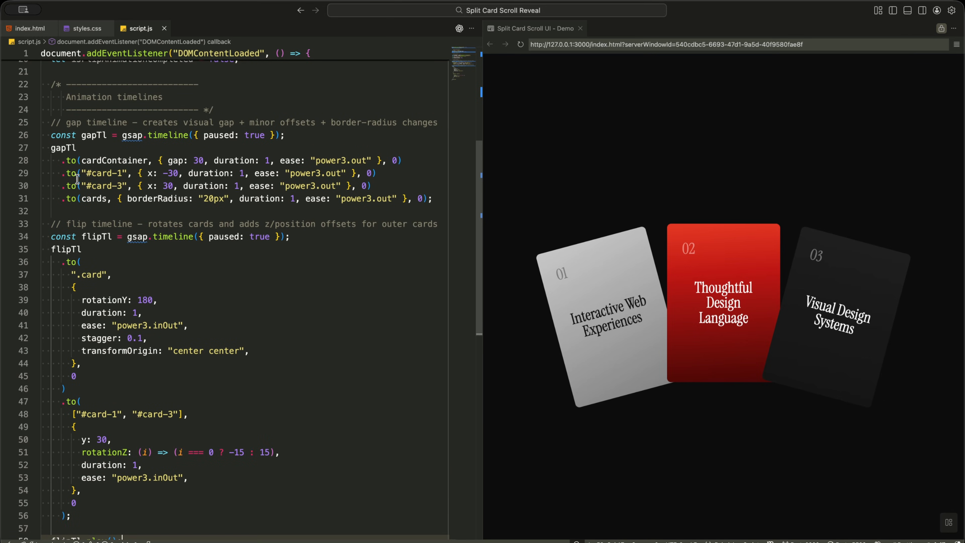
Test gapTl.play(), remove the play calls, and start initAnimations() with const mm = gsap.matchMedia();
double_click(94, 135)
text(gapTl;)
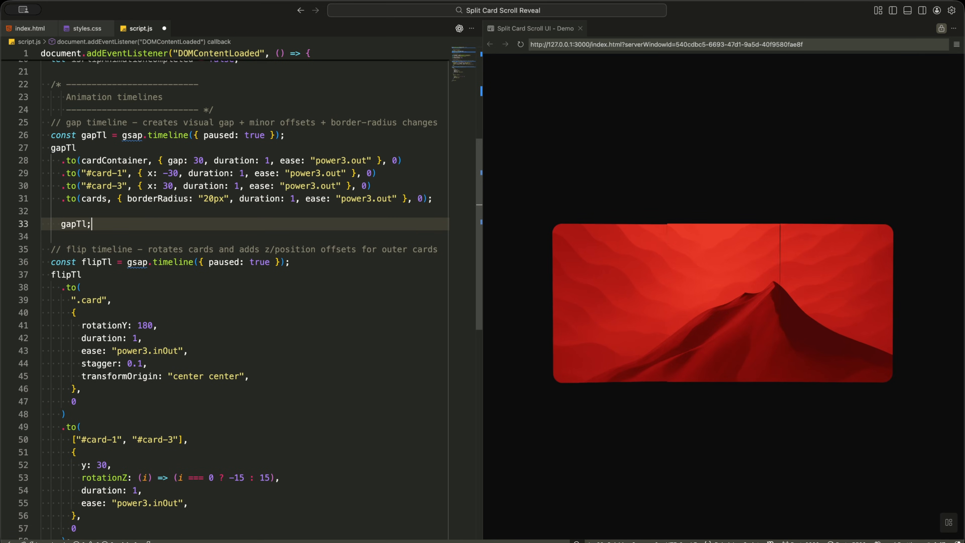
text(.play)
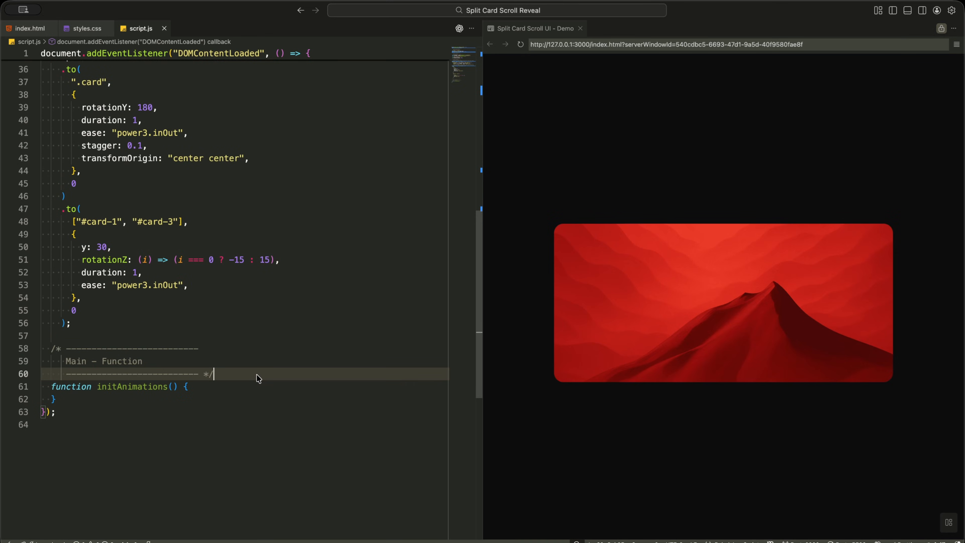
mouse_move(253, 383)
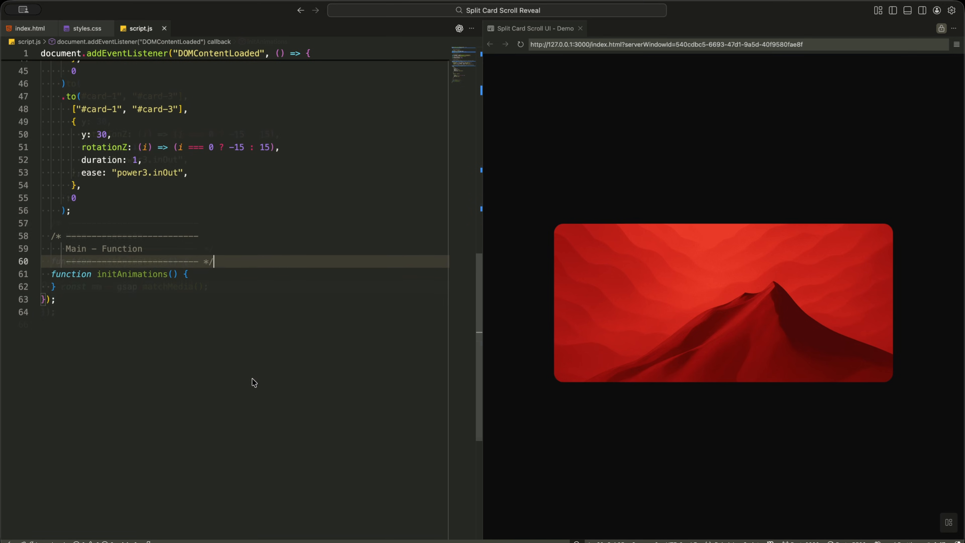
text(const mm = gsap.matchMedia();)
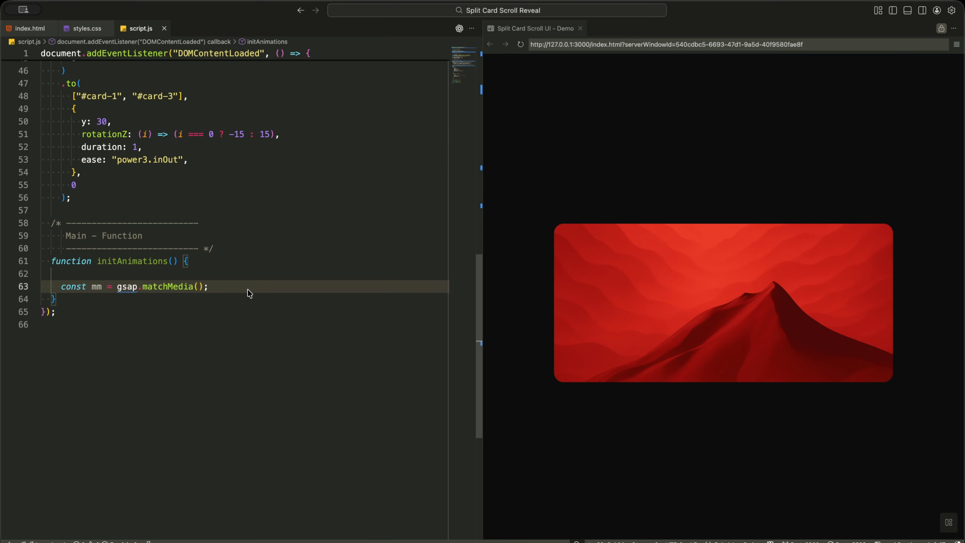
click(209, 286)
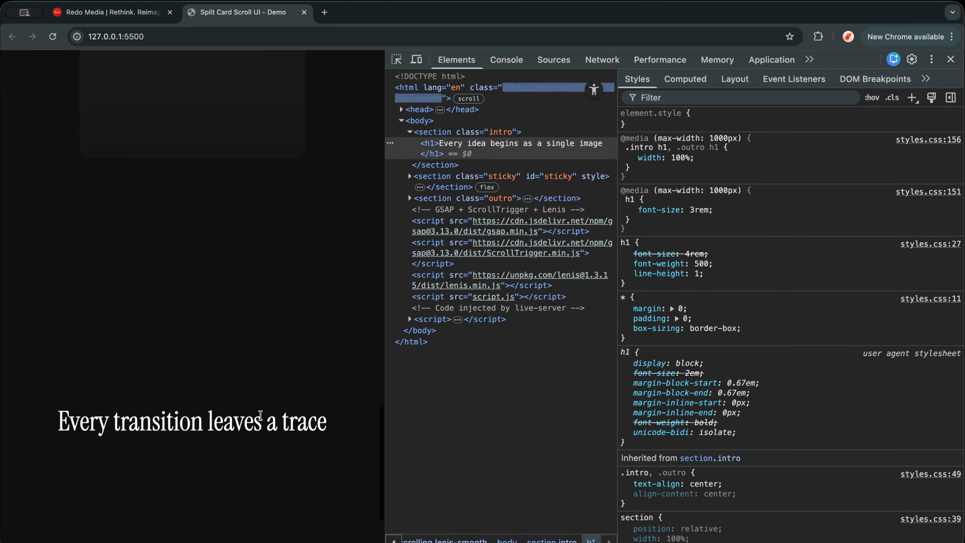
scroll(down, 3)
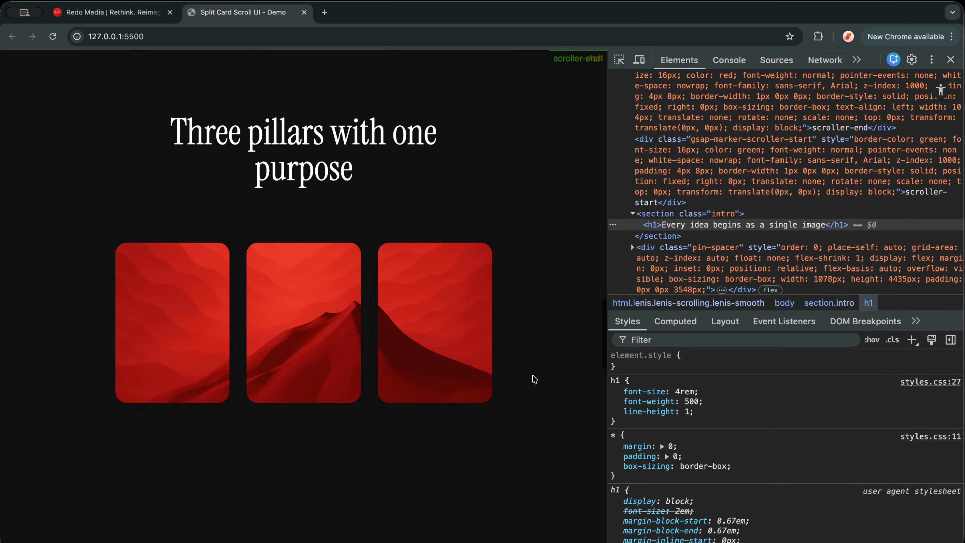
scroll(down, 3)
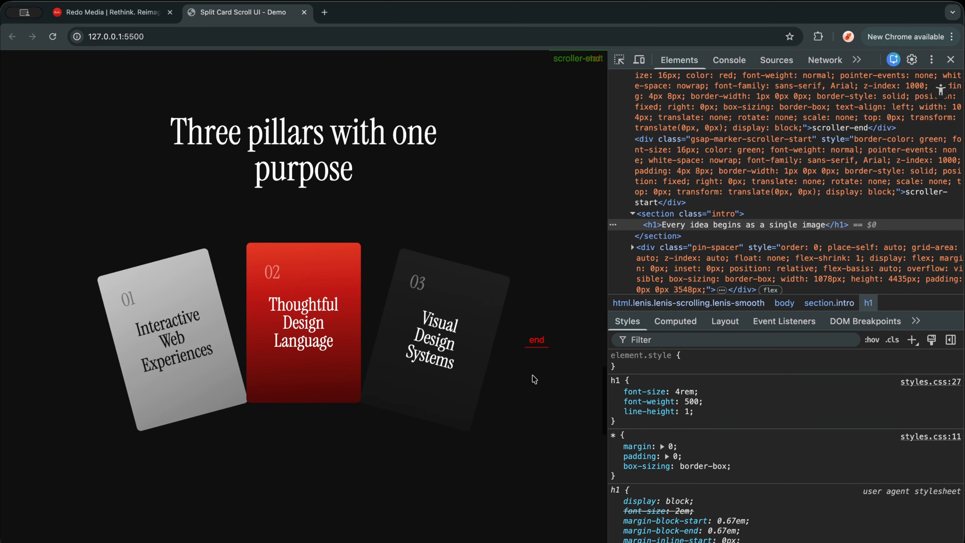
scroll(down, 3)
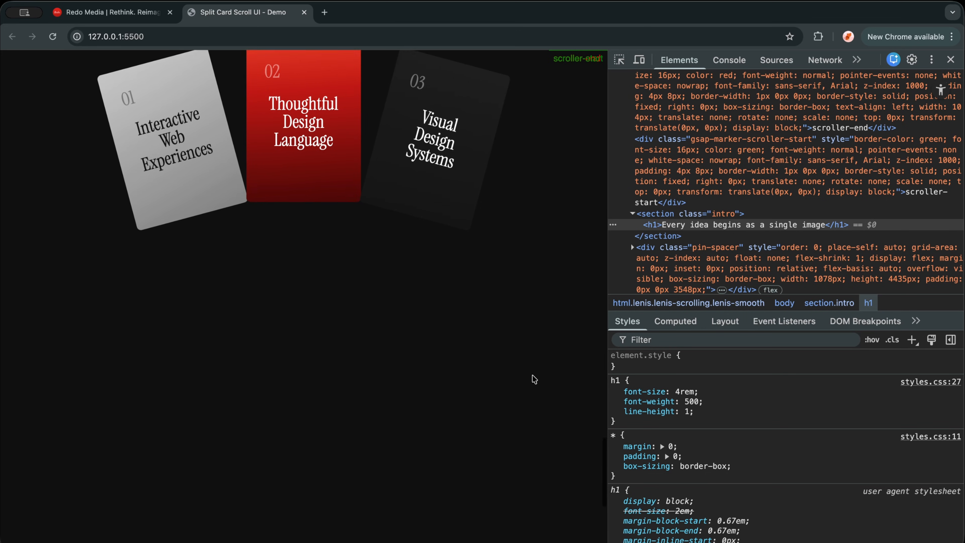
scroll(down, 3)
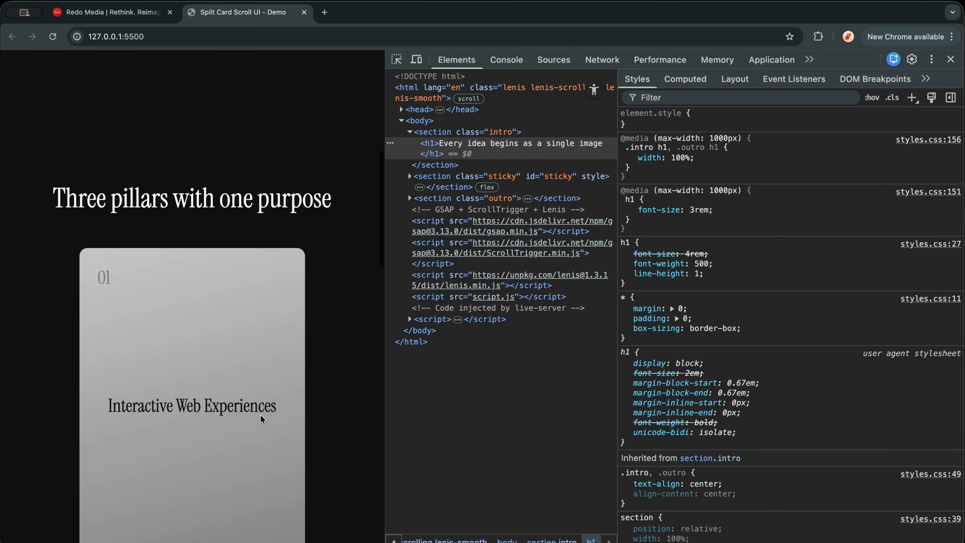
scroll(down, 3)
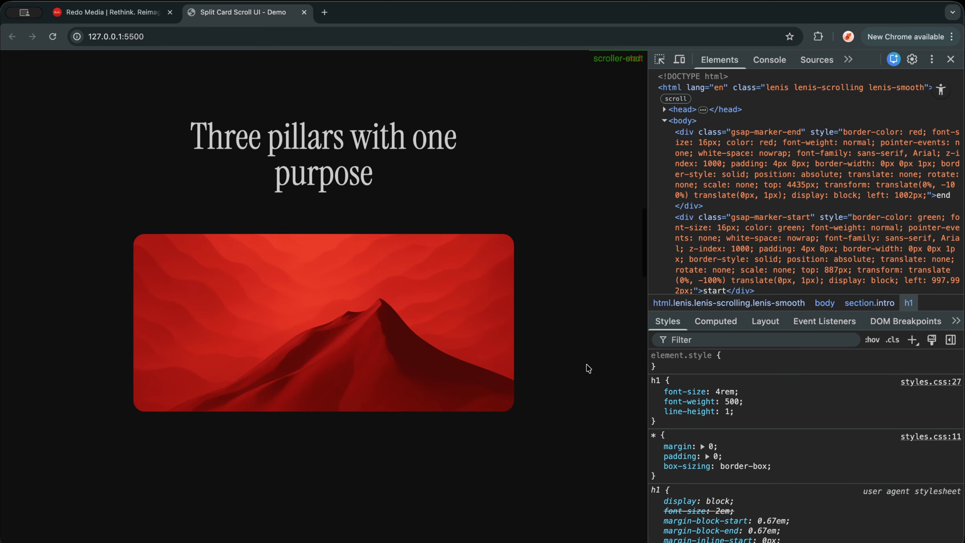
scroll(down, 3)
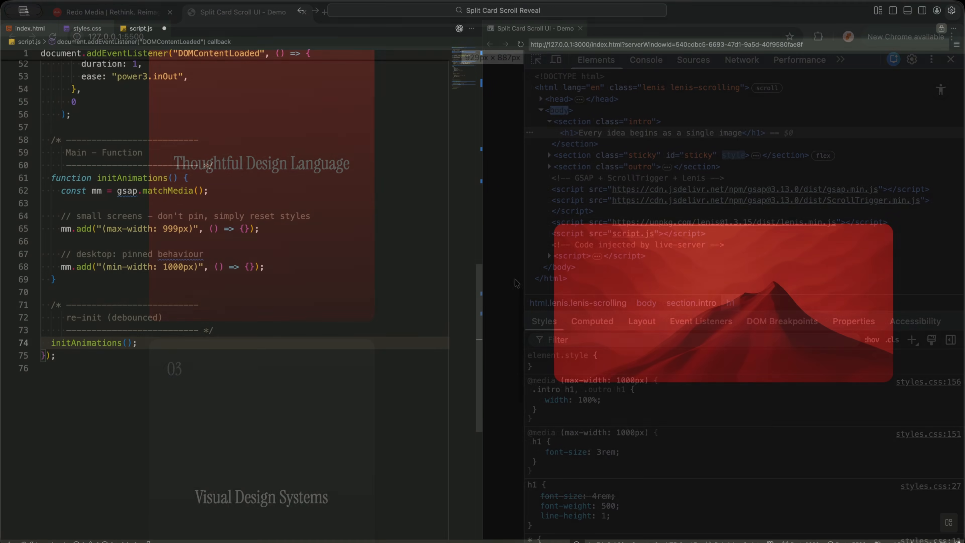
Add let resizeTimer and a 220 ms debounced resize listener that re-runs initAnimations() and ScrollTrigger.refresh()
click(951, 59)
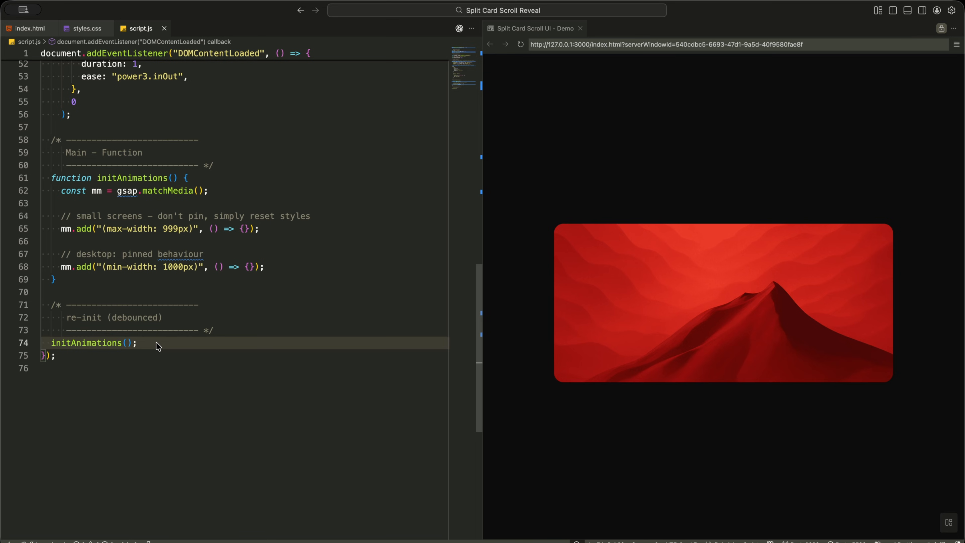
text(let resizeTimer;)
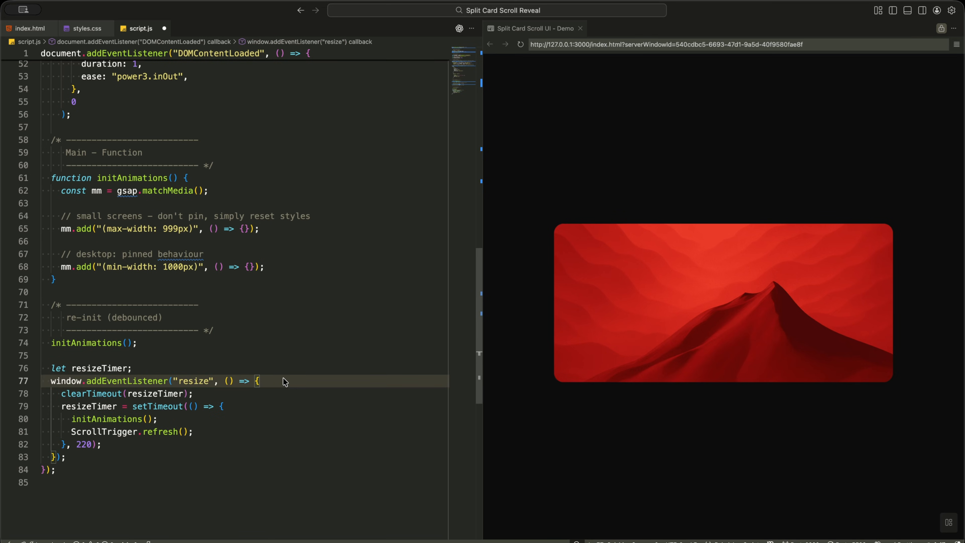
double_click(83, 445)
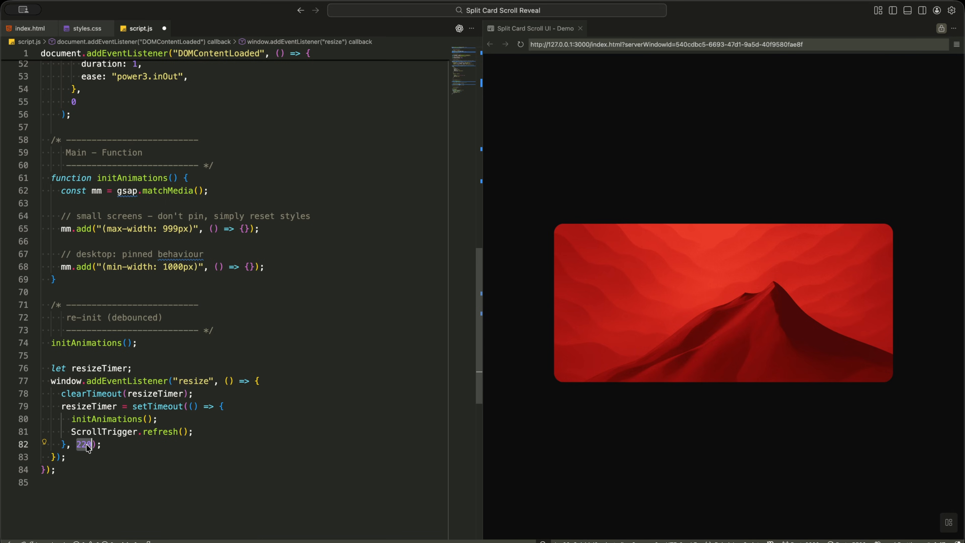
mouse_move(116, 449)
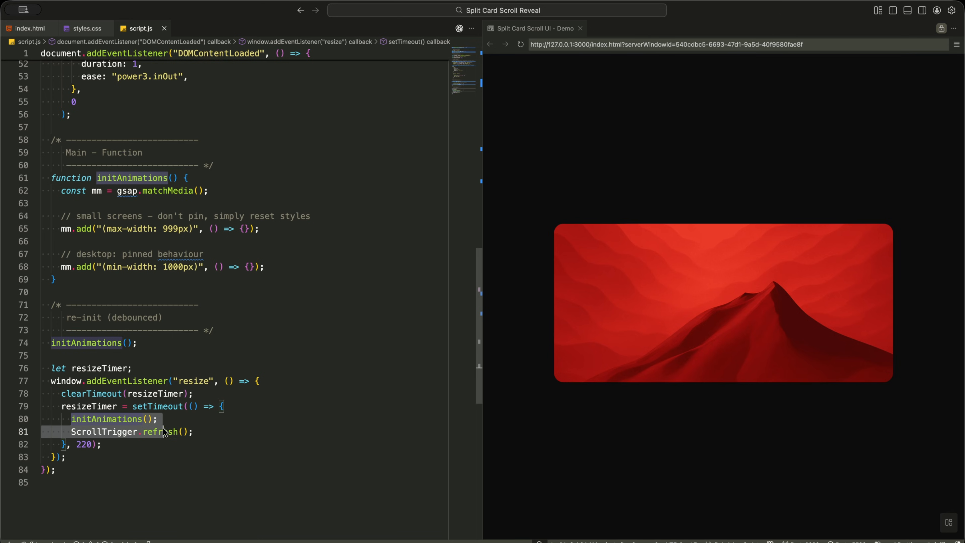
click(195, 432)
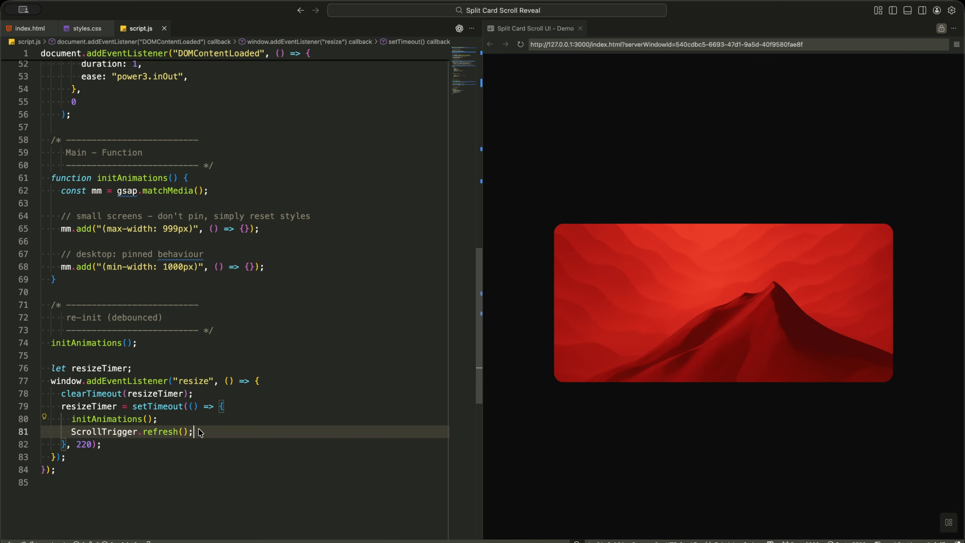
click(157, 419)
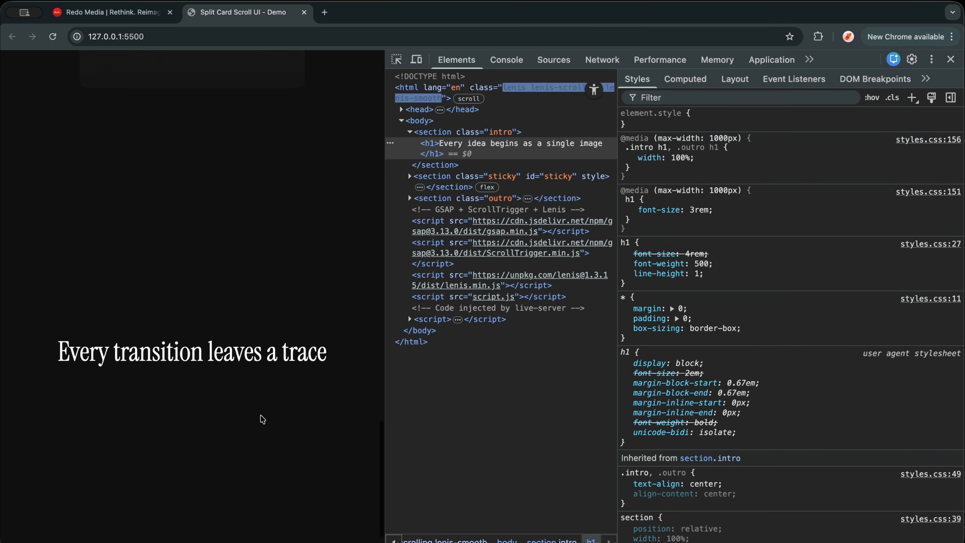
Scroll the narrowed Chrome viewport to see the three numbered cards stacked vertically
scroll(down, 3)
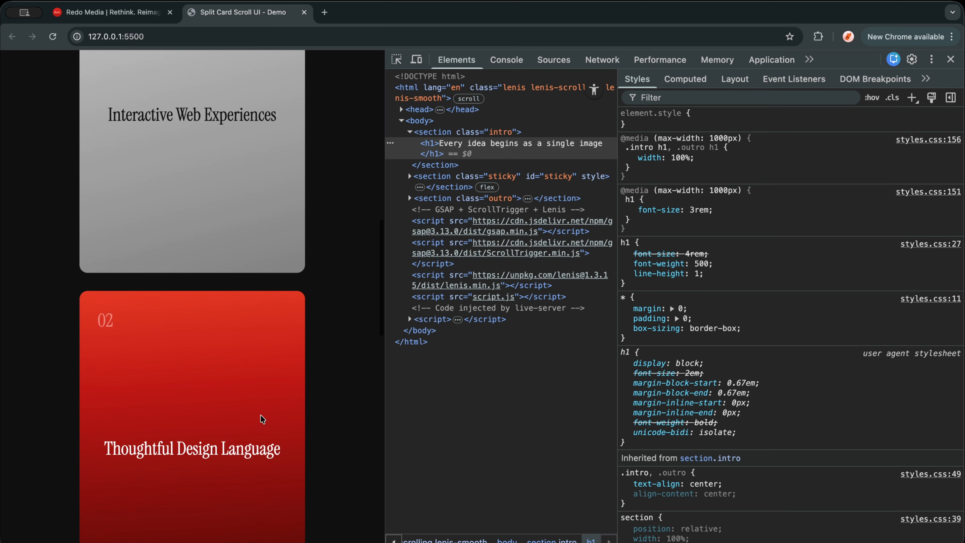
scroll(up, 3)
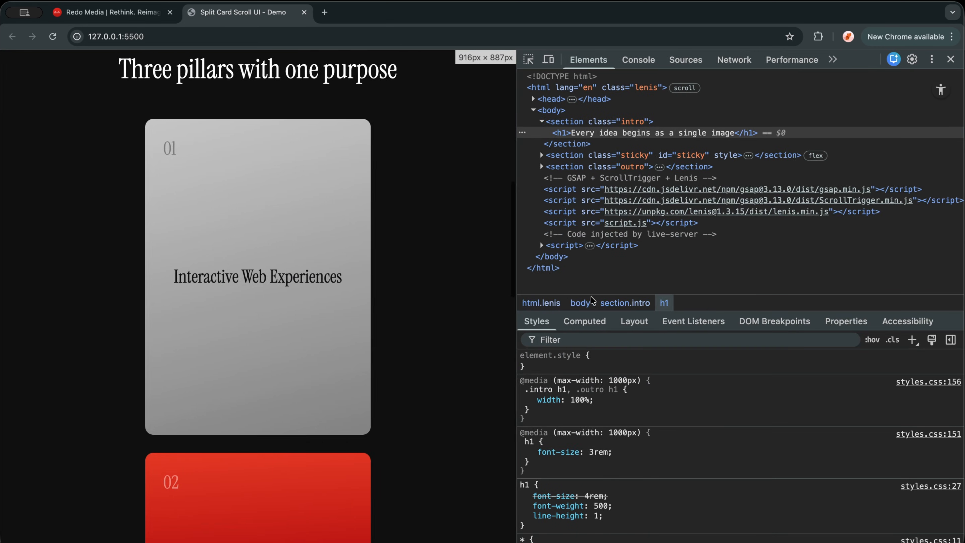
scroll(down, 3)
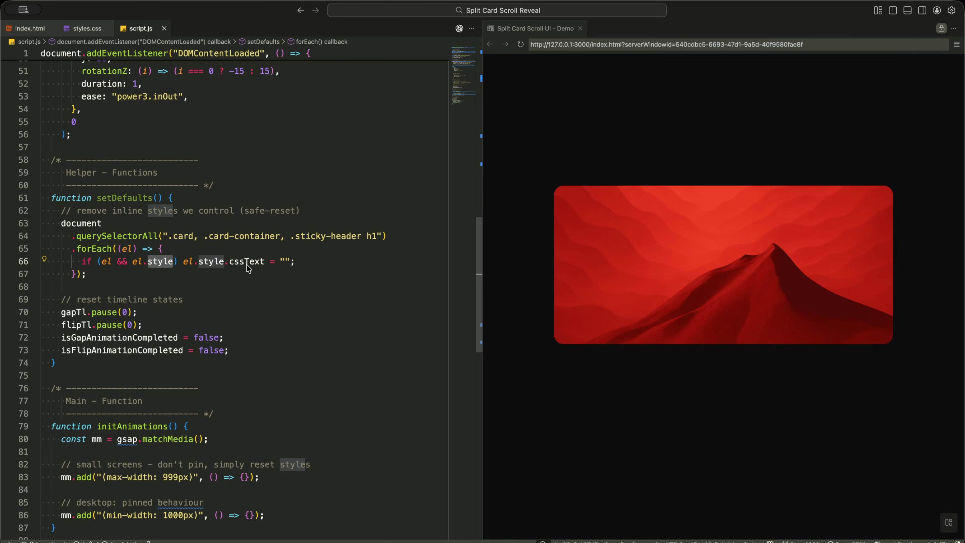
Write setDefaults() clearing style.cssText on cards, container and header, pausing gapTl and flipTl at 0 and resetting the flags
click(296, 261)
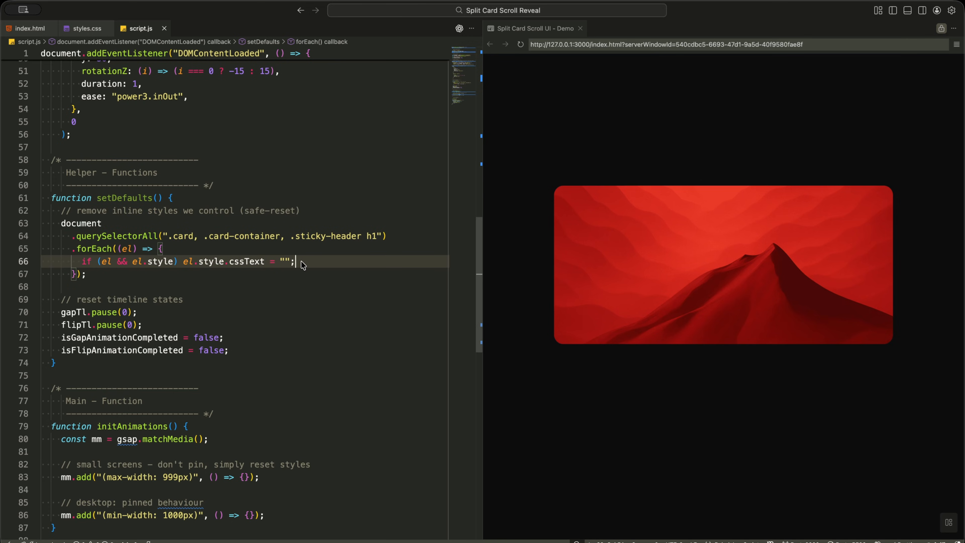
mouse_move(139, 304)
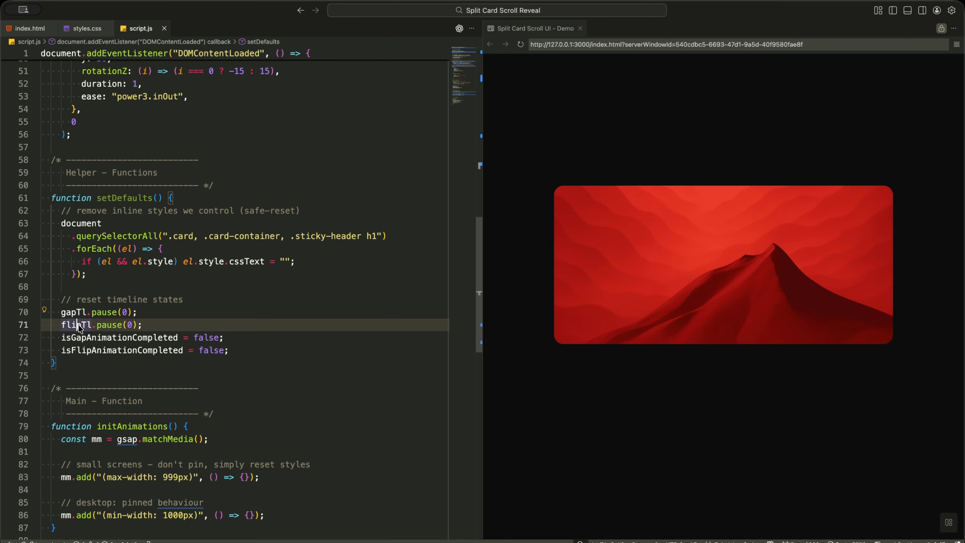
click(144, 324)
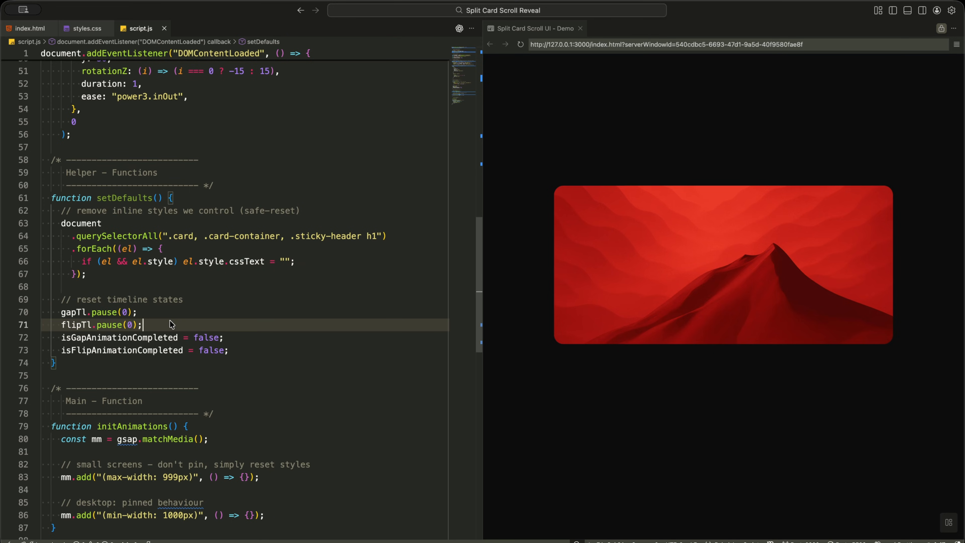
click(239, 337)
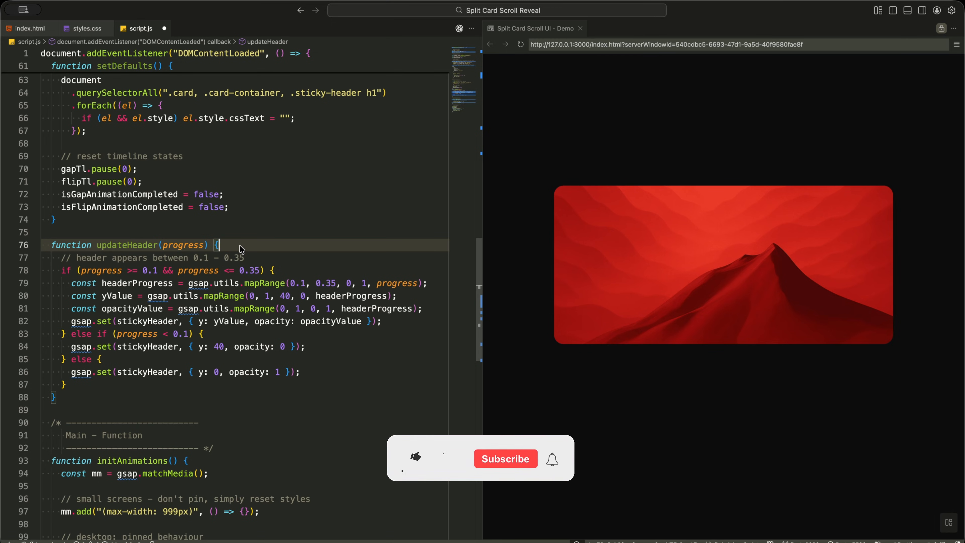
Declare updateHeader(progress) with a check for progress between 0.1 and 0.35
click(416, 458)
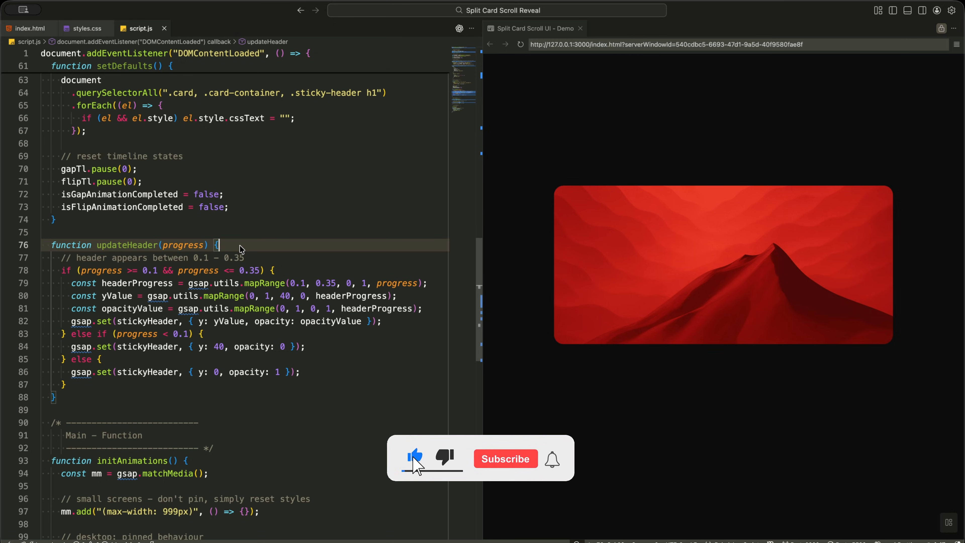
click(505, 459)
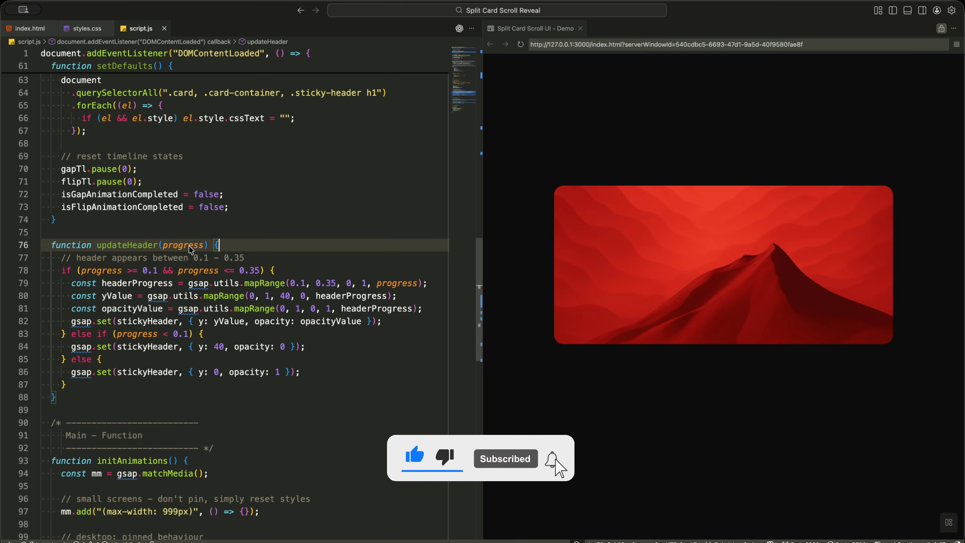
double_click(182, 244)
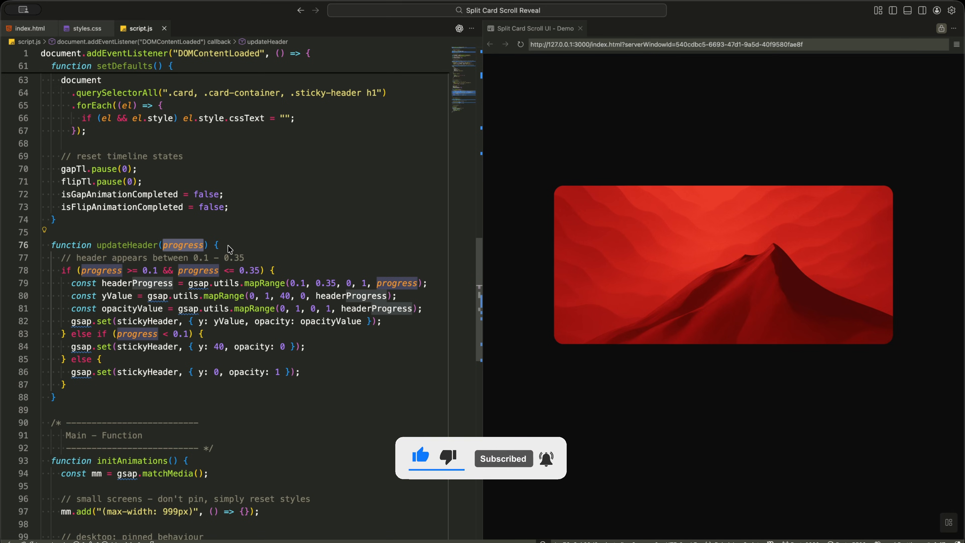
click(219, 245)
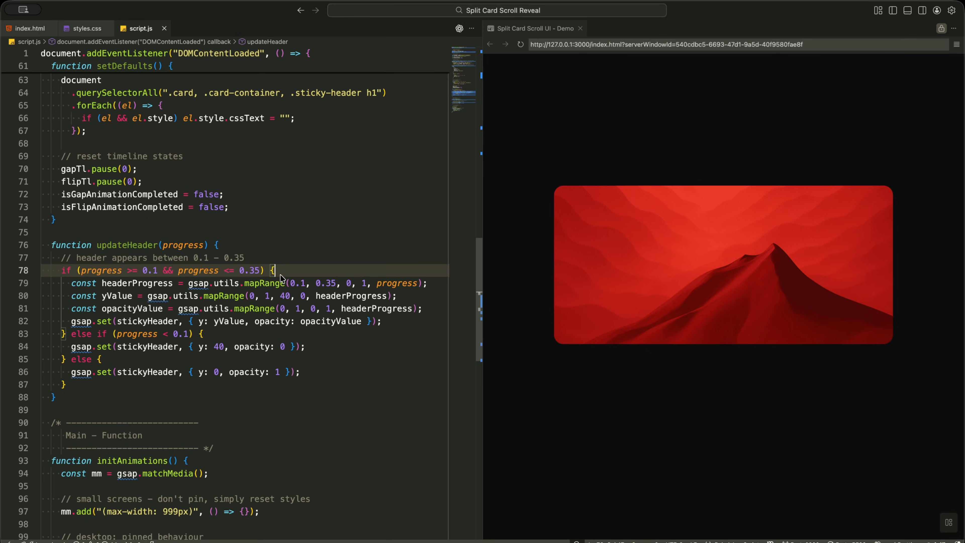
mouse_move(158, 276)
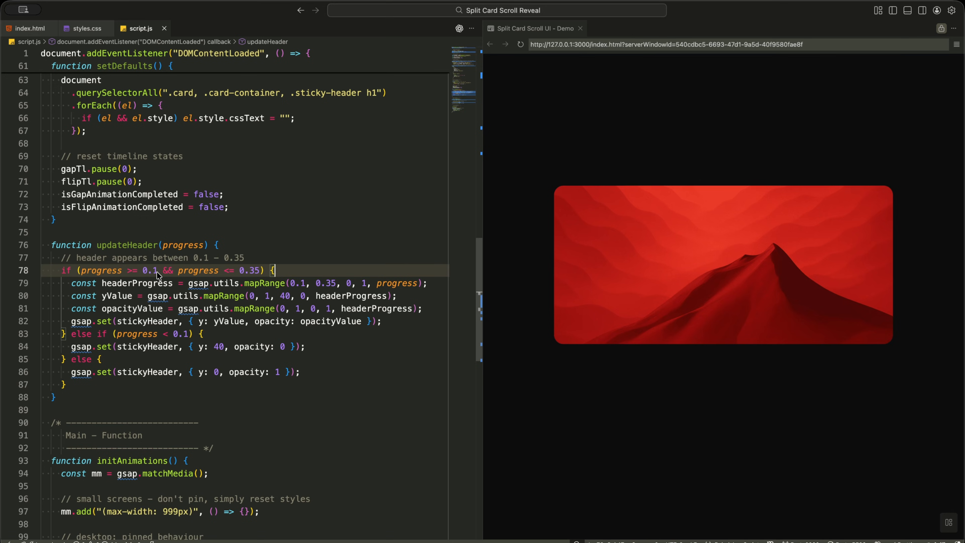
mouse_move(283, 276)
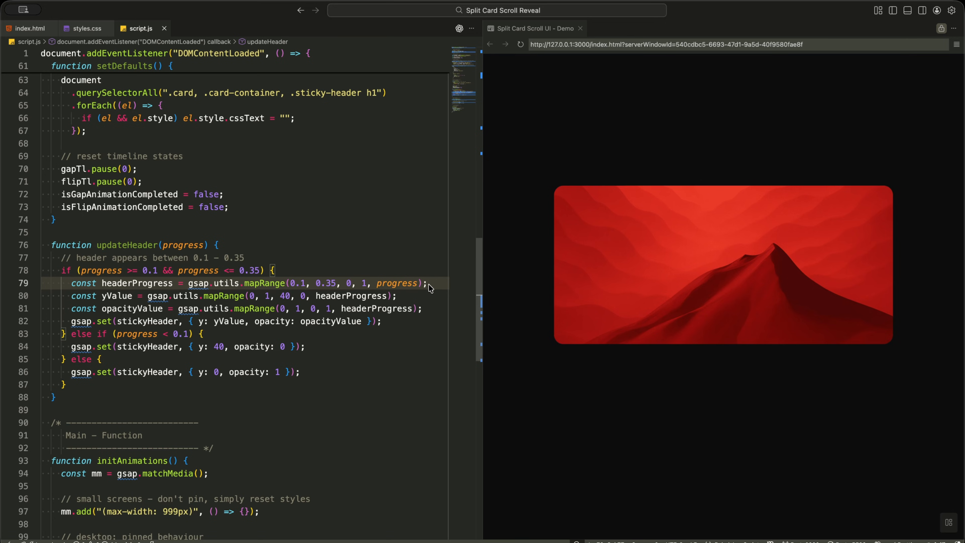
mouse_move(369, 300)
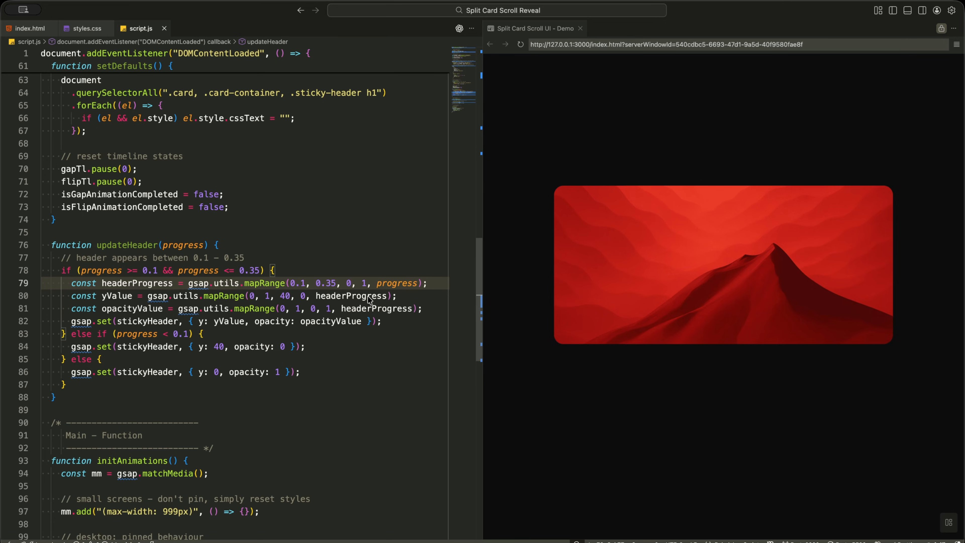
Map yValue and opacityValue with gsap.utils.mapRange, apply them, and hide the header below 0.1
click(368, 309)
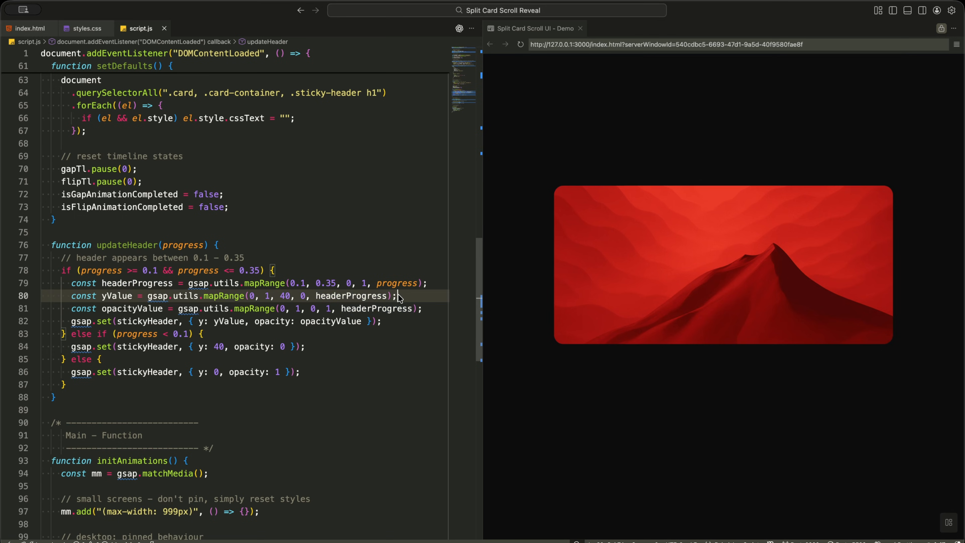
click(425, 308)
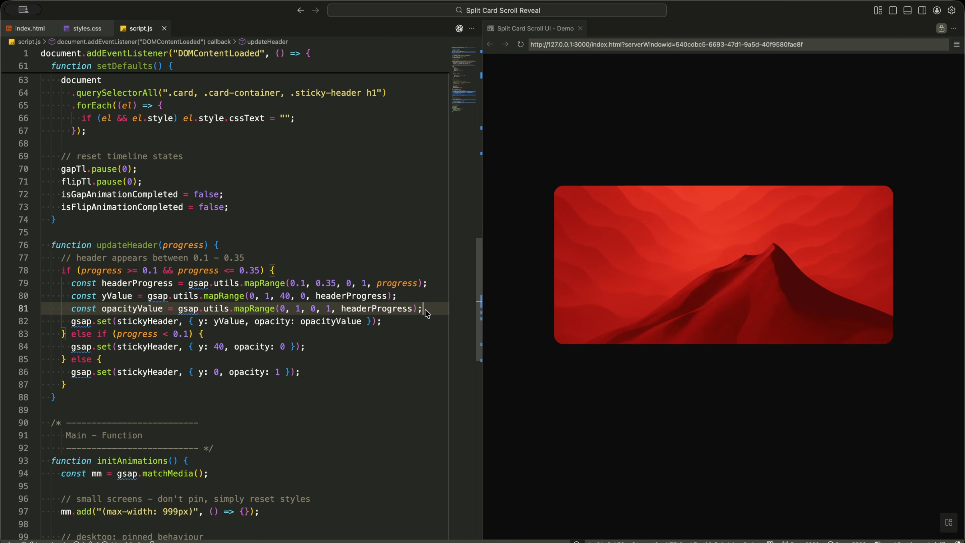
double_click(229, 320)
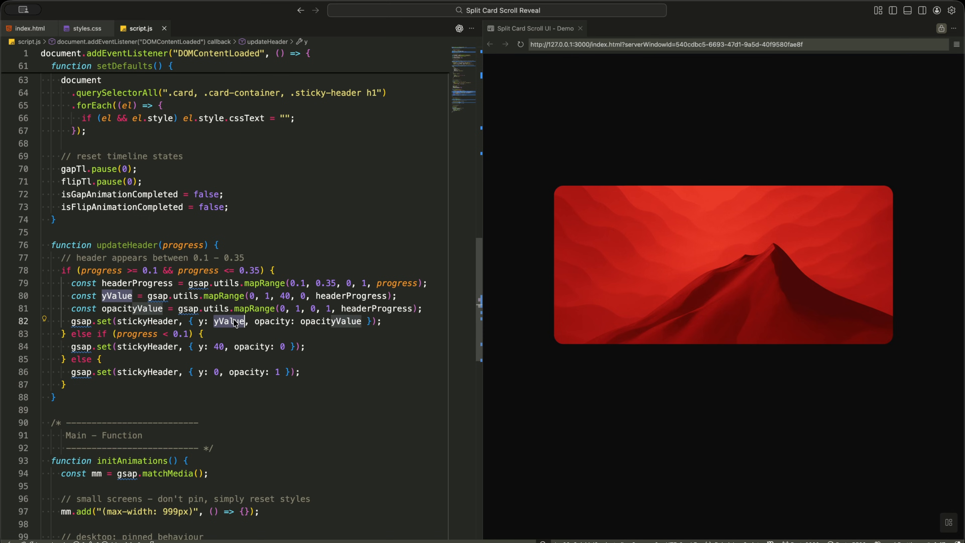
mouse_move(385, 323)
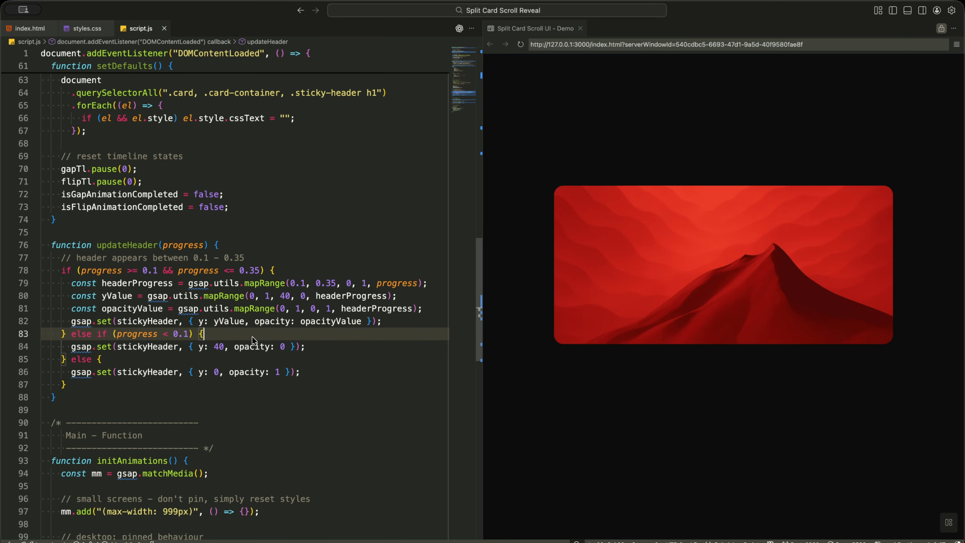
mouse_move(261, 342)
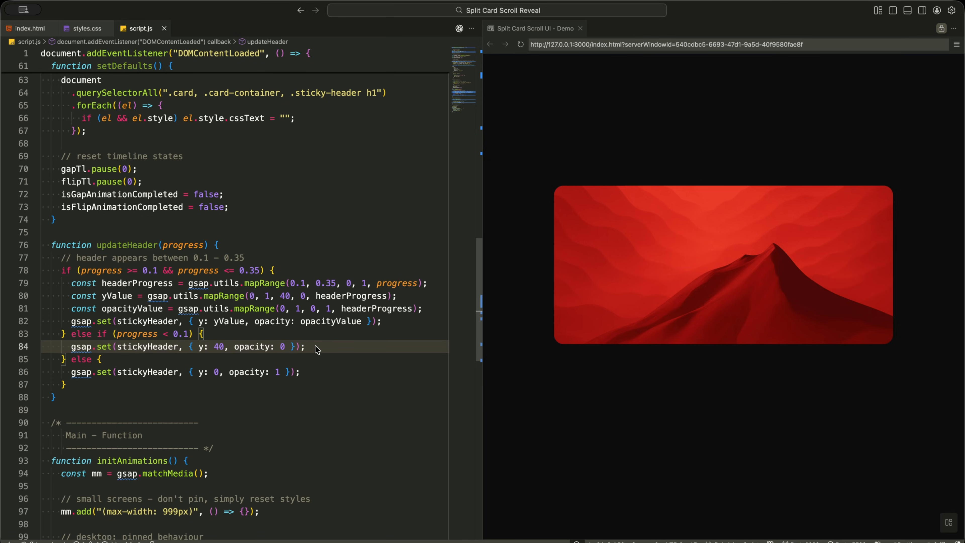
click(300, 372)
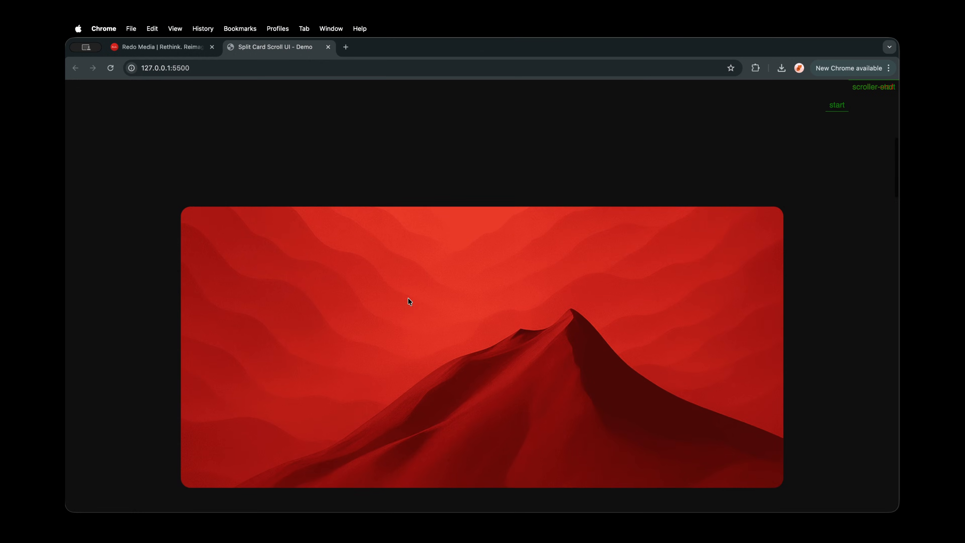
scroll(down, 3)
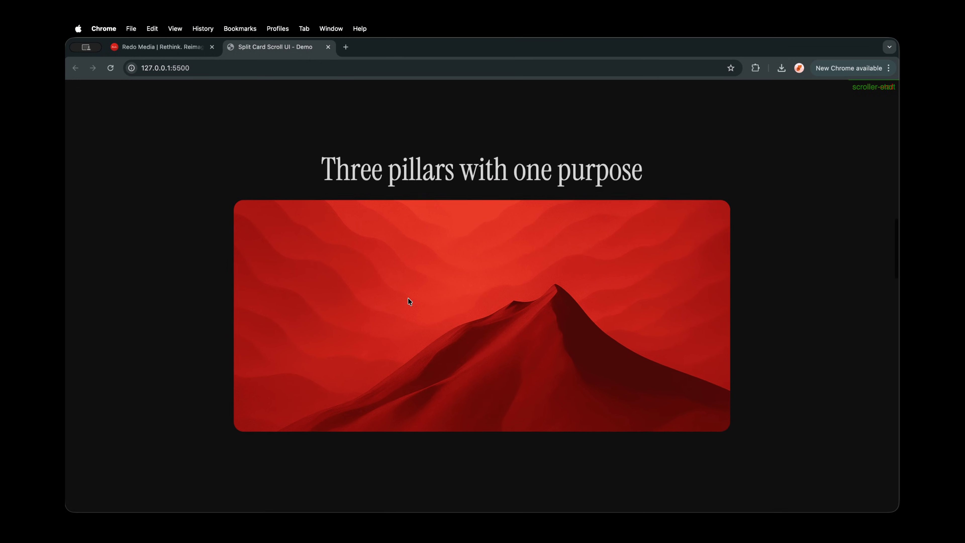
scroll(down, 3)
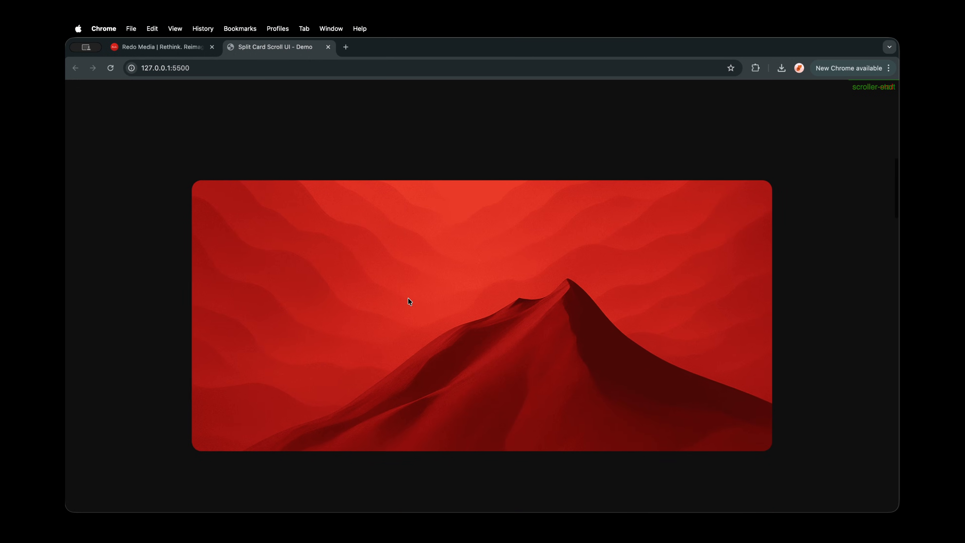
scroll(down, 3)
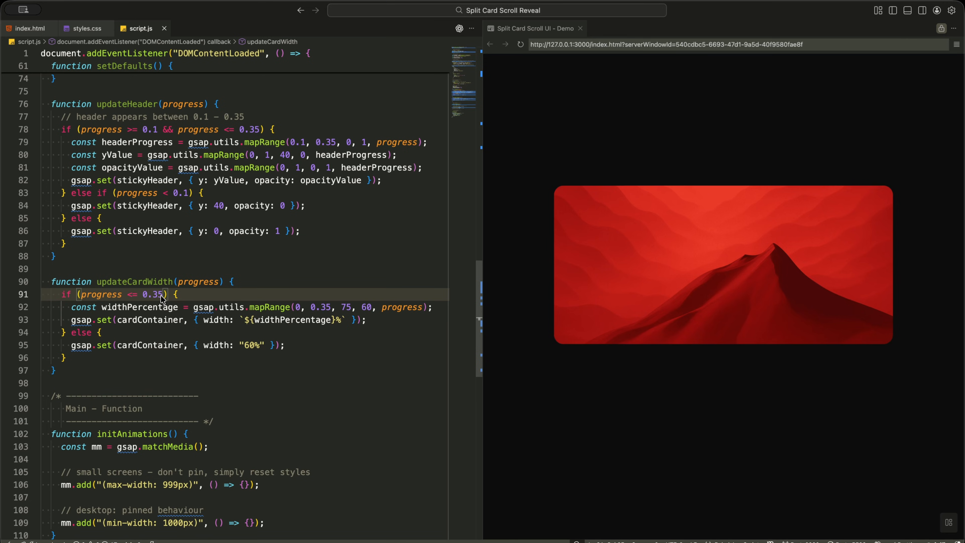
Write updateCardWidth mapping progress 0–0.35 to a 75%–60% cardContainer width
click(347, 307)
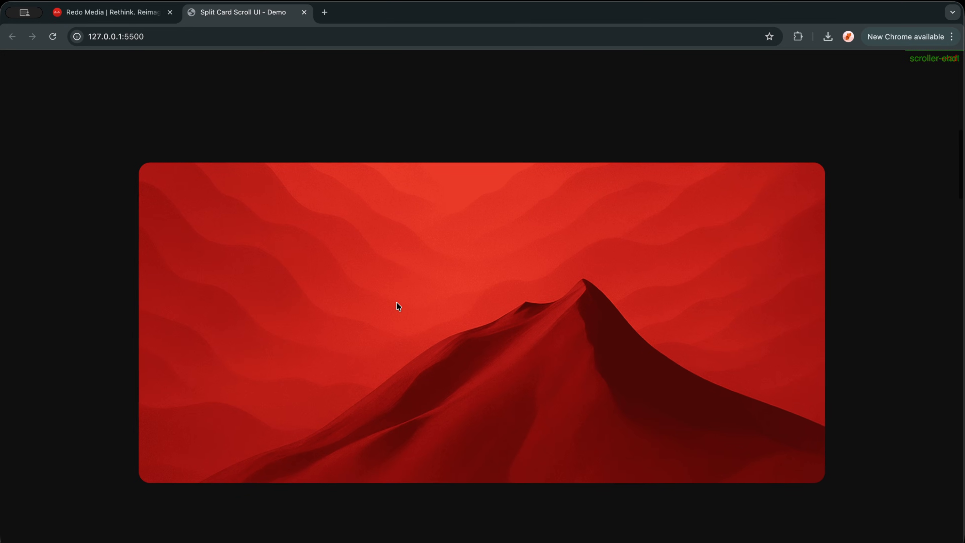
scroll(down, 3)
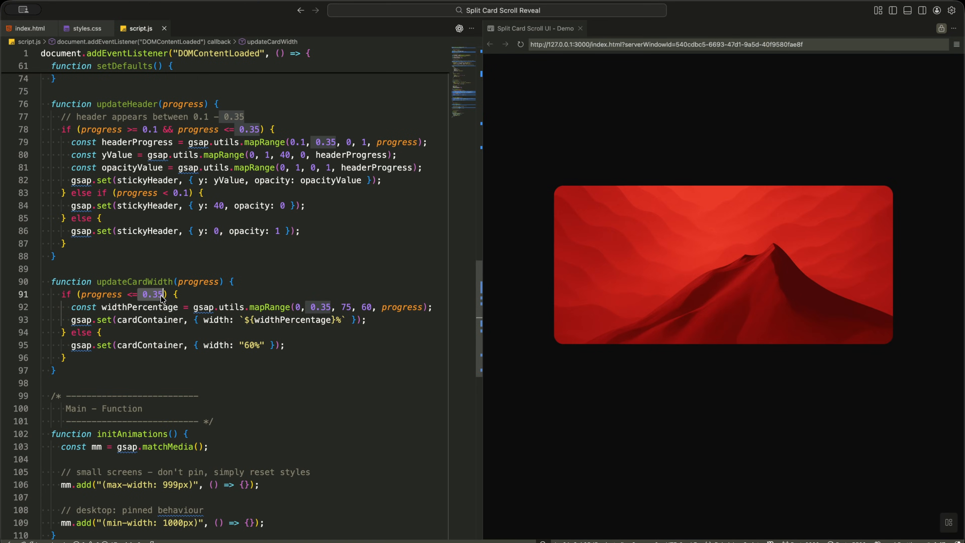
Review updateCardWidth: mapRange(0, 0.35, 75, 60) sets widthPercentage, else a fixed 60% width
click(182, 294)
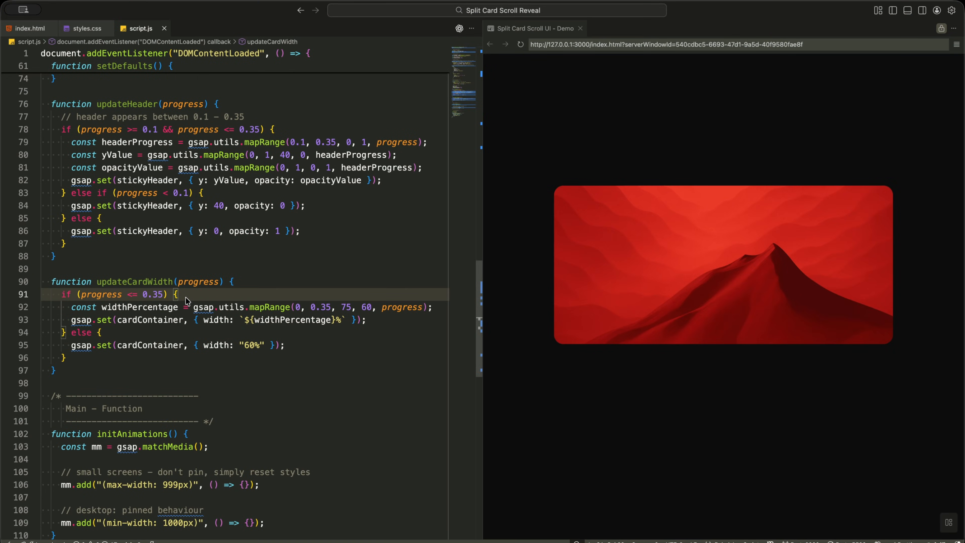
click(296, 307)
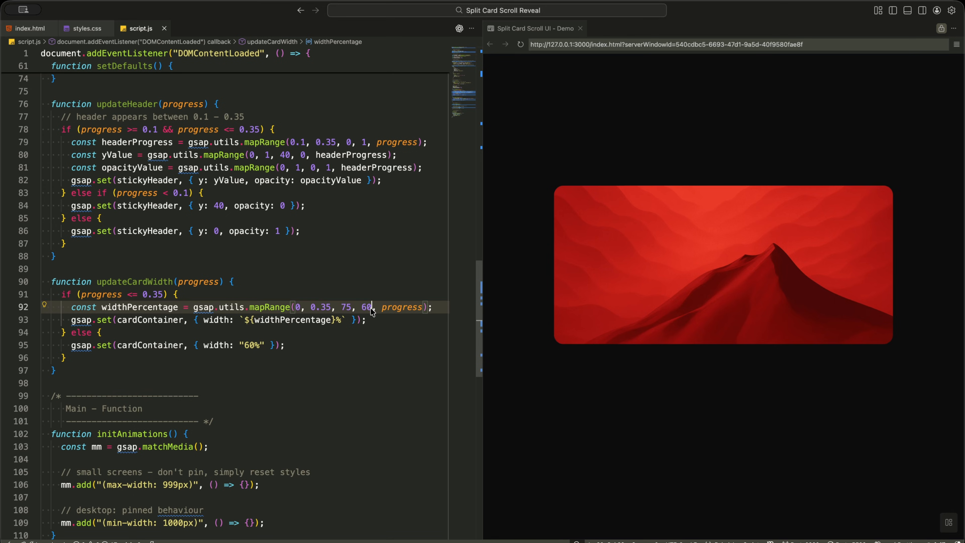
mouse_move(413, 318)
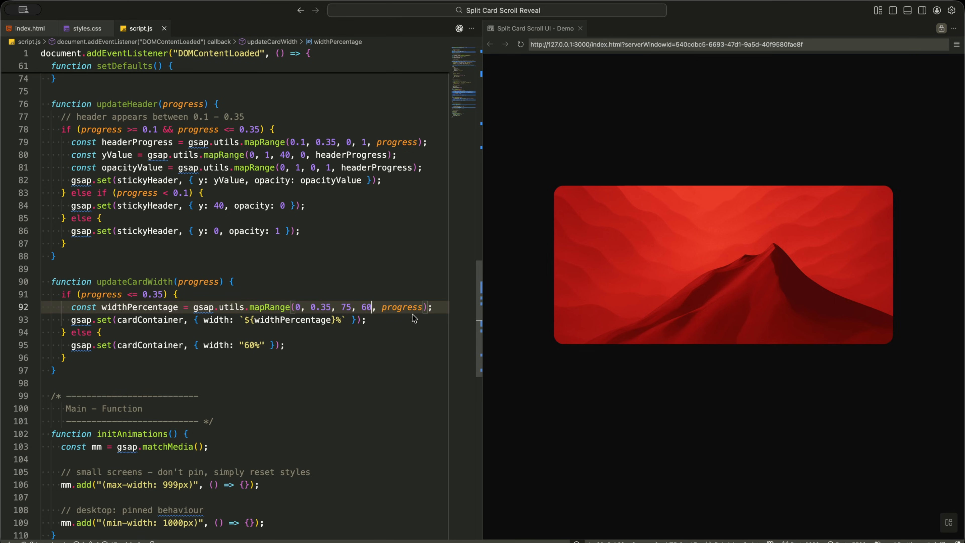
double_click(403, 307)
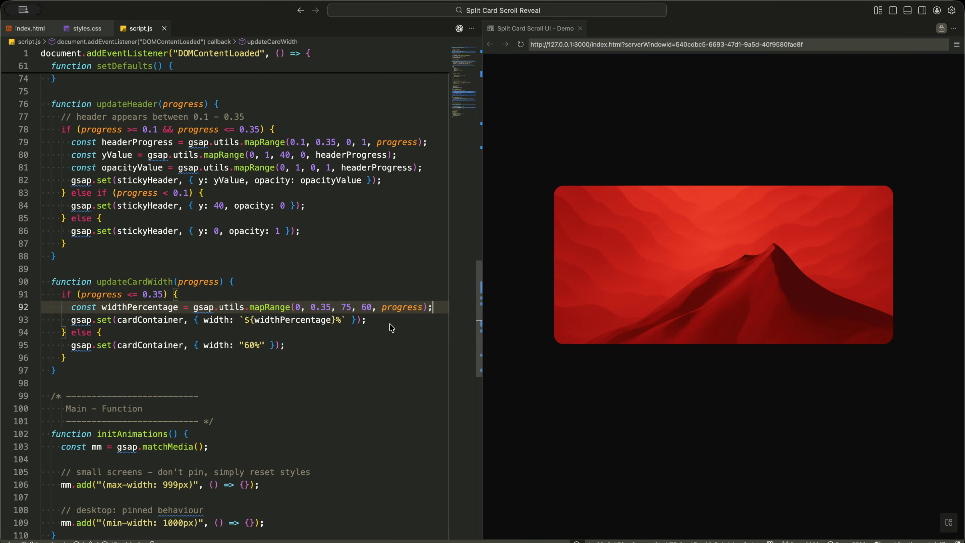
click(307, 319)
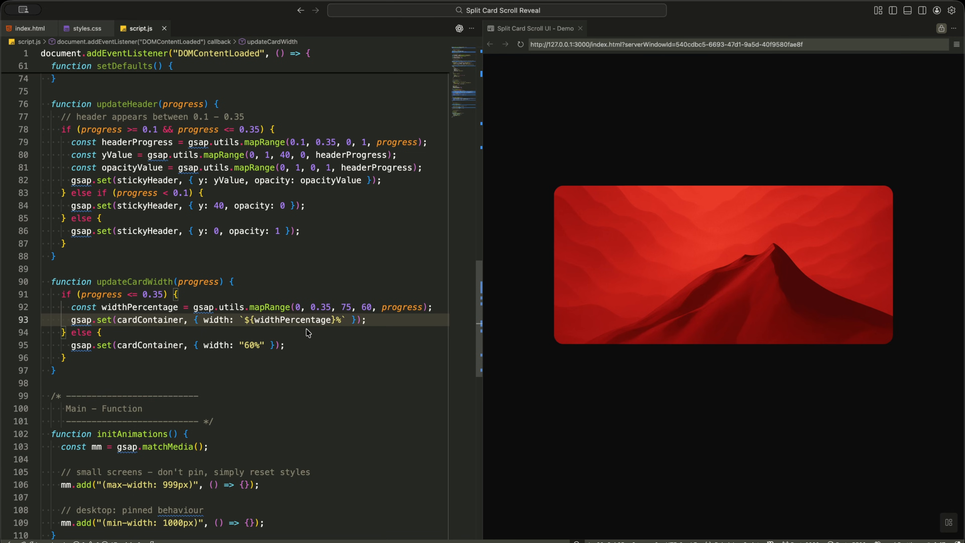
double_click(293, 320)
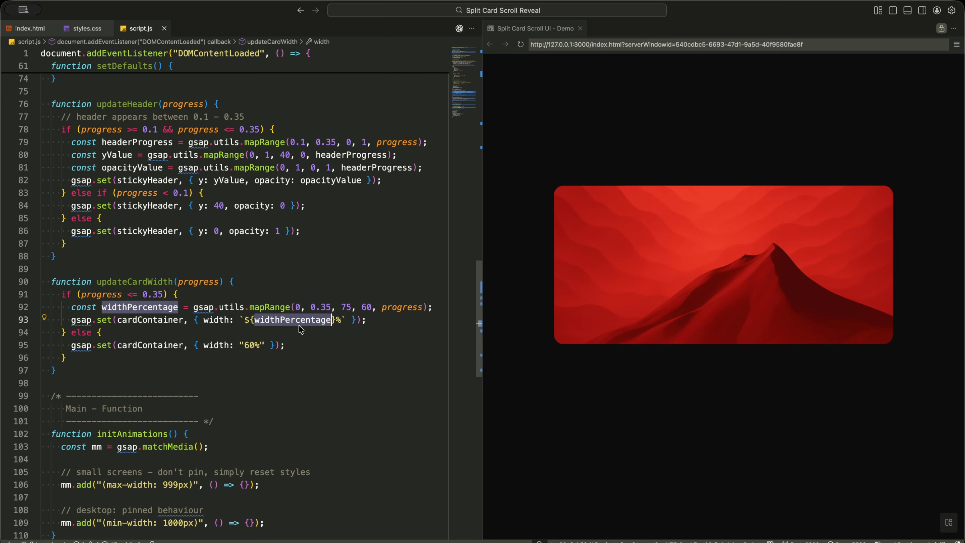
click(250, 345)
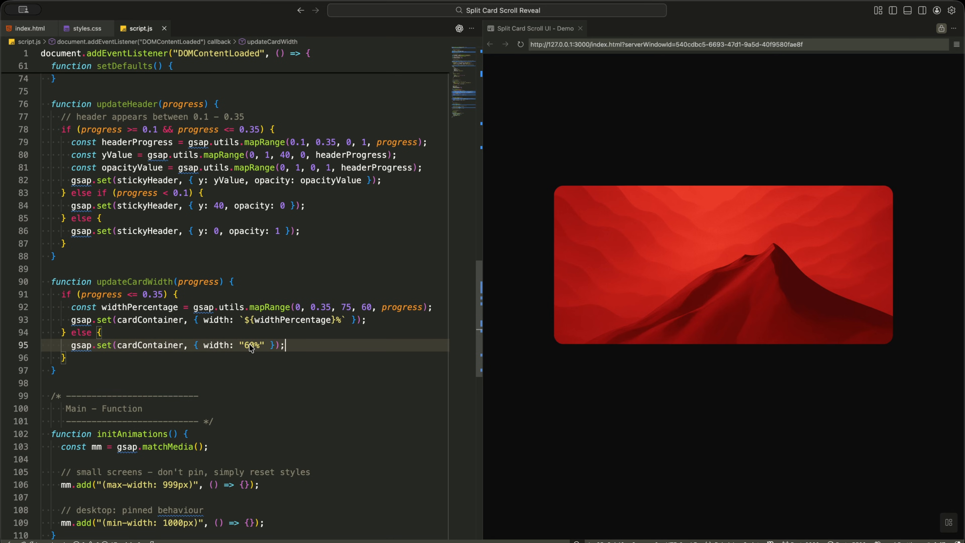
mouse_move(294, 346)
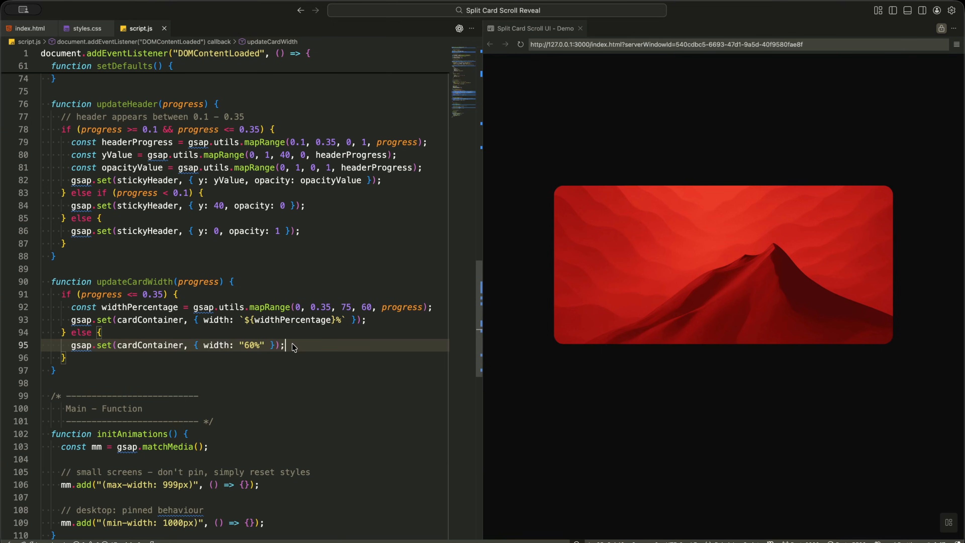
scroll(down, 3)
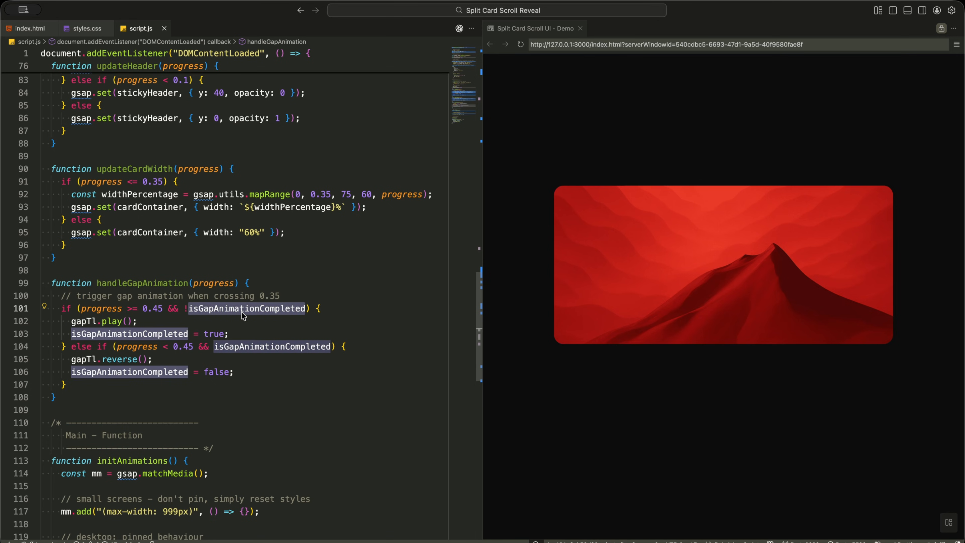
mouse_move(335, 312)
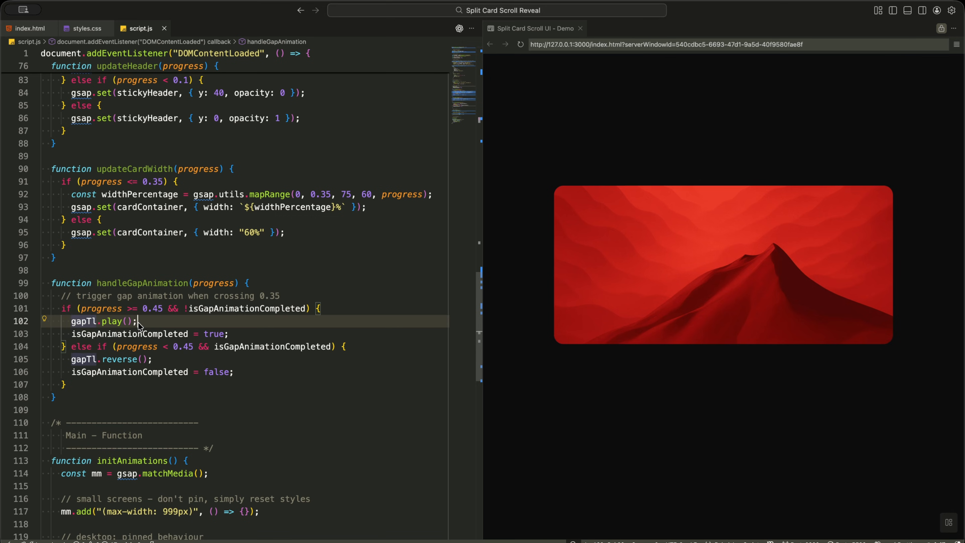
Write handleGapAnimation playing gapTl past 0.45, reversing below, toggling isGapAnimationCompleted
click(256, 334)
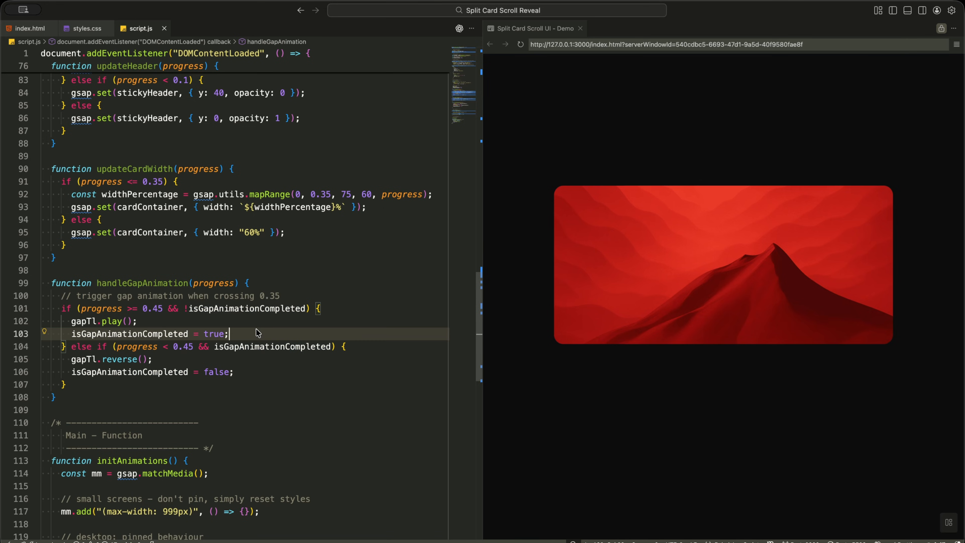
mouse_move(269, 351)
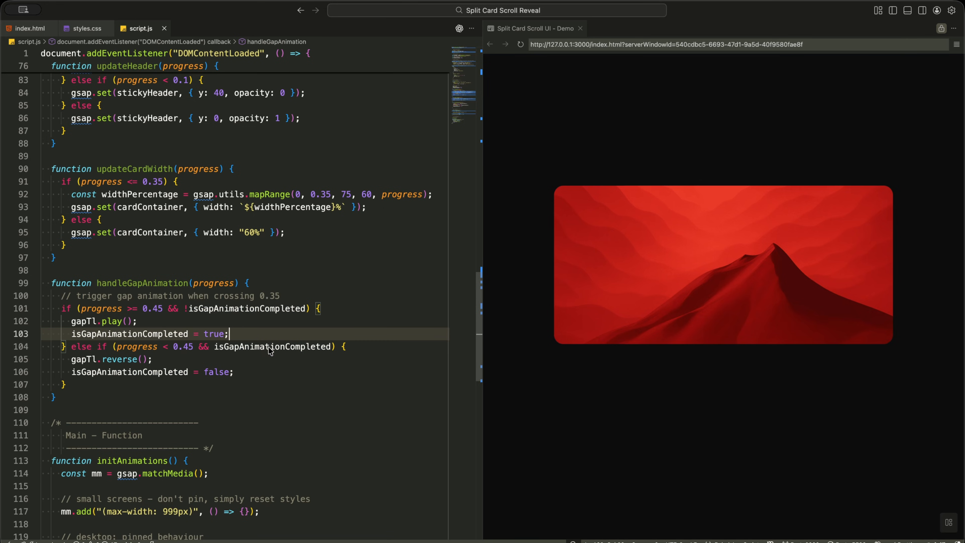
click(184, 346)
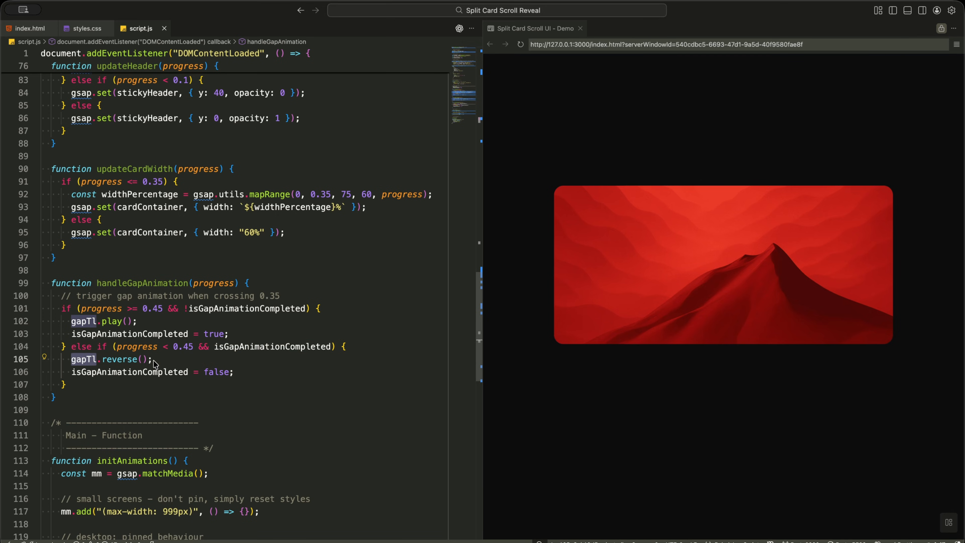
double_click(129, 372)
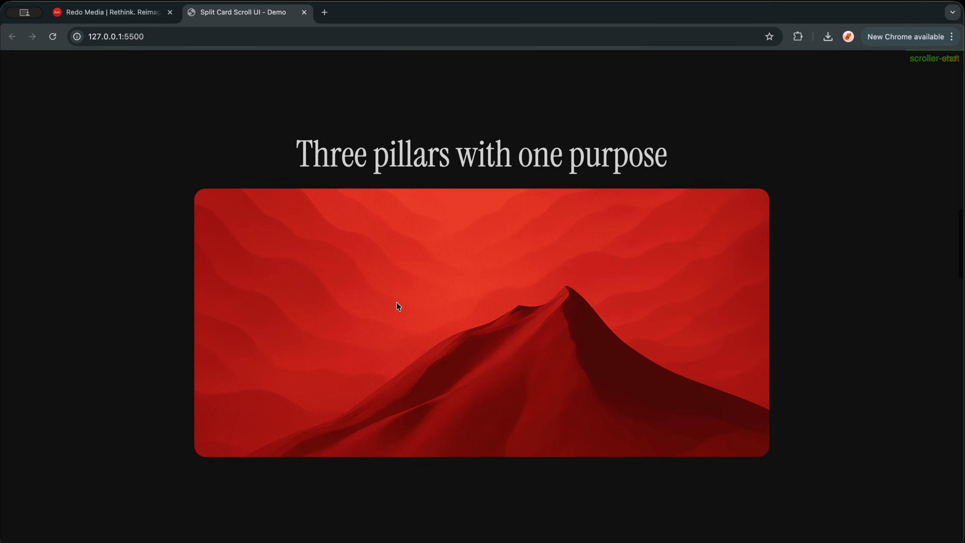
Scroll the demo so the mountain card splits into three pillar cards and merges back
scroll(down, 3)
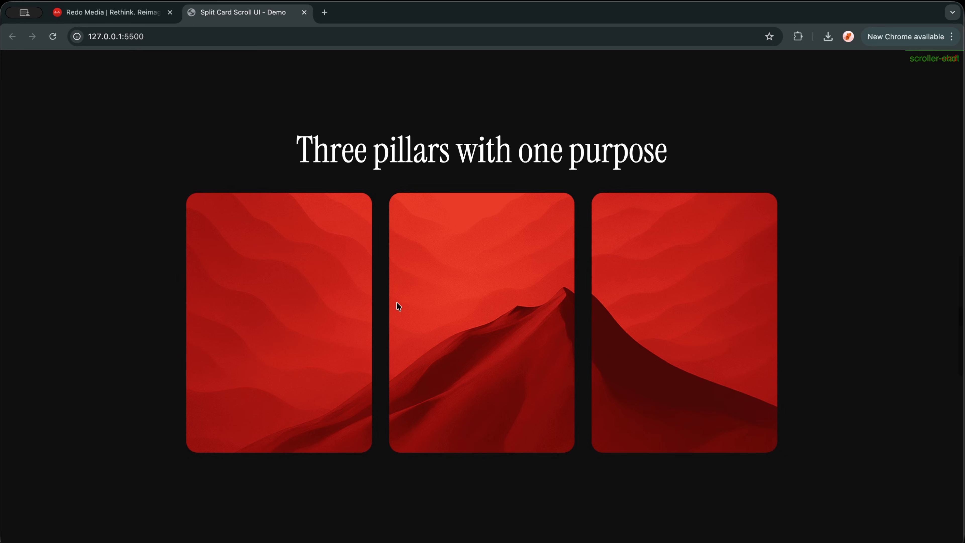
scroll(down, 3)
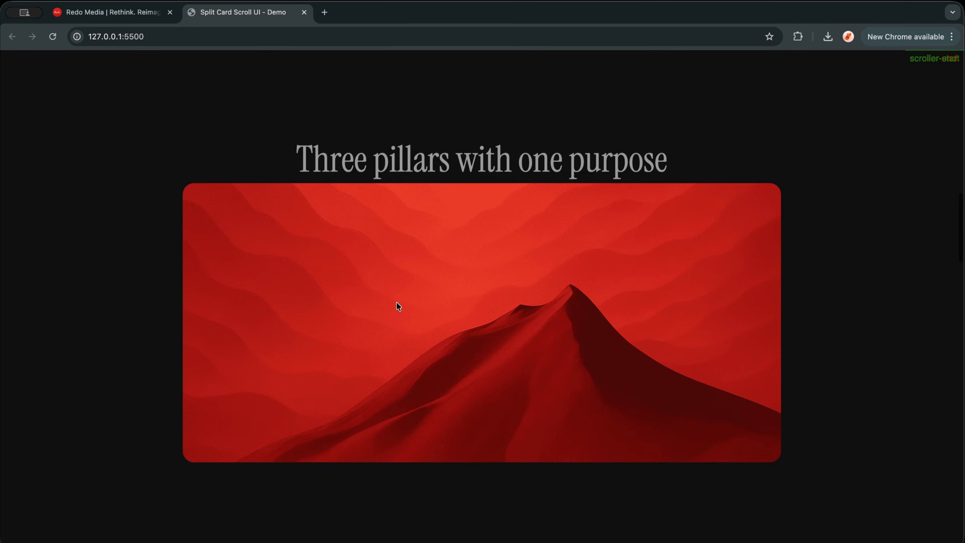
scroll(down, 3)
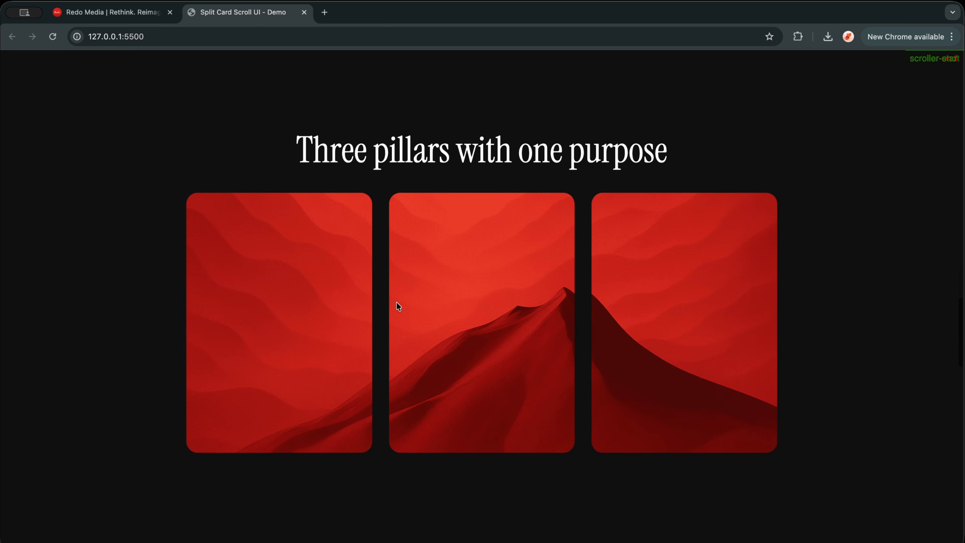
scroll(down, 3)
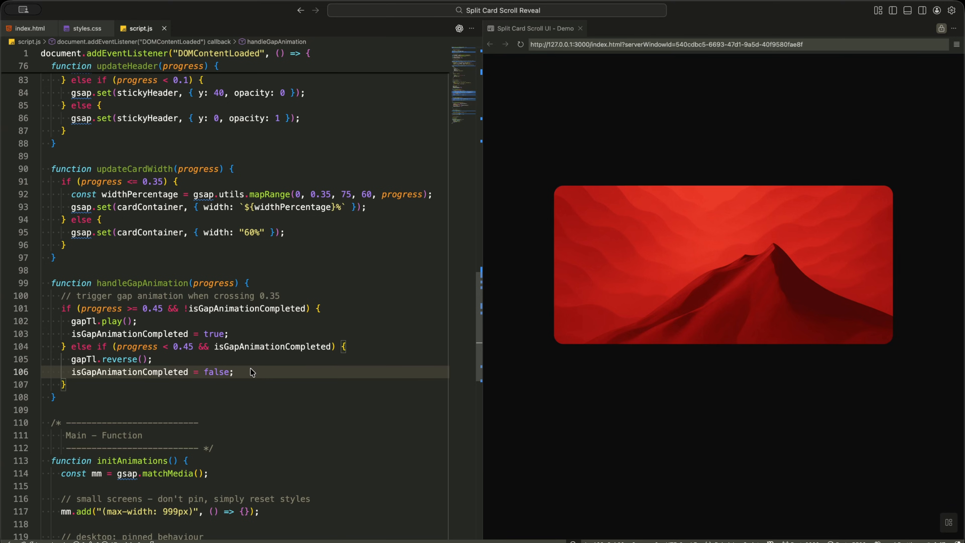
Declare handleFlipAnimation(progress) using a 0.7 threshold in both branches
scroll(down, 3)
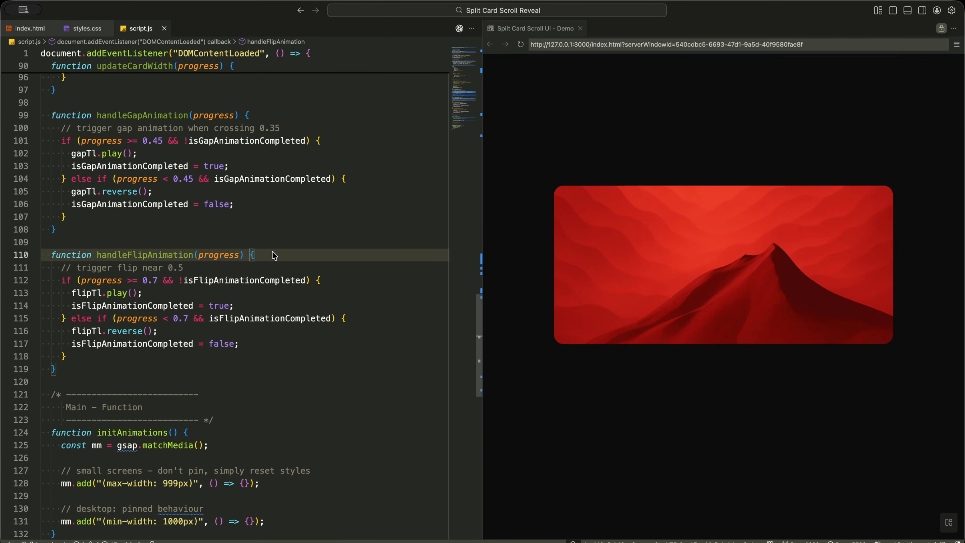
double_click(144, 255)
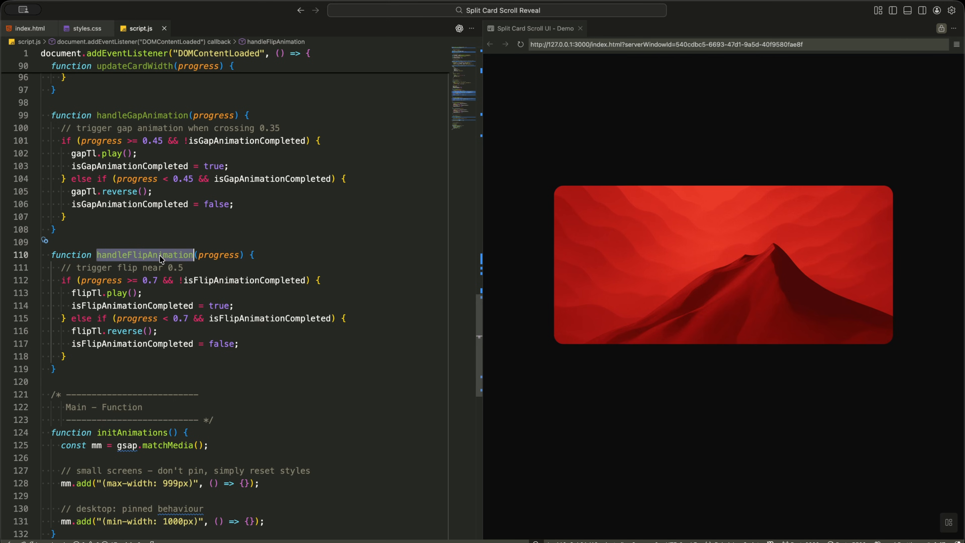
click(265, 255)
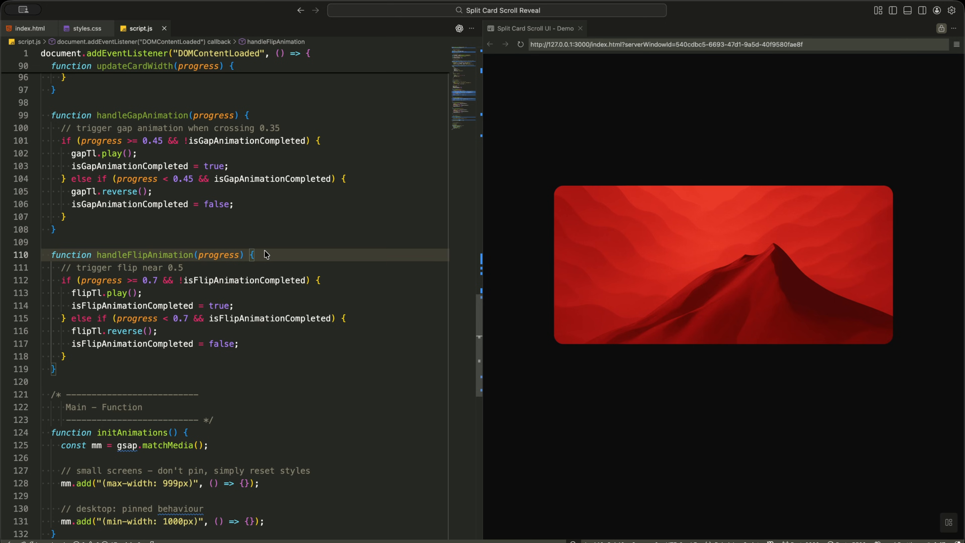
mouse_move(175, 290)
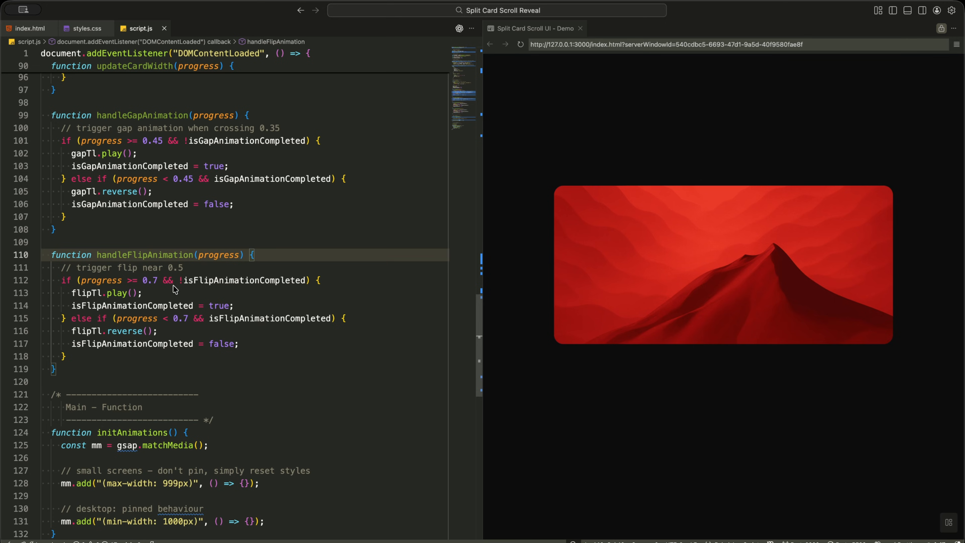
double_click(148, 280)
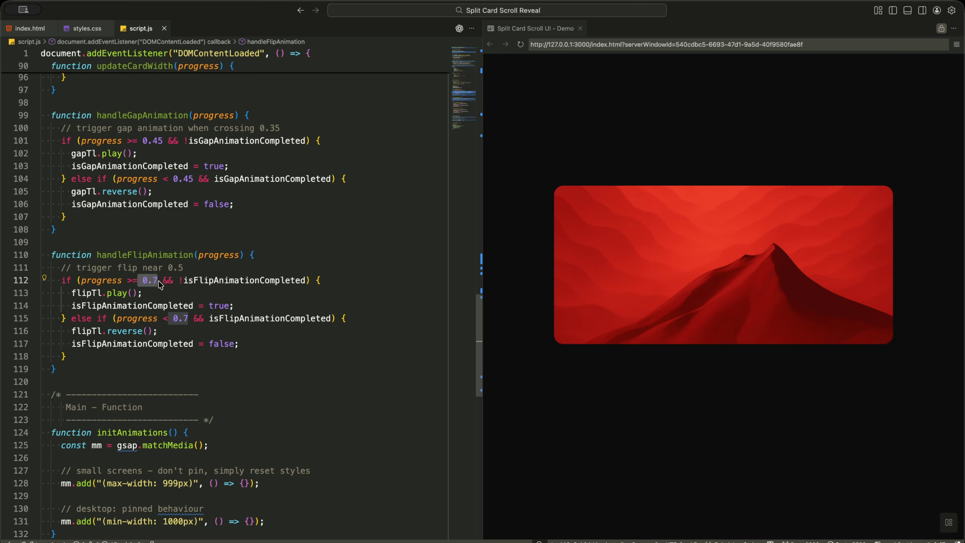
double_click(244, 280)
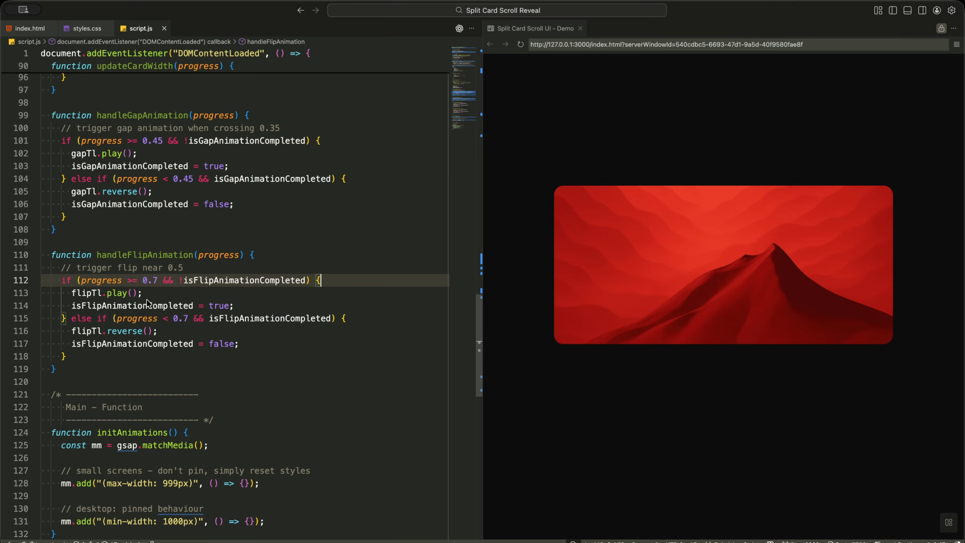
Play flipTl past 0.7, reverse below, and toggle isFlipAnimationCompleted accordingly
double_click(86, 293)
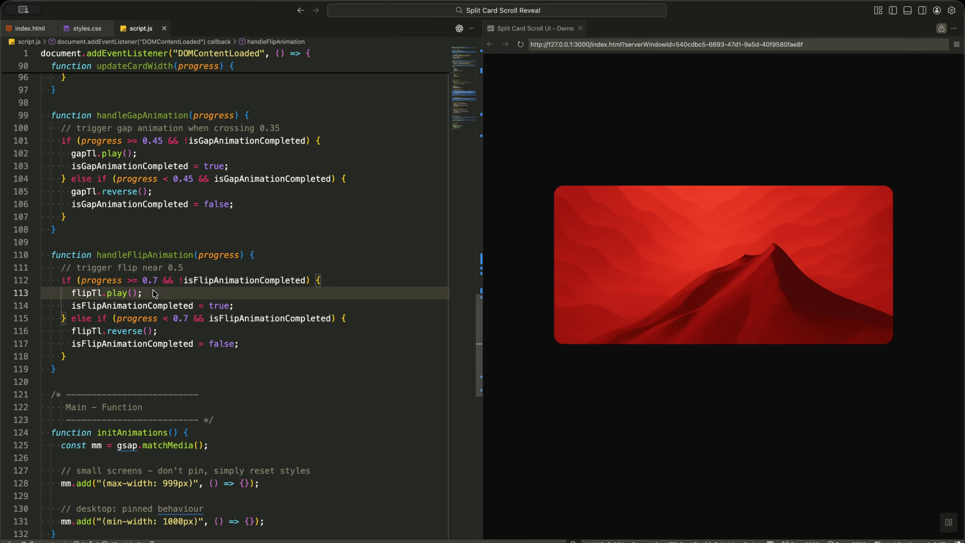
mouse_move(244, 310)
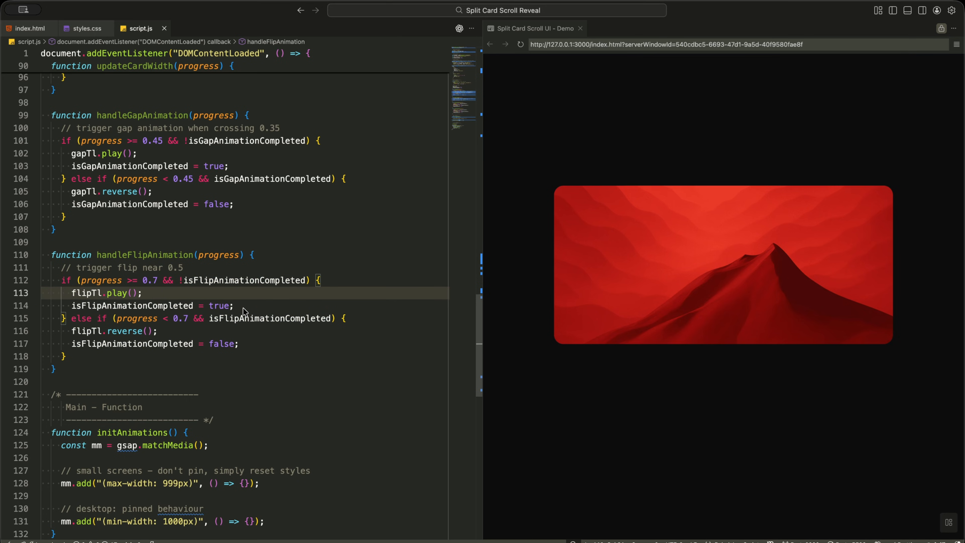
click(148, 305)
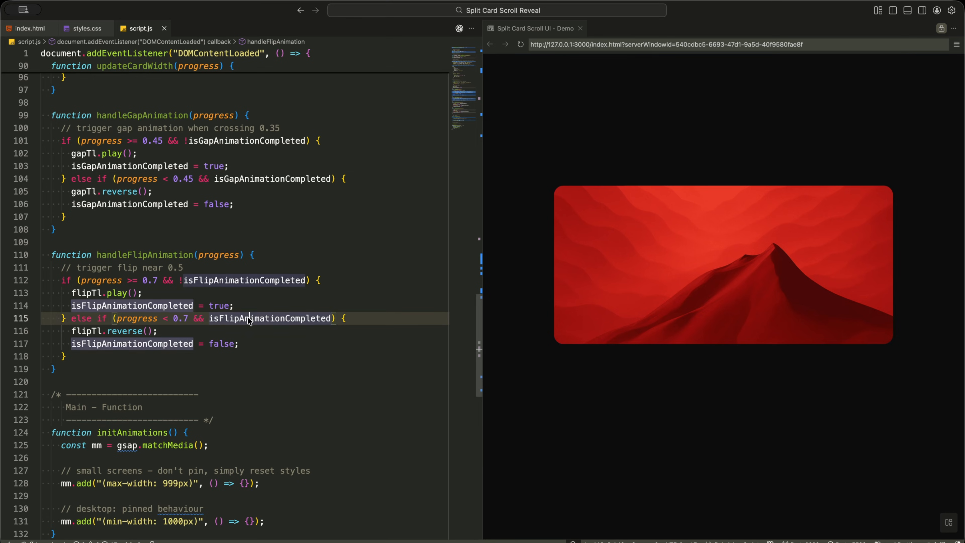
double_click(179, 319)
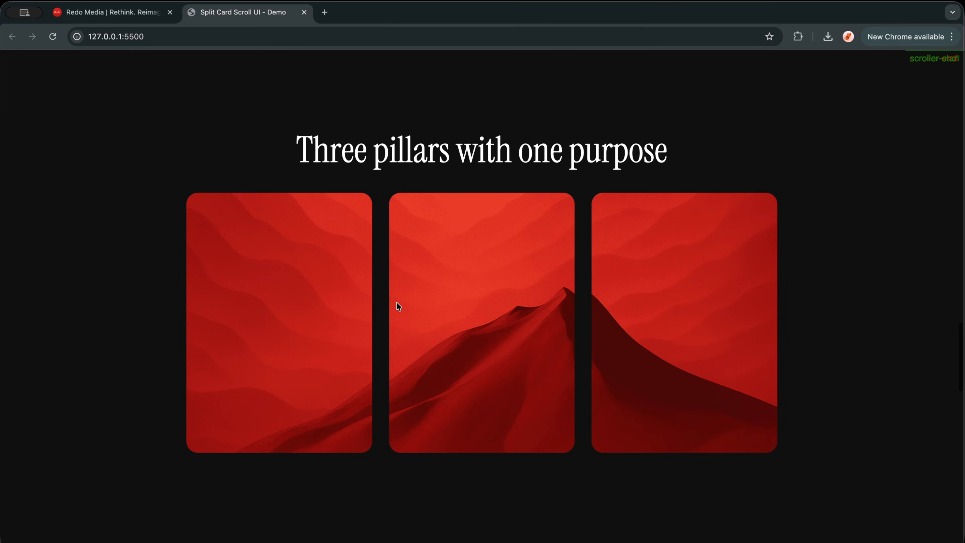
Scroll past the split point so the three pillars flip to their numbered, titled backs
scroll(down, 3)
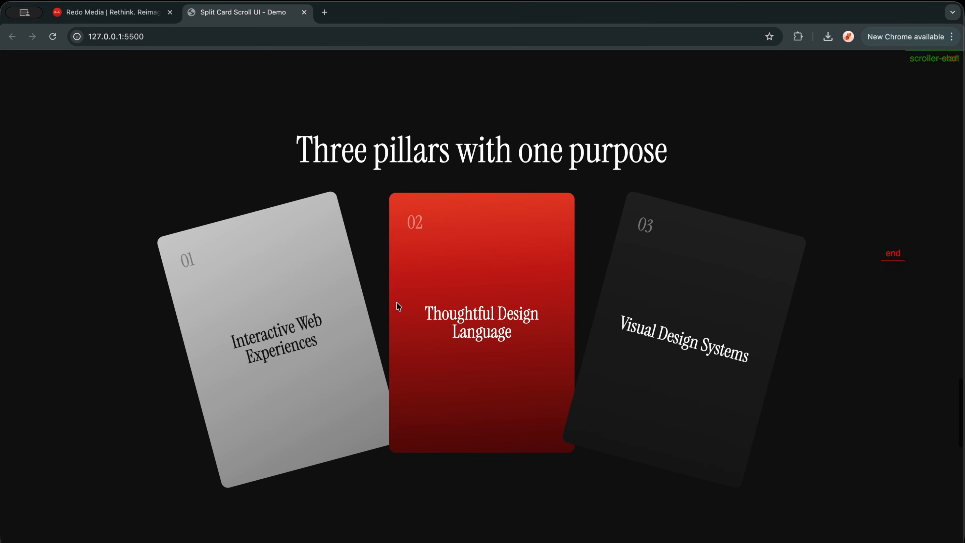
scroll(down, 3)
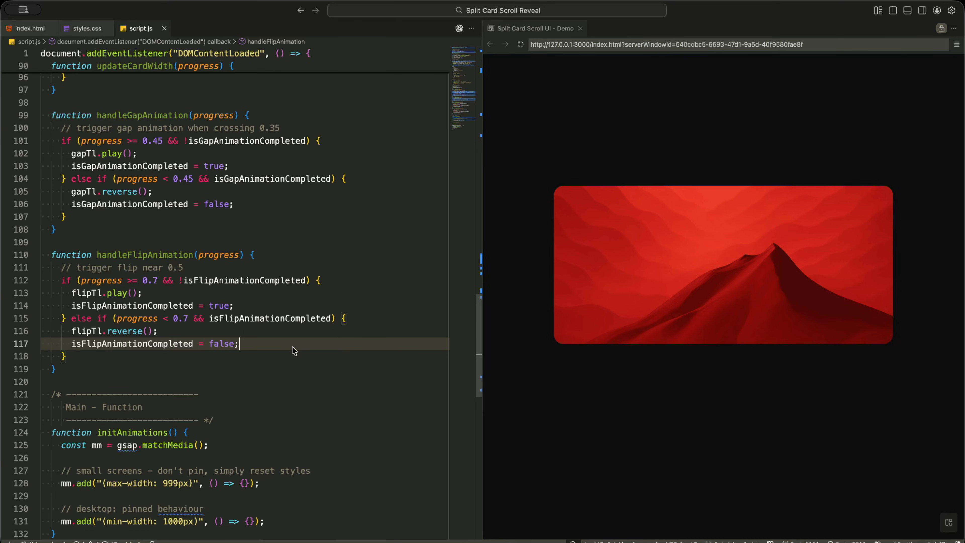
Call setDefaults() right after killing old ScrollTriggers in initAnimations, checking the setDefaults function
scroll(down, 3)
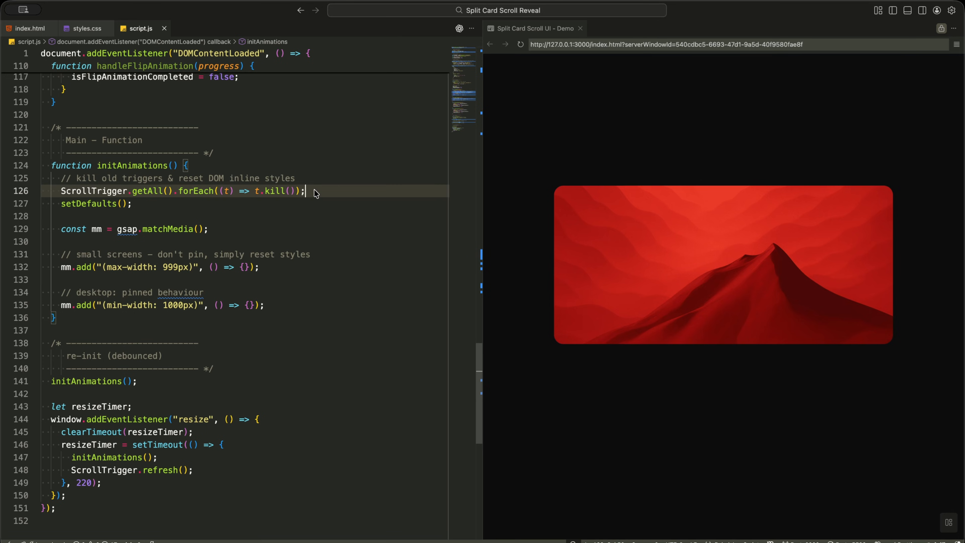
double_click(196, 191)
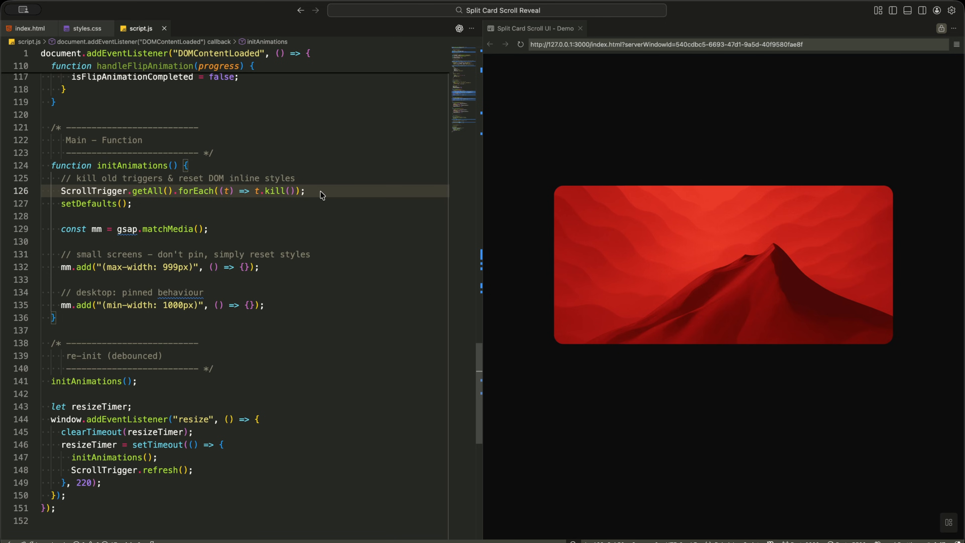
mouse_move(85, 203)
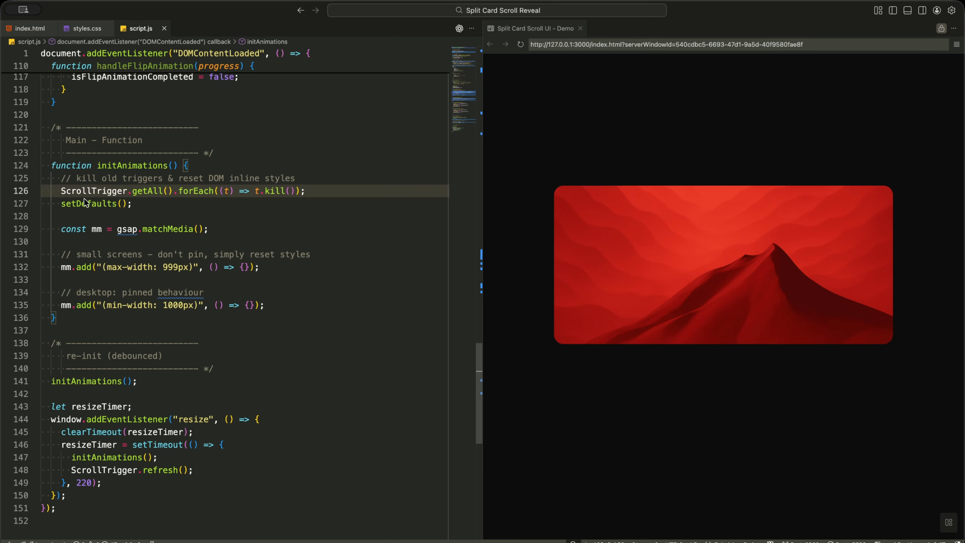
click(132, 203)
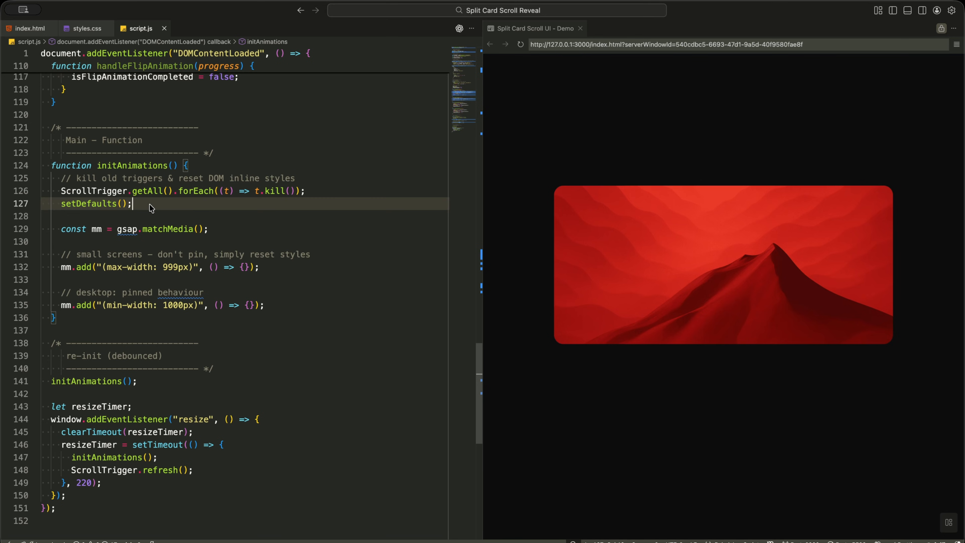
scroll(up, 3)
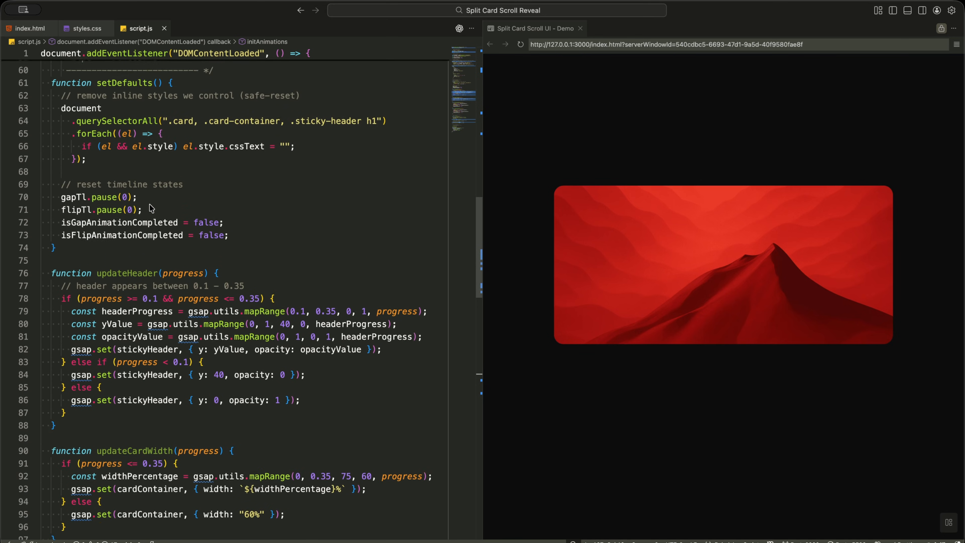
scroll(up, 3)
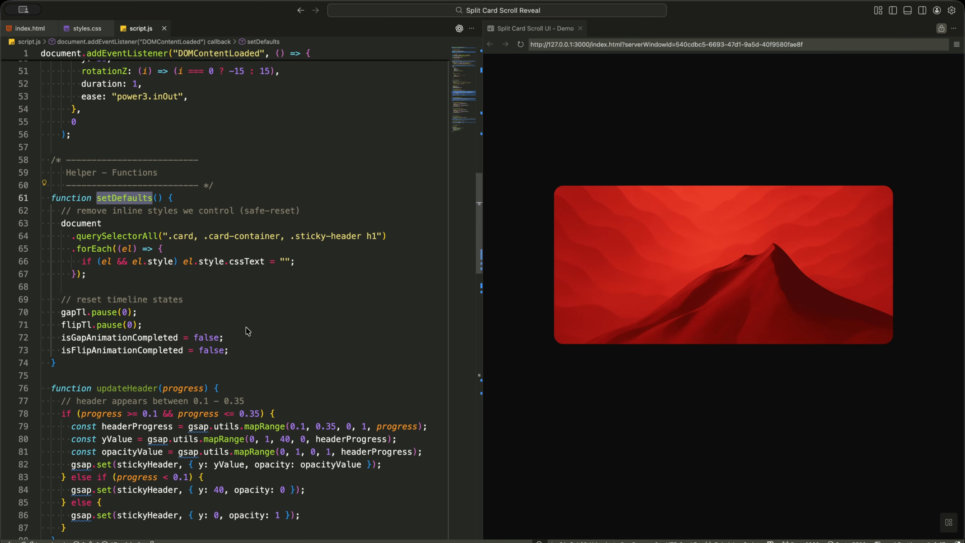
scroll(down, 3)
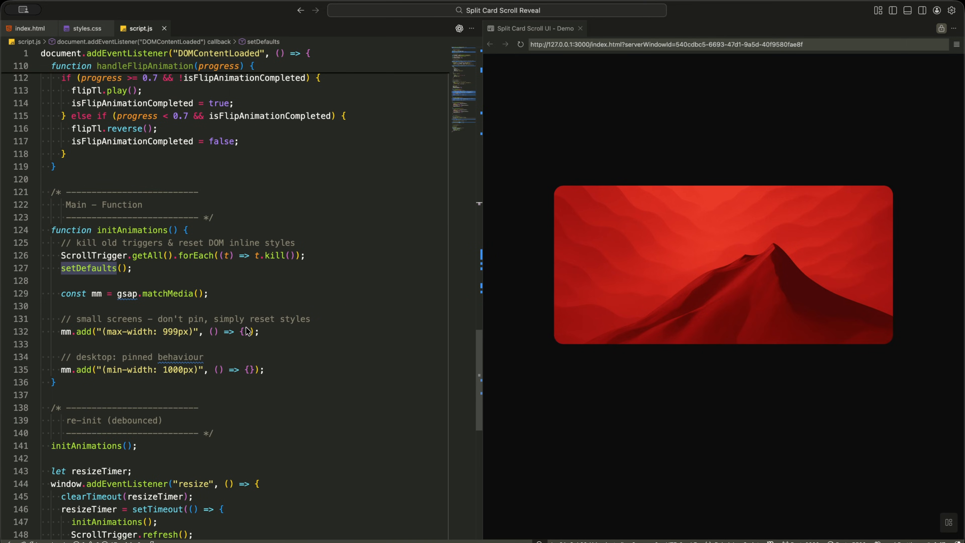
scroll(down, 3)
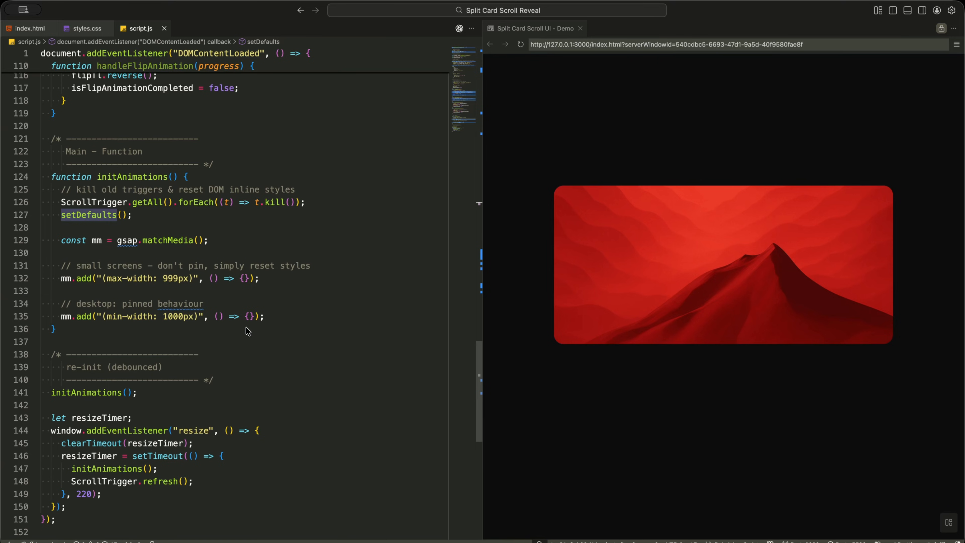
Make the max-width matchMedia callback call setDefaults() and return an empty cleanup function
click(200, 215)
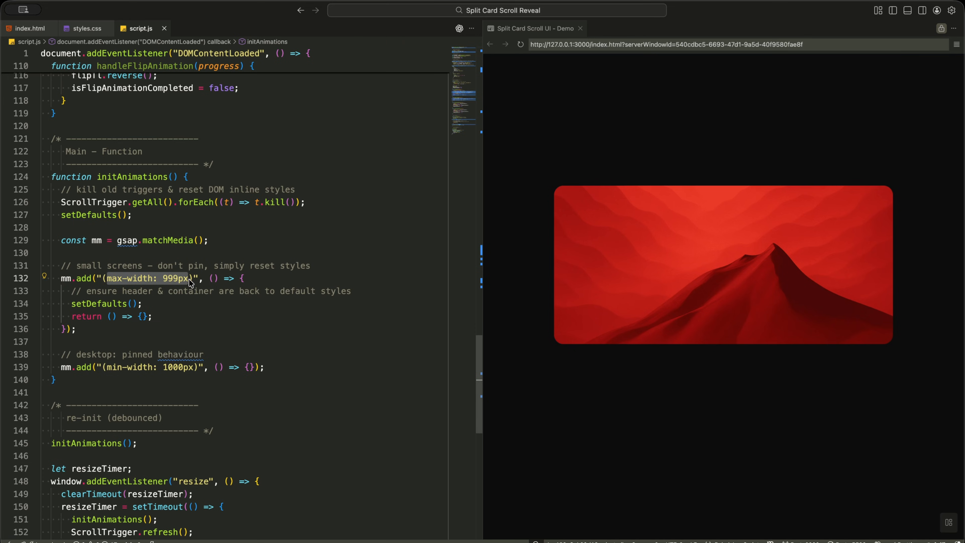
click(262, 278)
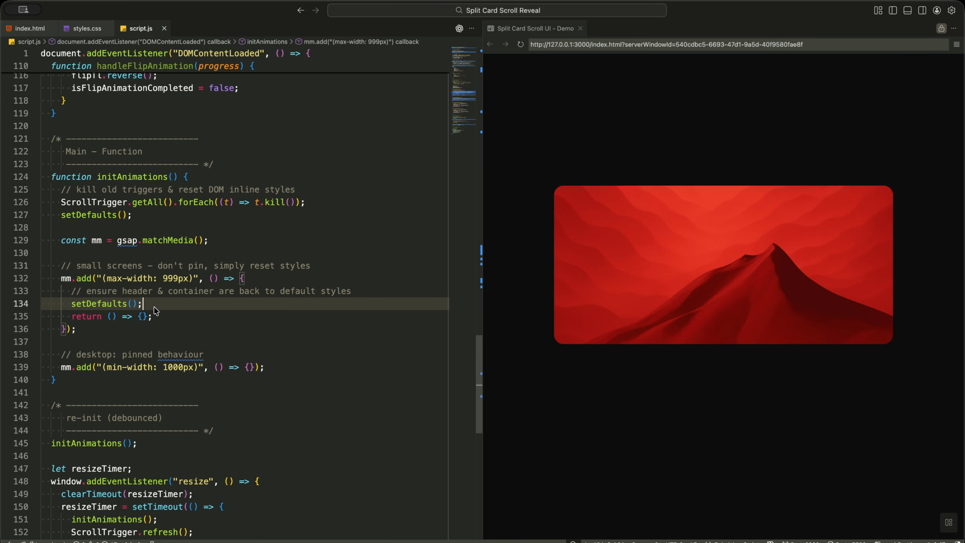
click(153, 317)
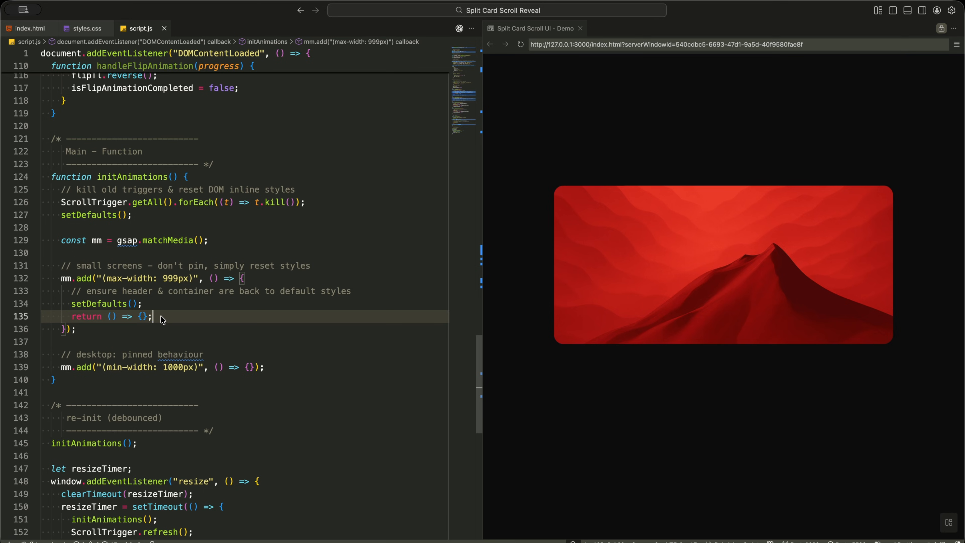
mouse_move(171, 320)
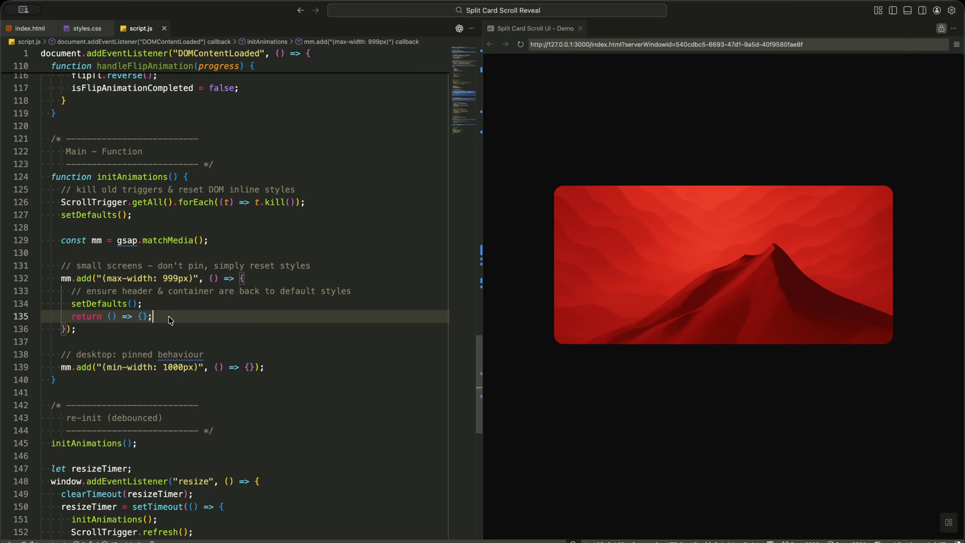
mouse_move(182, 321)
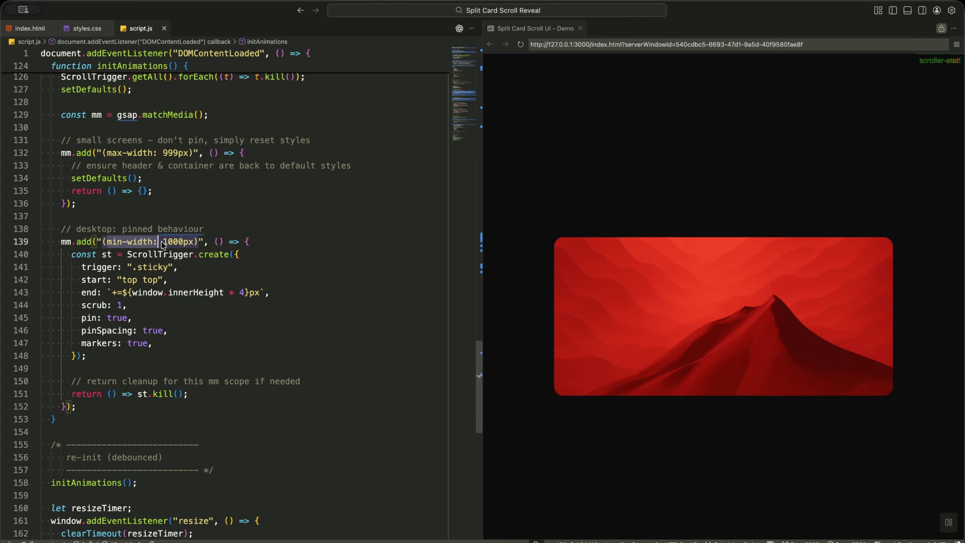
click(163, 242)
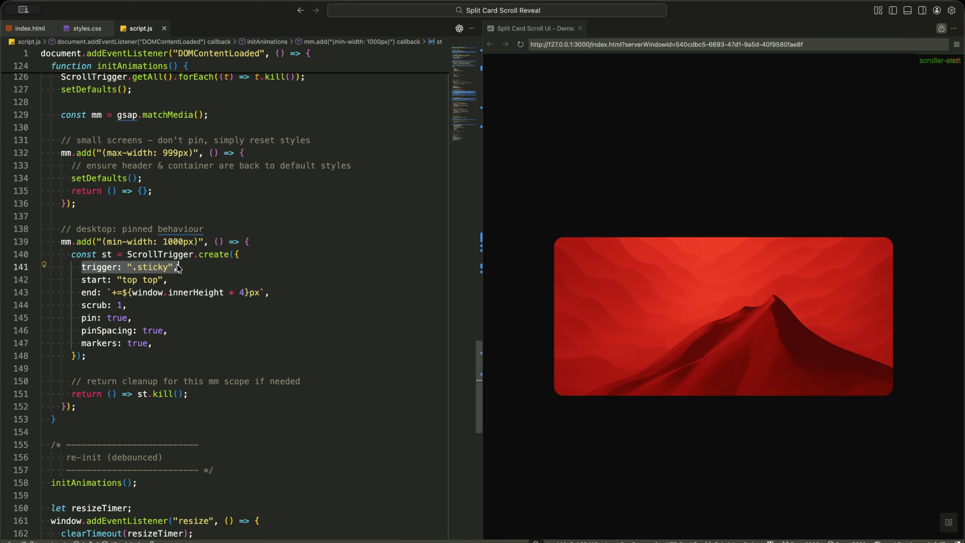
click(169, 280)
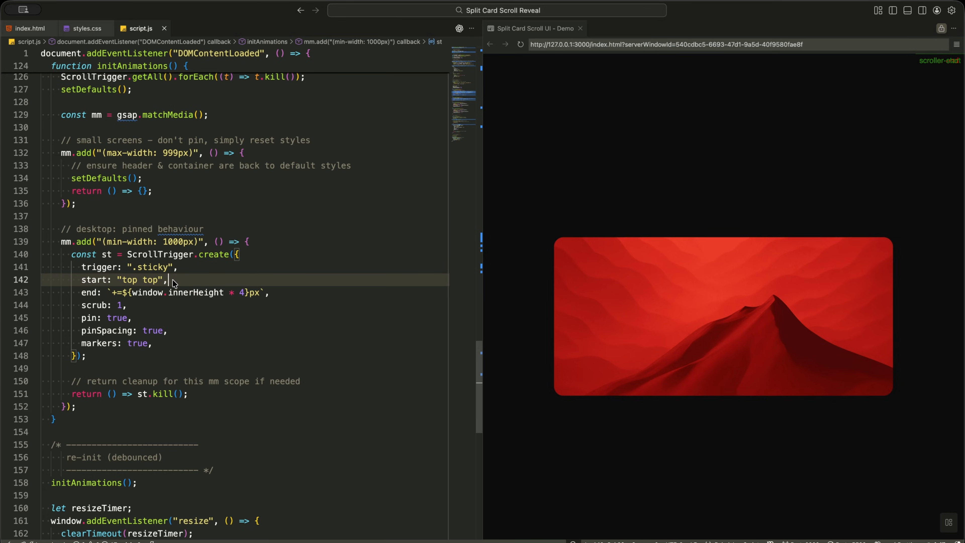
double_click(195, 293)
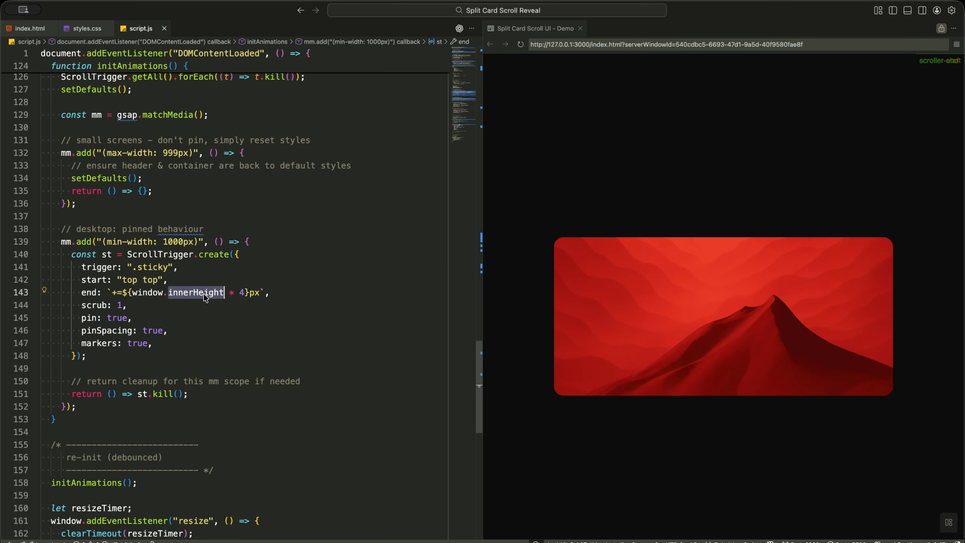
click(282, 293)
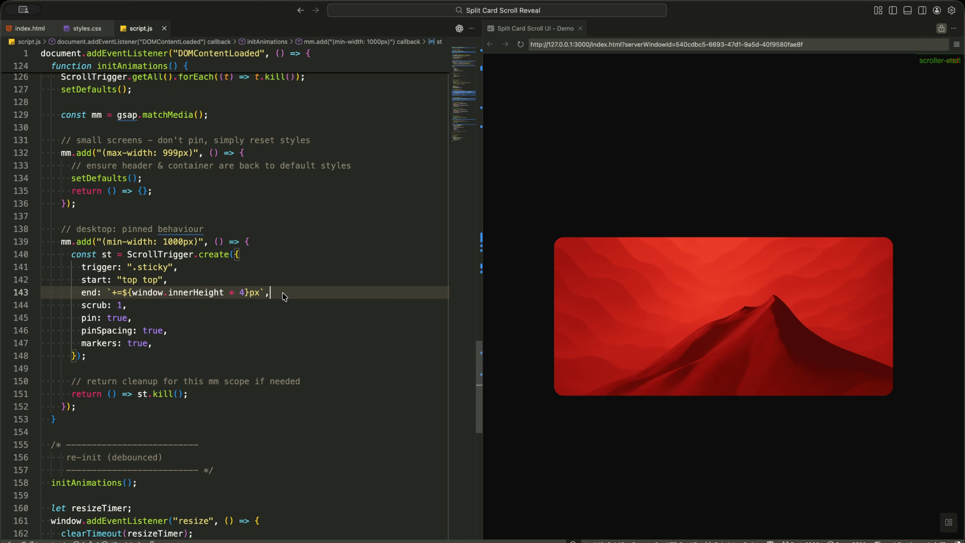
click(199, 305)
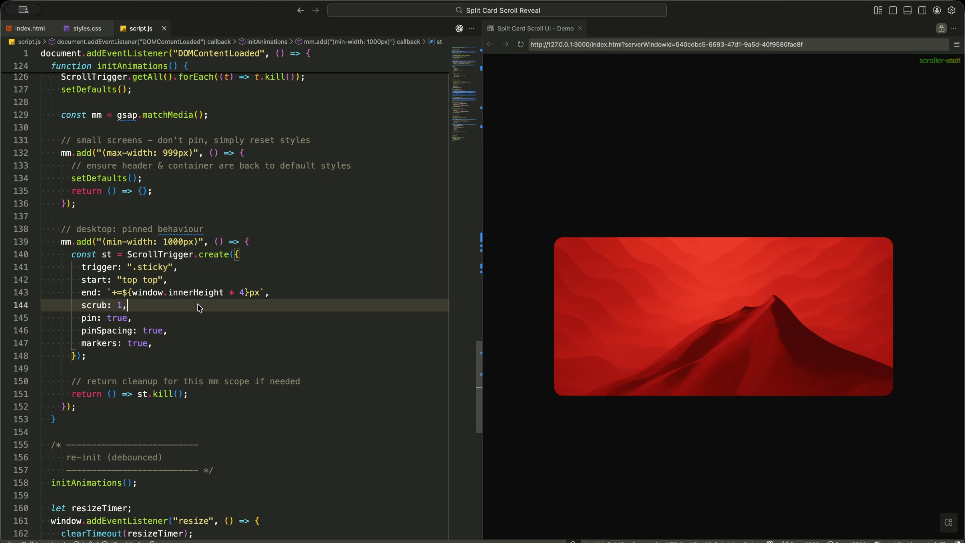
click(167, 318)
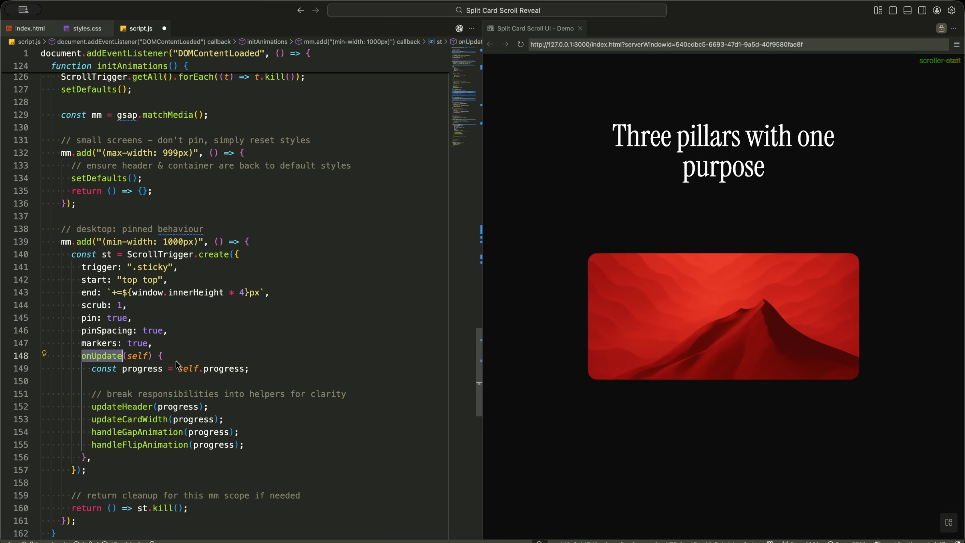
Add onUpdate(self) passing self.progress to the four helpers and return () => mm.revert()
scroll(down, 3)
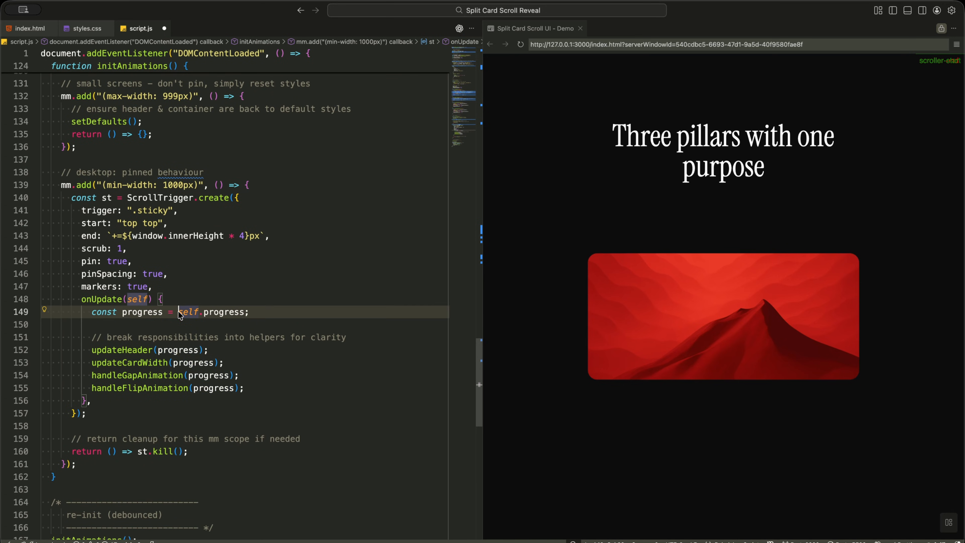
double_click(215, 312)
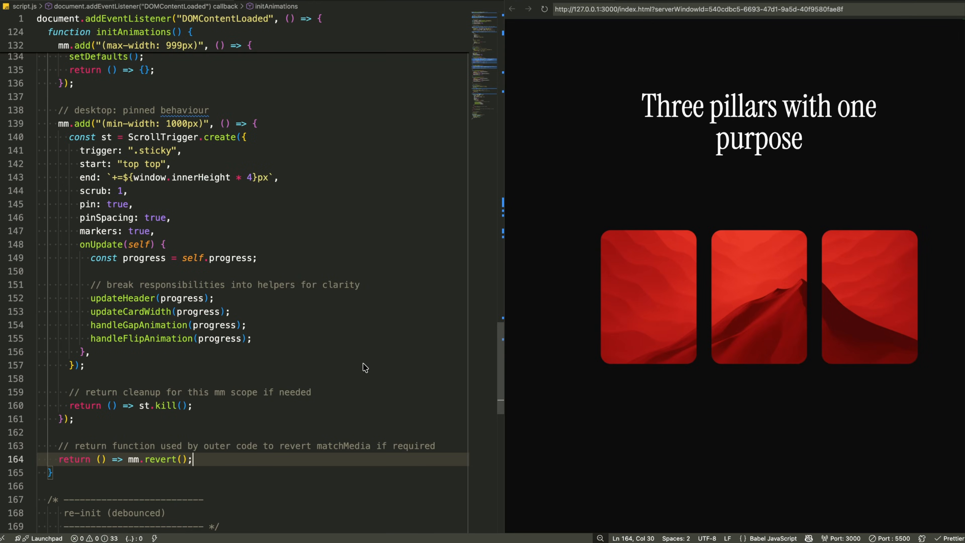
mouse_move(660, 296)
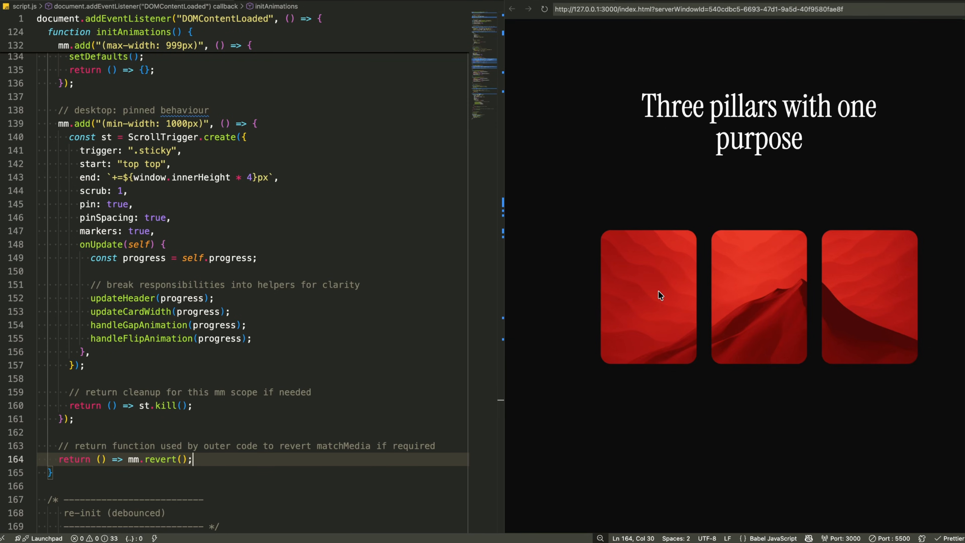
scroll(down, 3)
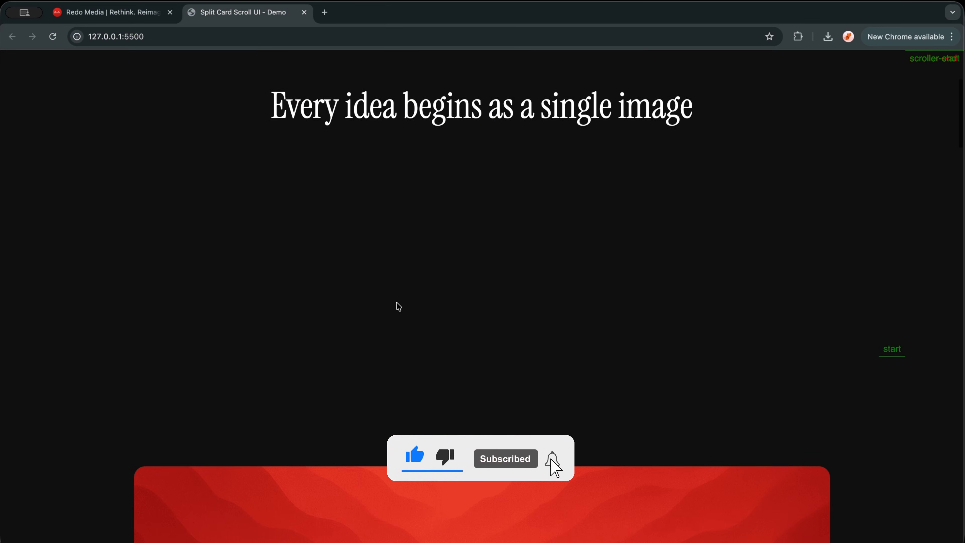
scroll(down, 3)
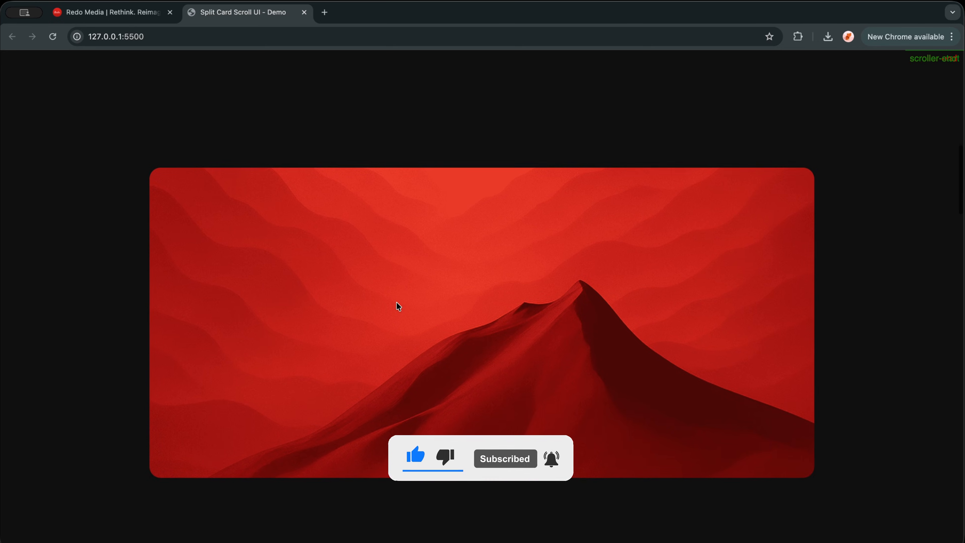
scroll(down, 3)
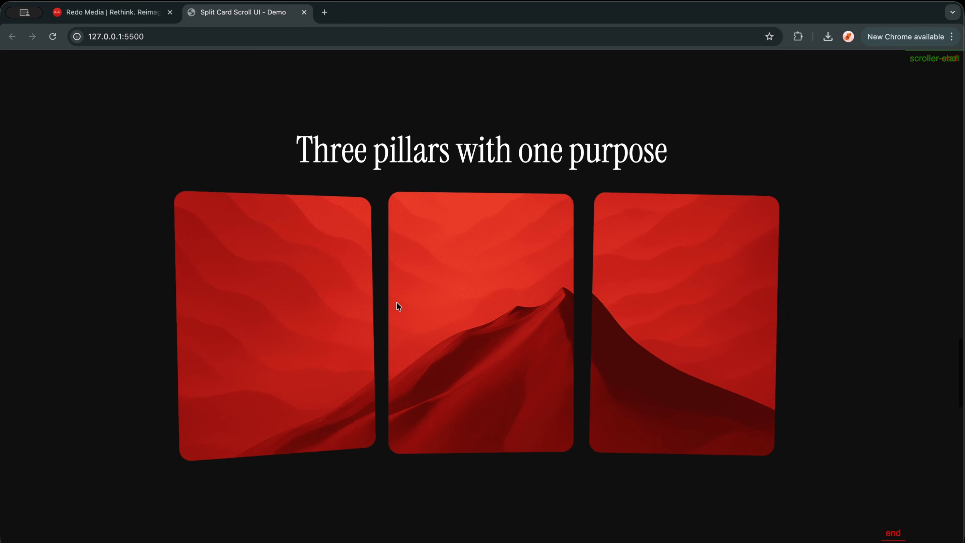
scroll(down, 3)
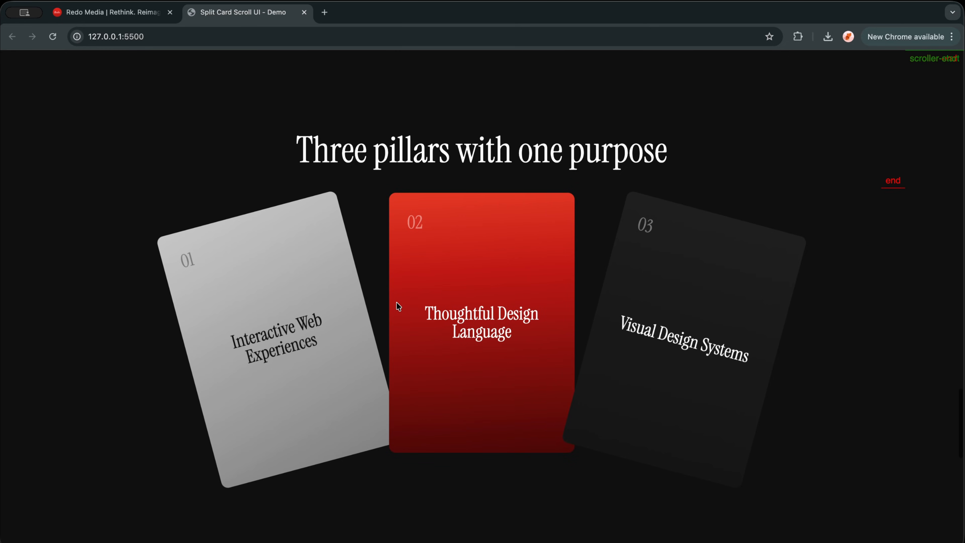
scroll(down, 3)
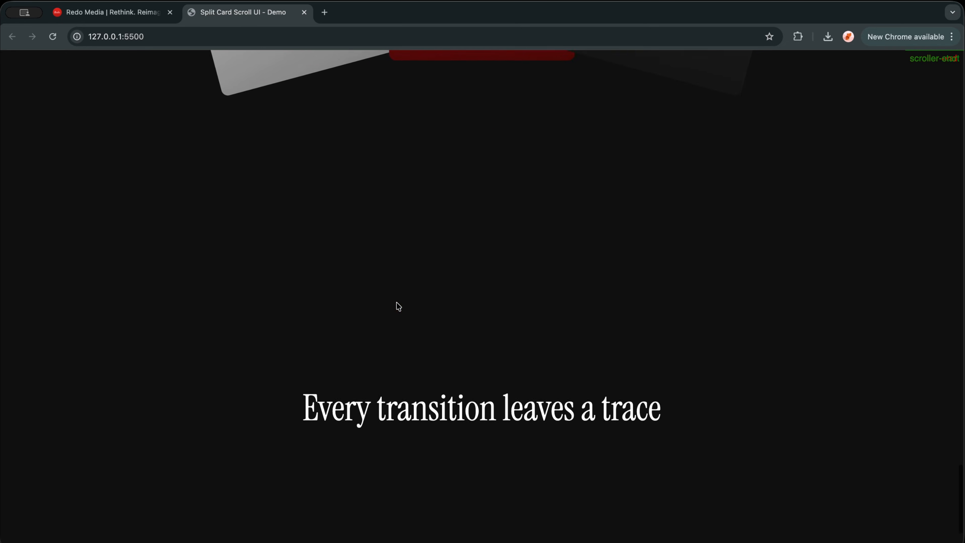
scroll(down, 3)
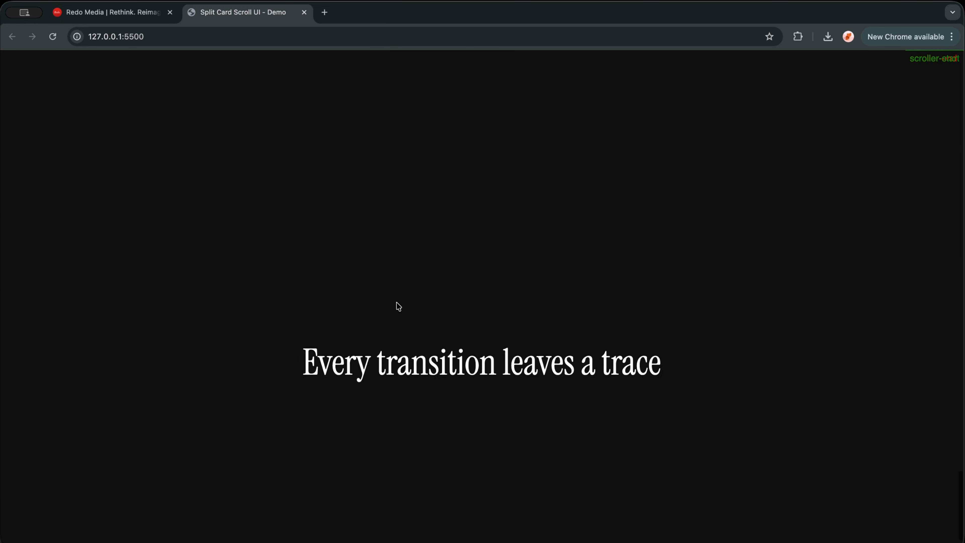
scroll(down, 3)
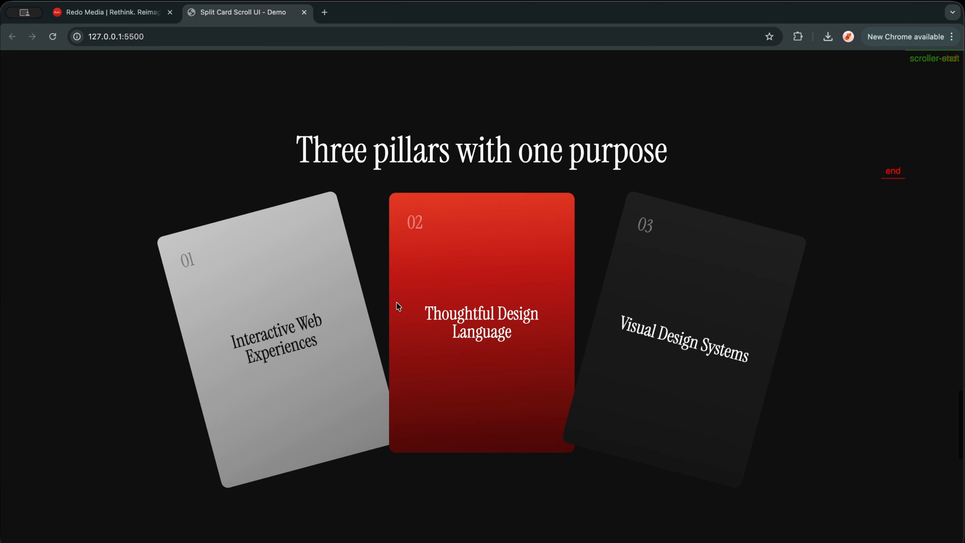